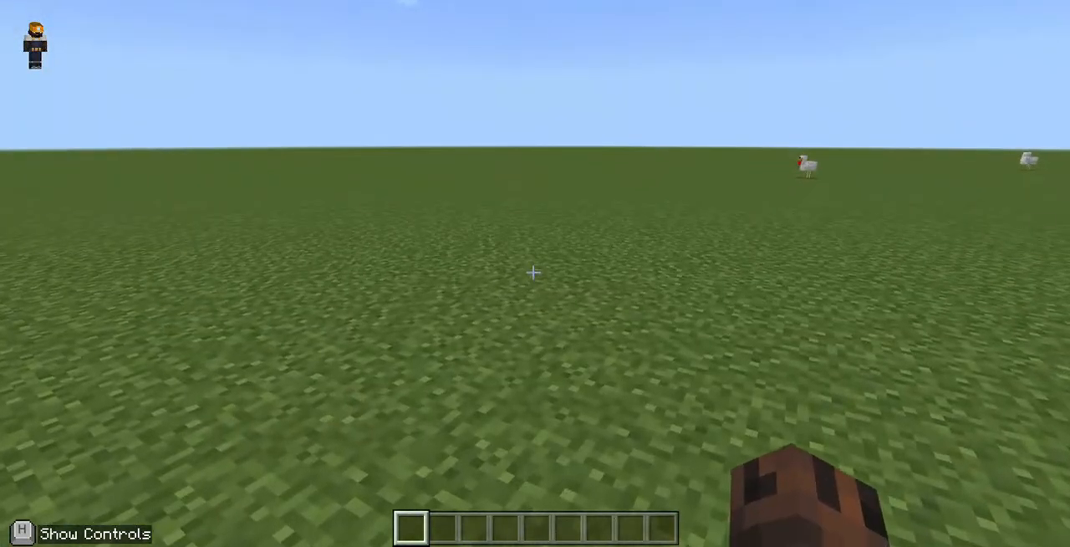
pyautogui.moveTo(532, 272)
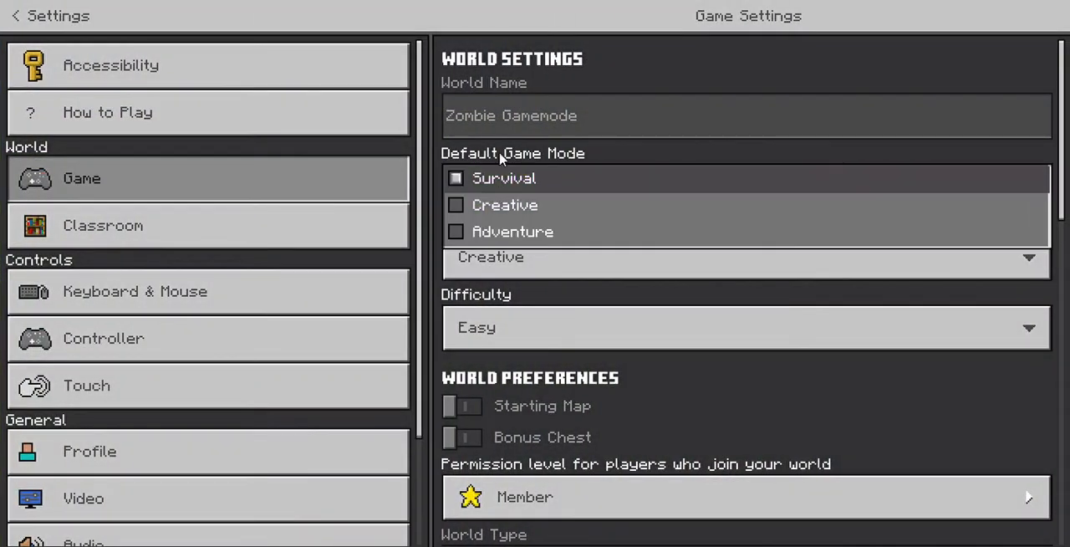
# - Set the Default Game Mode to Survival and exit the game settings
pyautogui.click(502, 177)
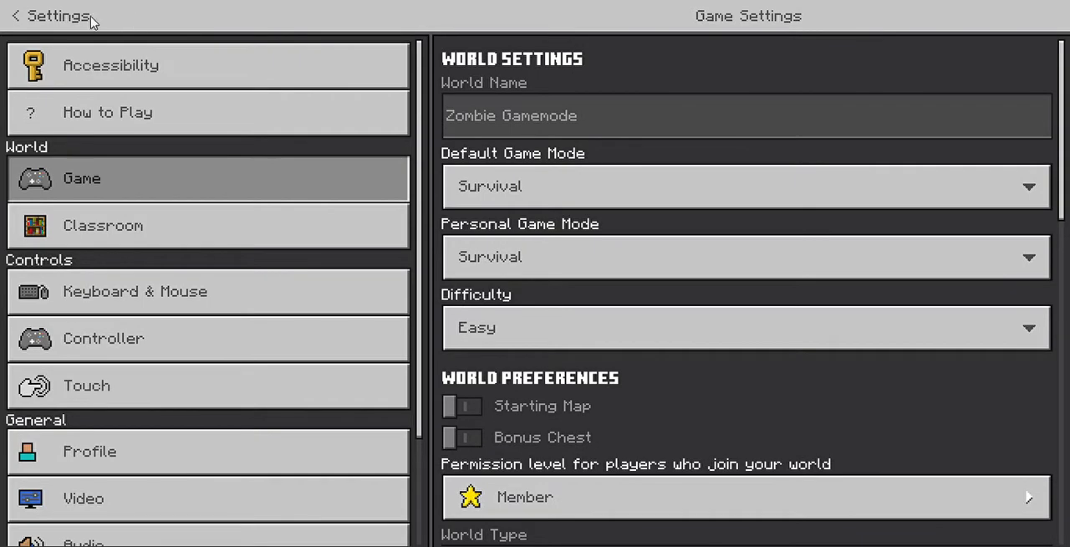
pyautogui.click(17, 16)
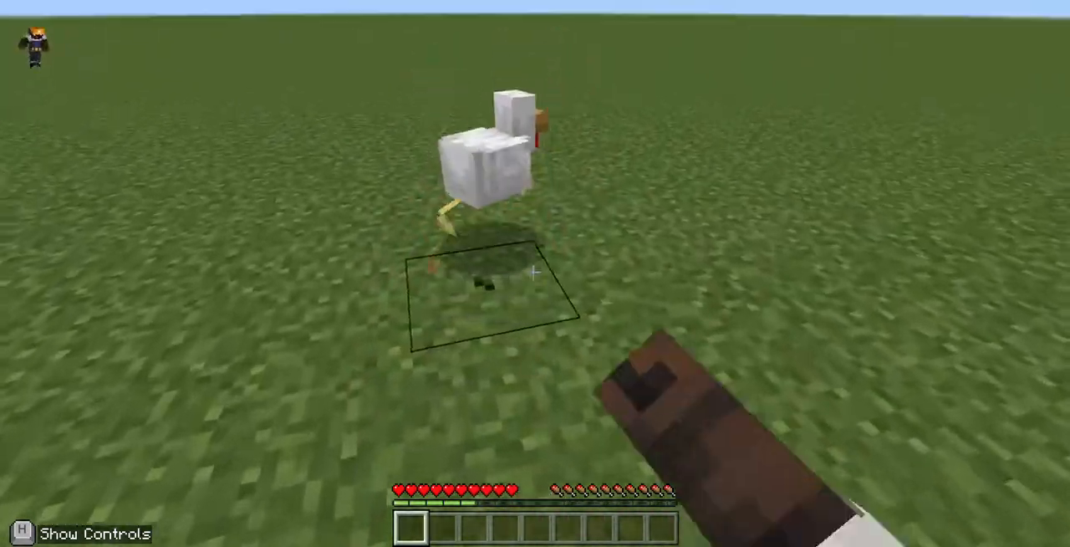
# - Resume play in survival and hit the chicken in front of the player
pyautogui.click(493, 146)
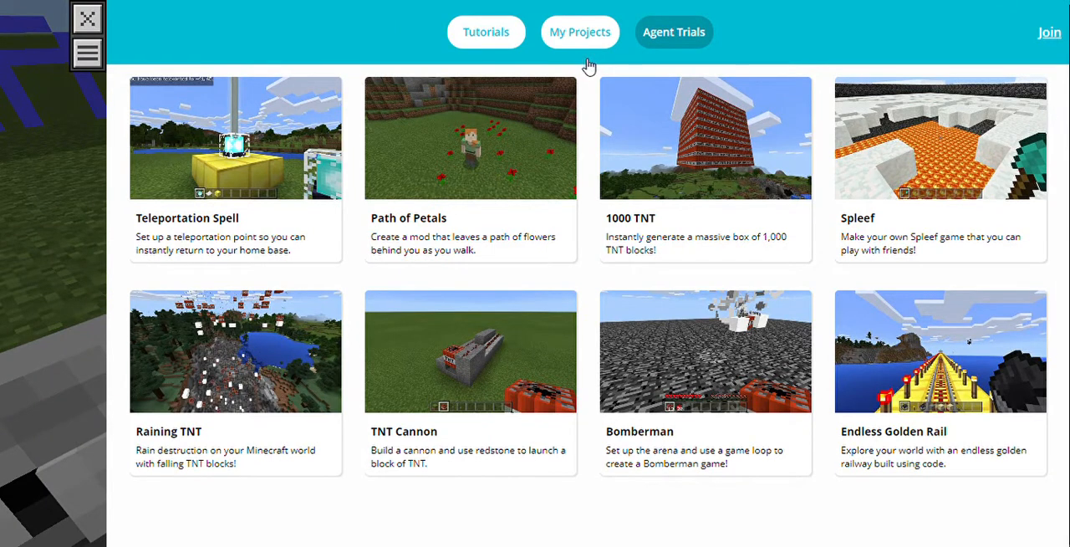
# - Open the saved 'my first mod' project from My Projects and run it
pyautogui.click(579, 32)
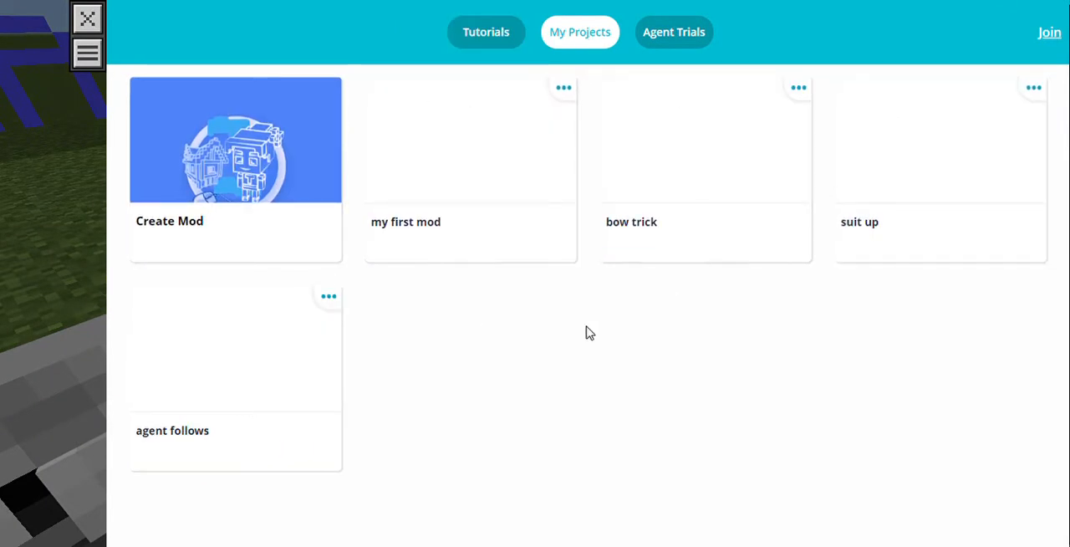
pyautogui.moveTo(423, 268)
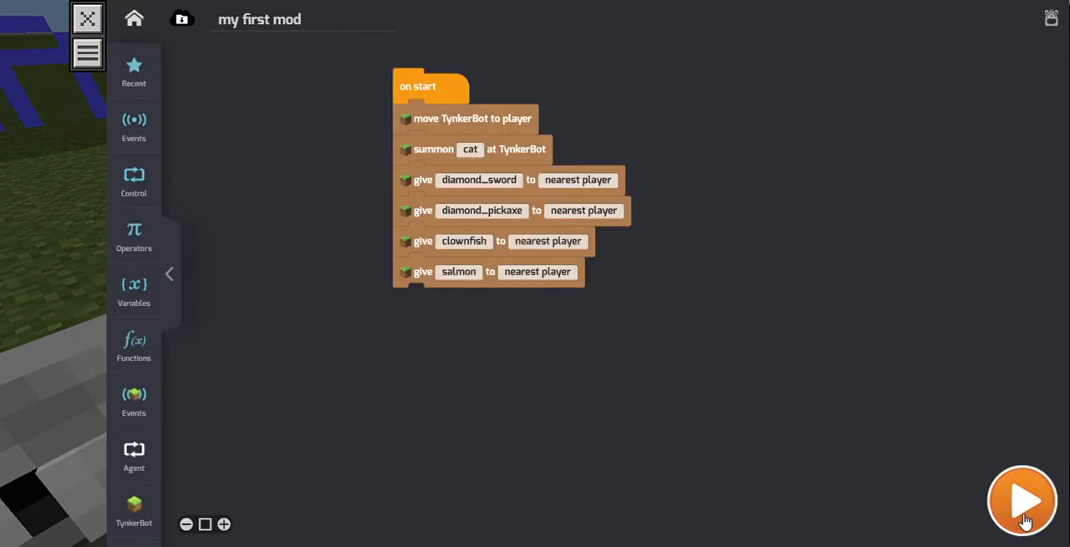
pyautogui.click(1020, 499)
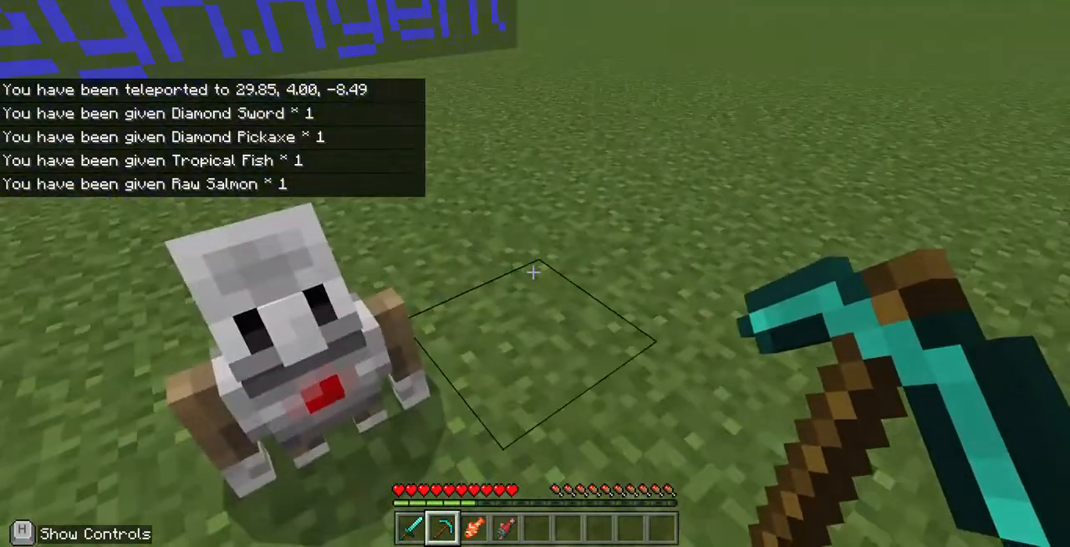
# - Hold the diamond sword and check the pickaxe, tropical fish and salmon in the inventory
pyautogui.press('e')
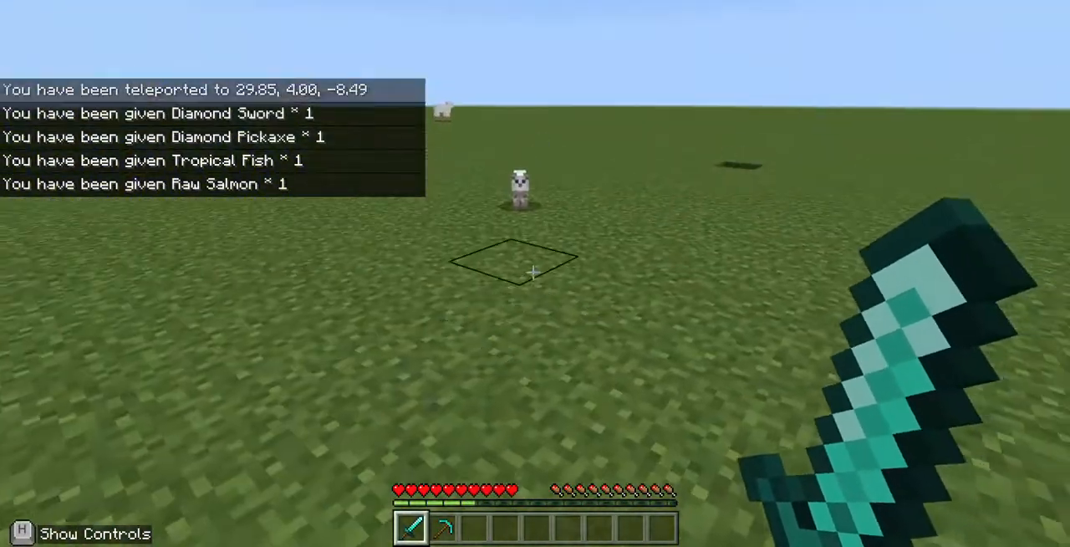
pyautogui.press('e')
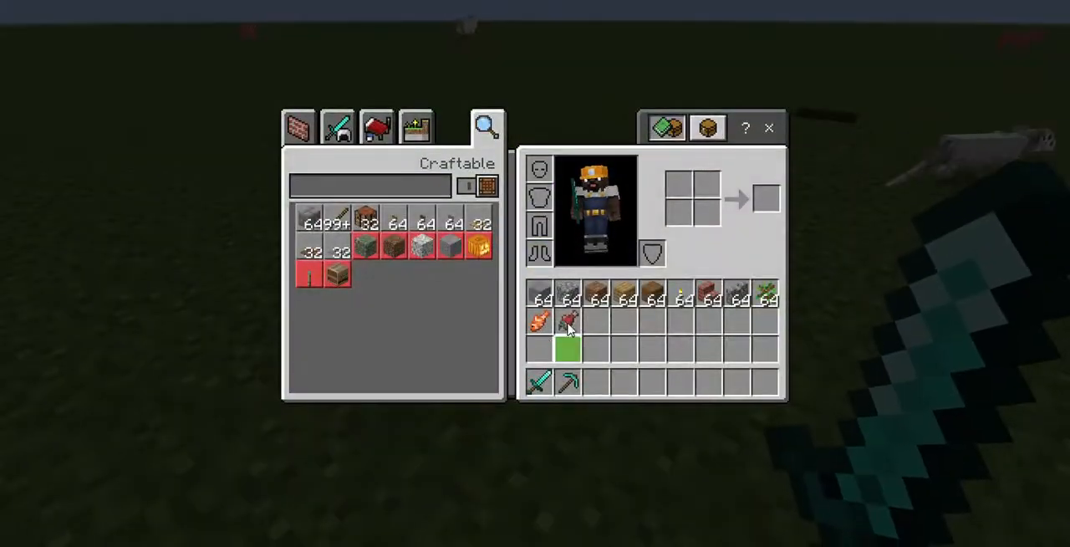
pyautogui.press('Escape')
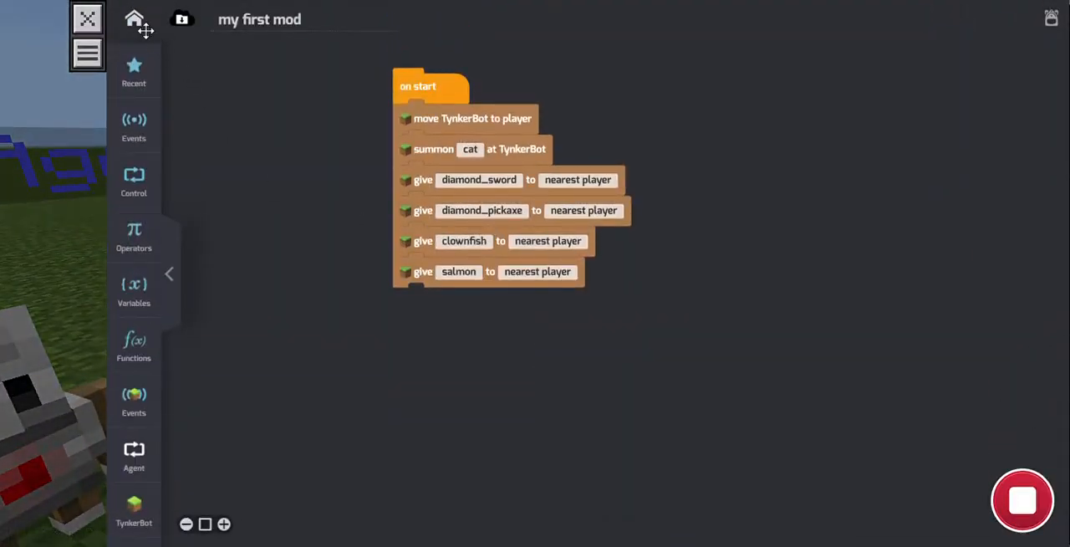
# - Run 'suit up' for a diamond helmet, chestplate, leggings, boots and an elytra
pyautogui.click(132, 18)
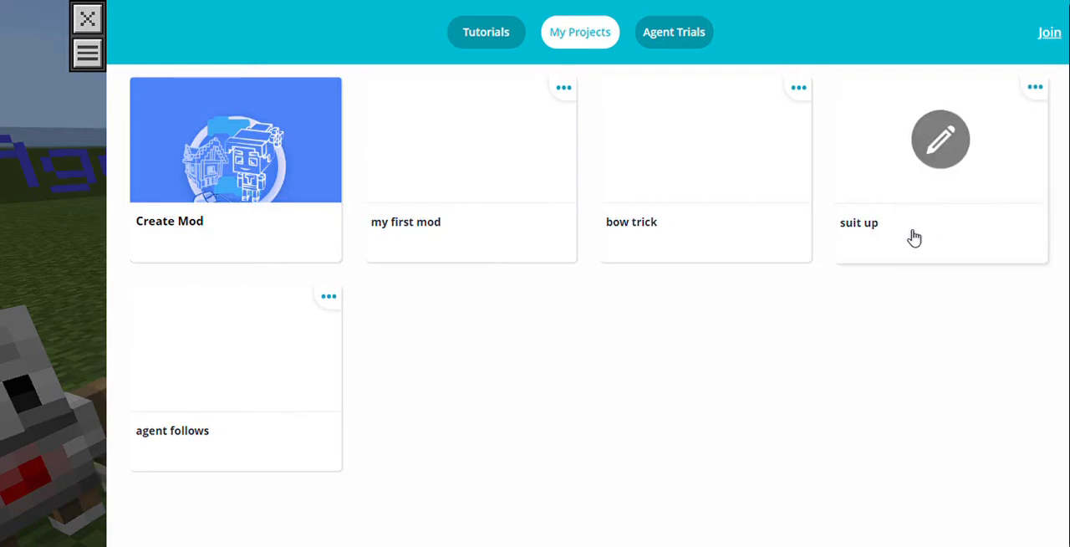
pyautogui.moveTo(942, 185)
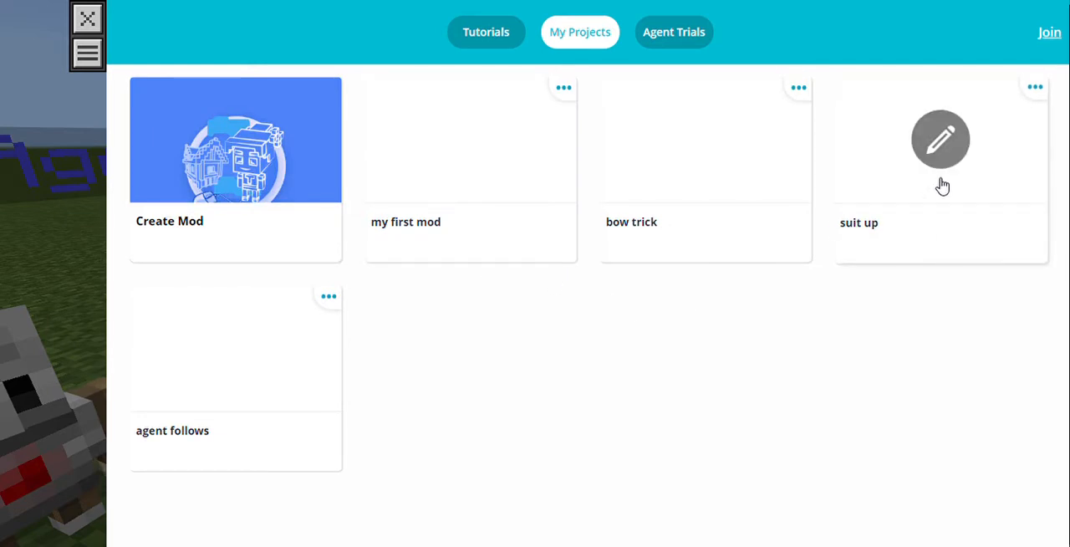
pyautogui.moveTo(953, 173)
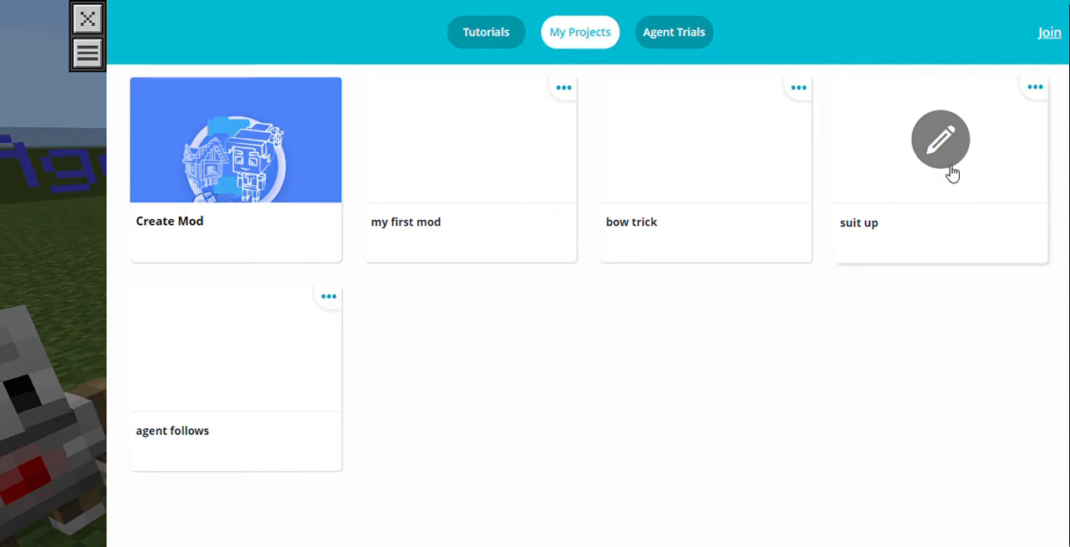
pyautogui.click(941, 138)
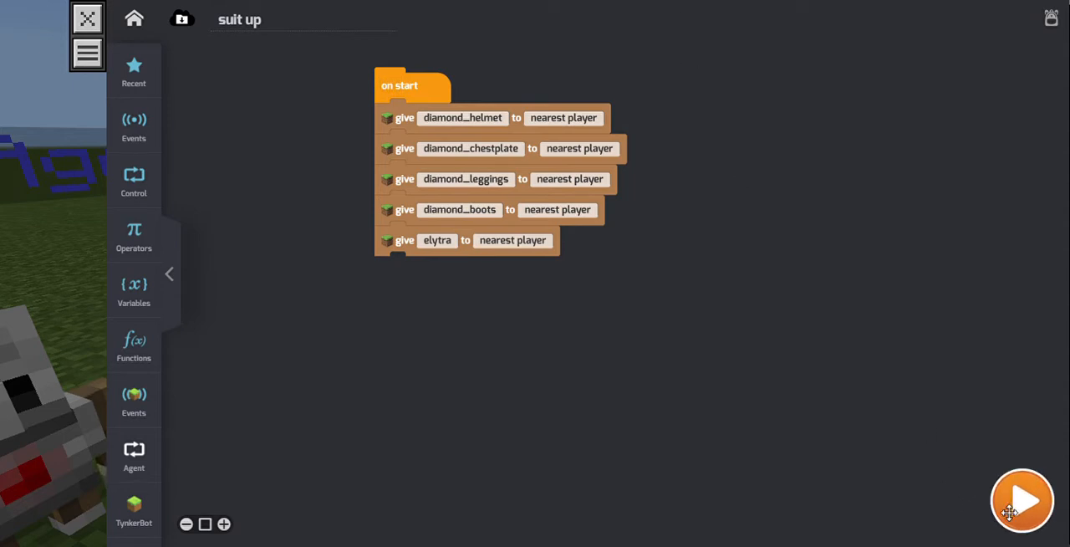
pyautogui.click(1021, 499)
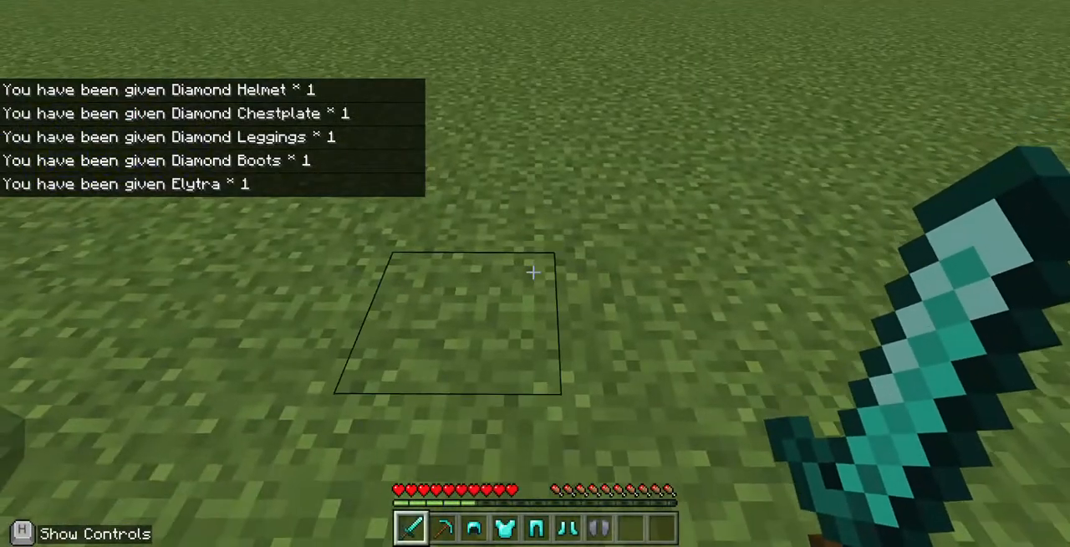
pyautogui.press('e')
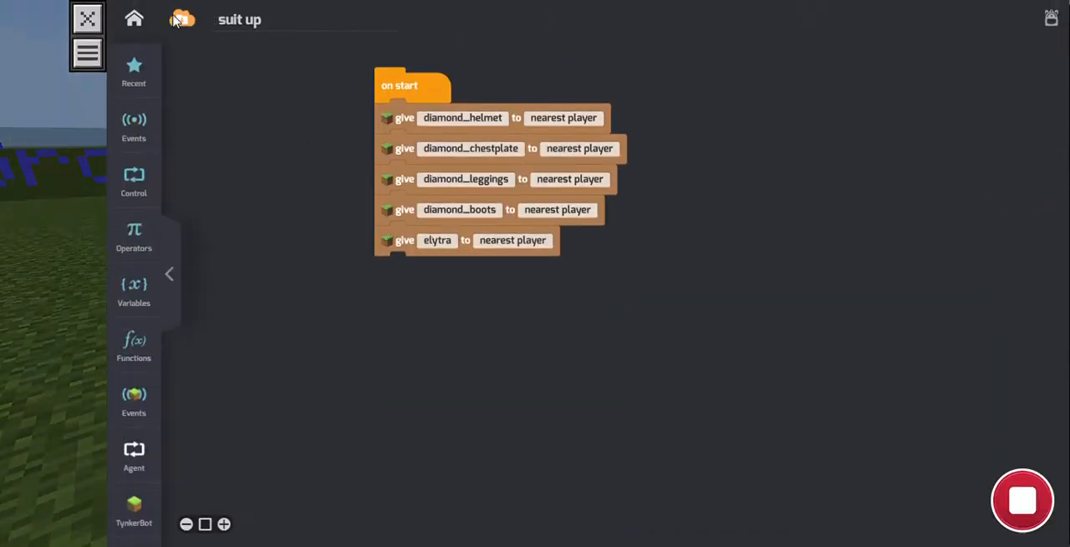
# - Create a new mod and put 'agent teleport to player' under on start
pyautogui.click(132, 17)
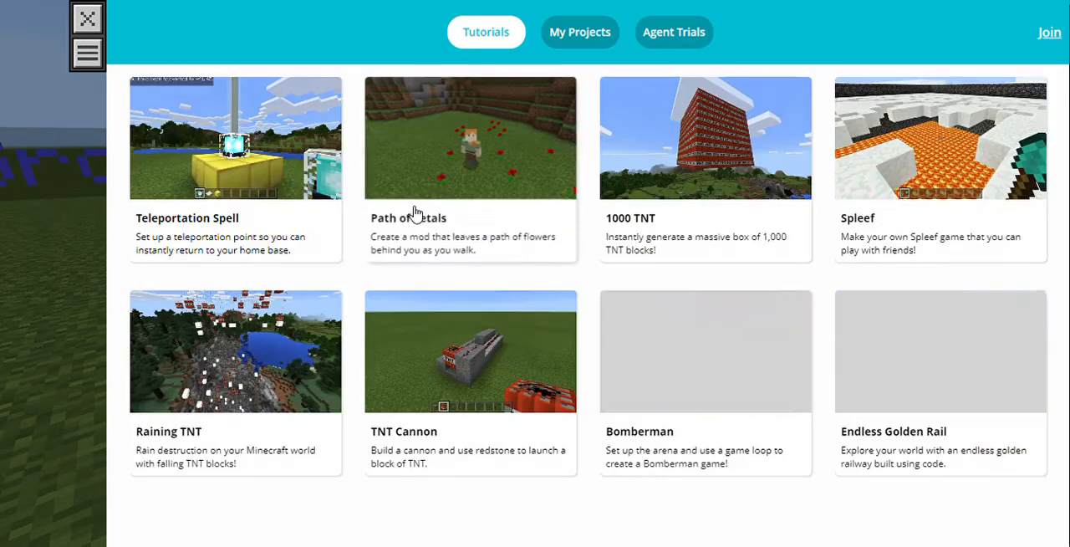
pyautogui.click(579, 32)
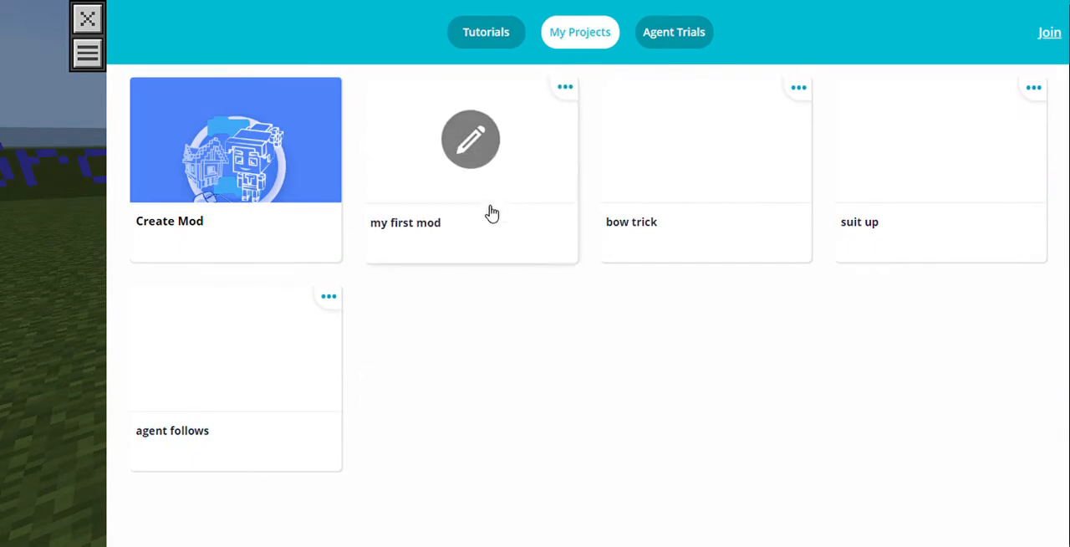
pyautogui.click(471, 140)
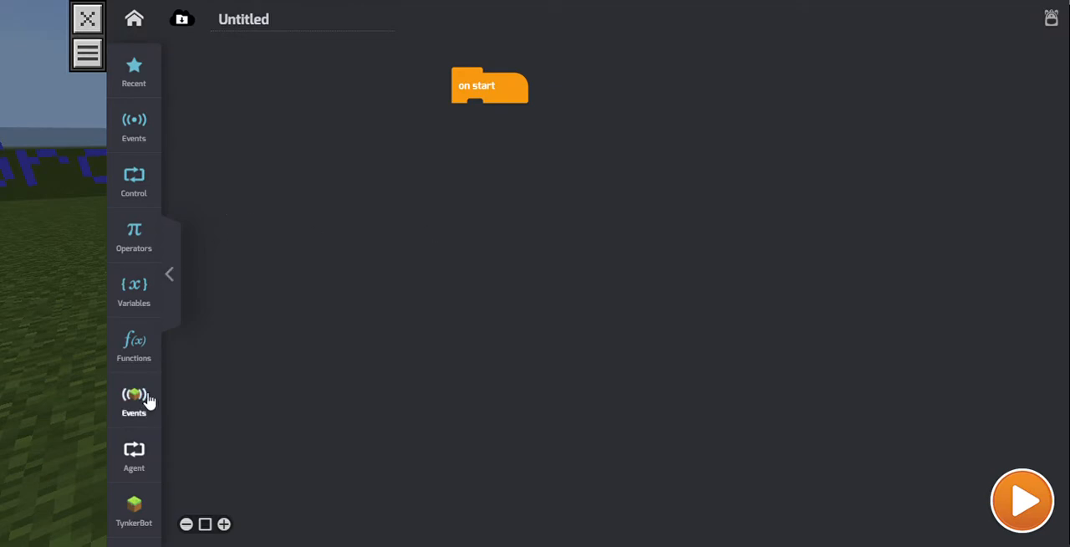
pyautogui.click(134, 400)
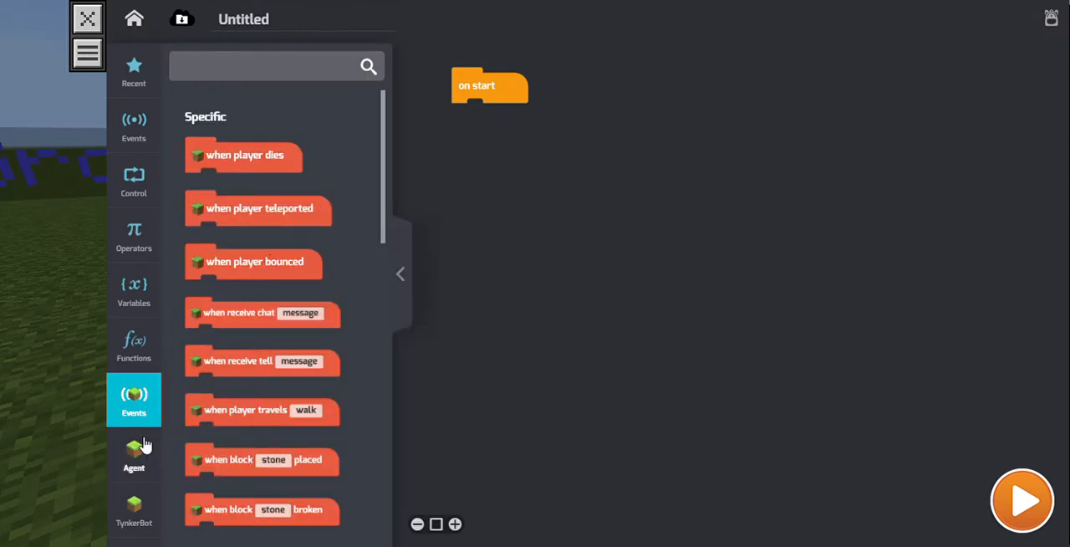
pyautogui.click(133, 454)
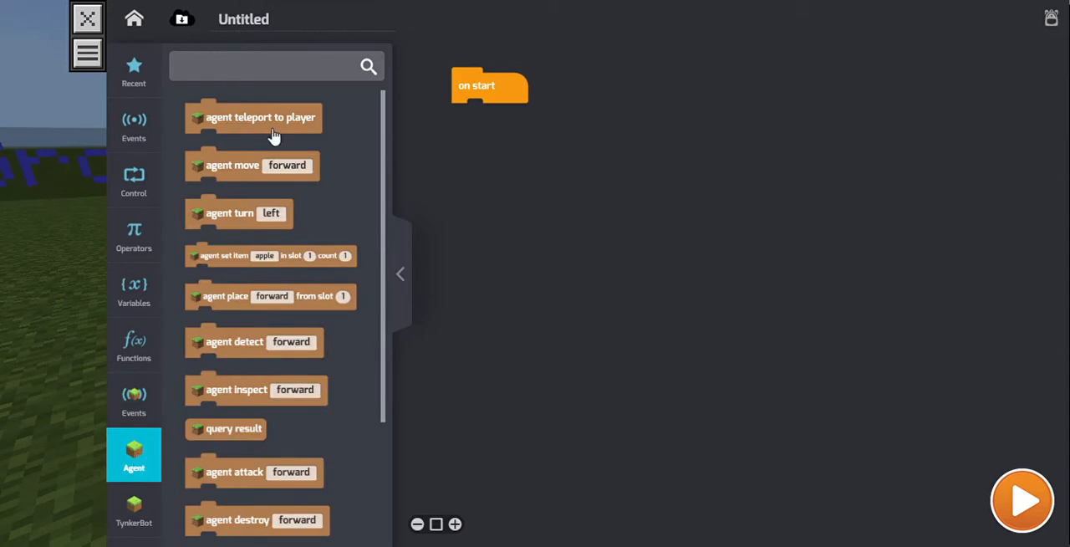
pyautogui.moveTo(259, 117); pyautogui.dragTo(502, 109)
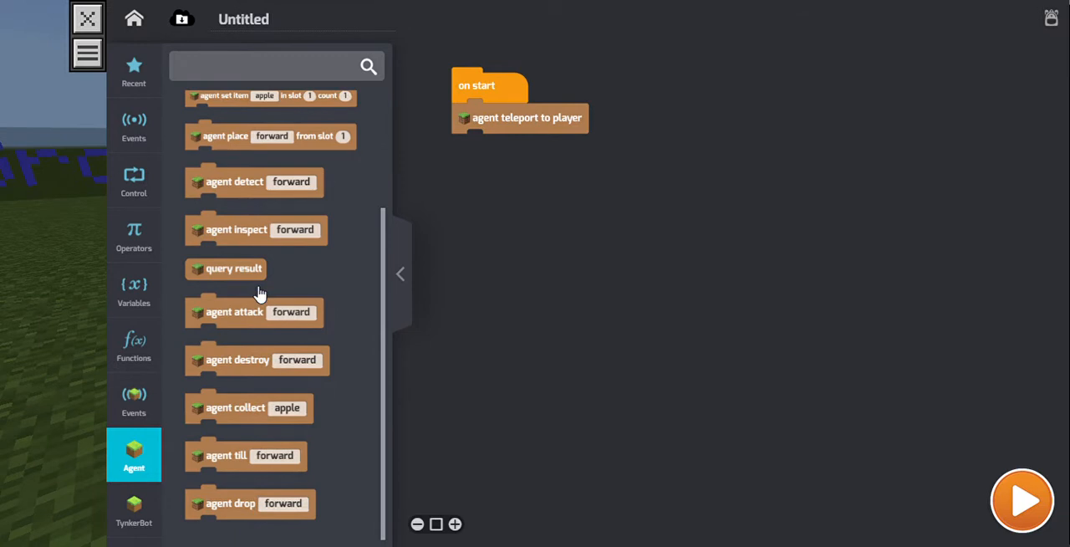
# - Add 'set weather to clear' and set the game mode block to survival
pyautogui.click(133, 400)
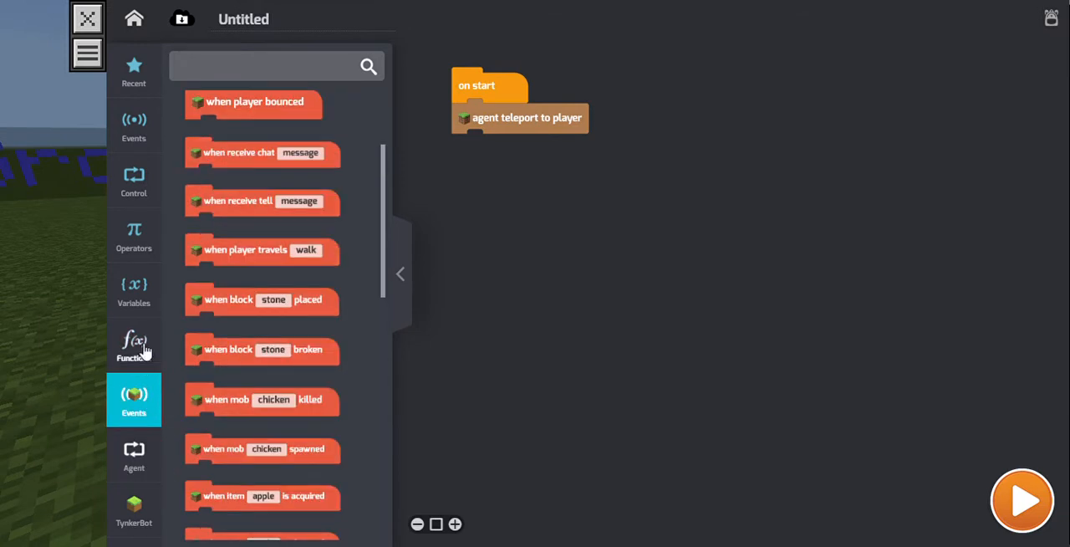
pyautogui.click(134, 180)
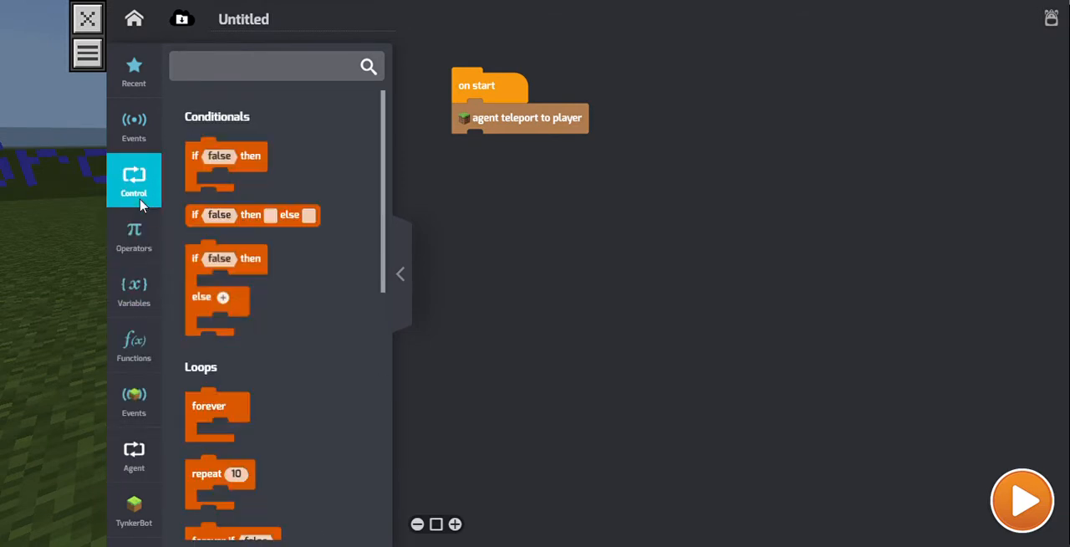
pyautogui.click(133, 125)
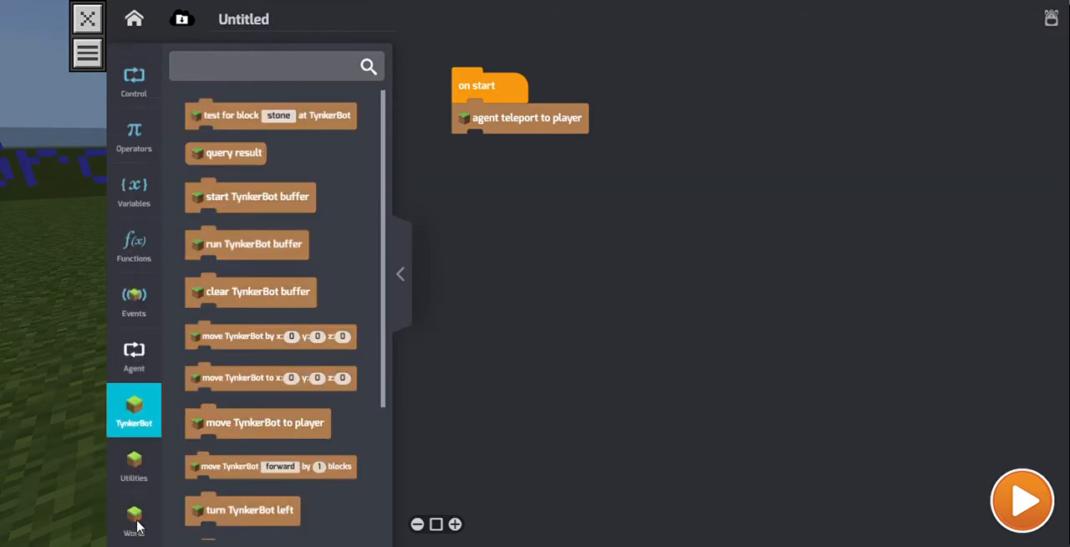
pyautogui.click(134, 521)
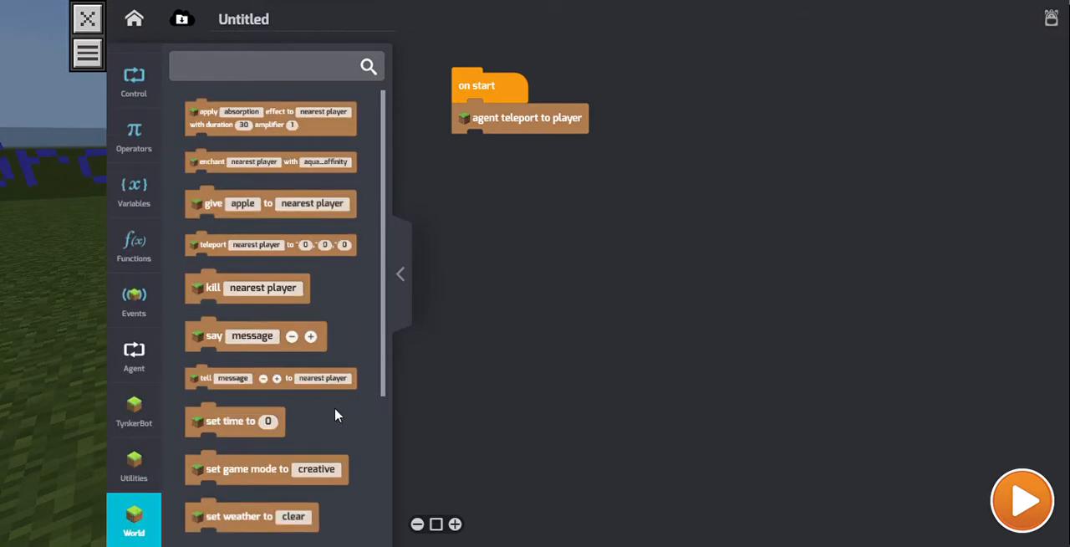
pyautogui.moveTo(251, 516); pyautogui.dragTo(544, 207)
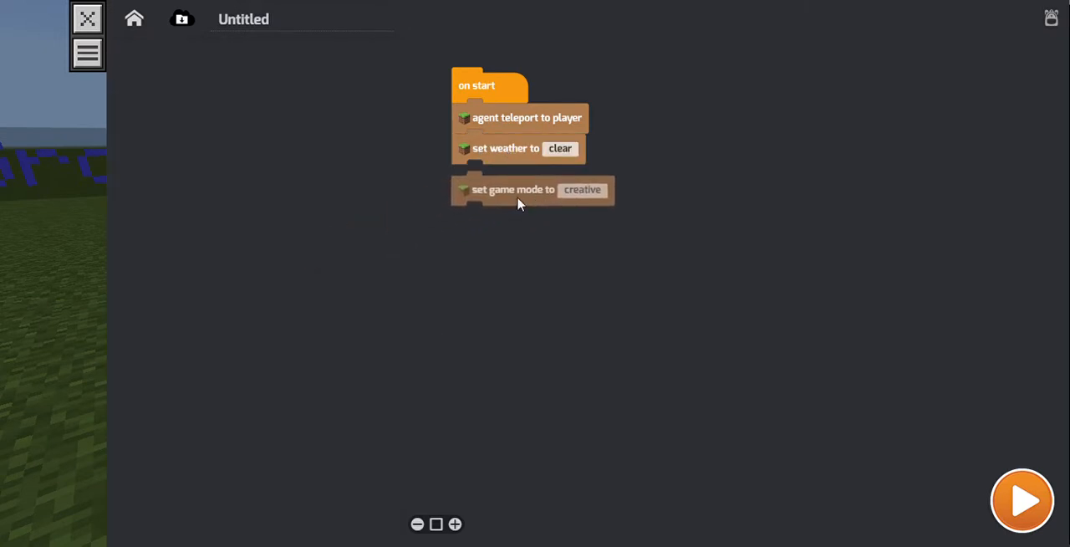
pyautogui.click(582, 178)
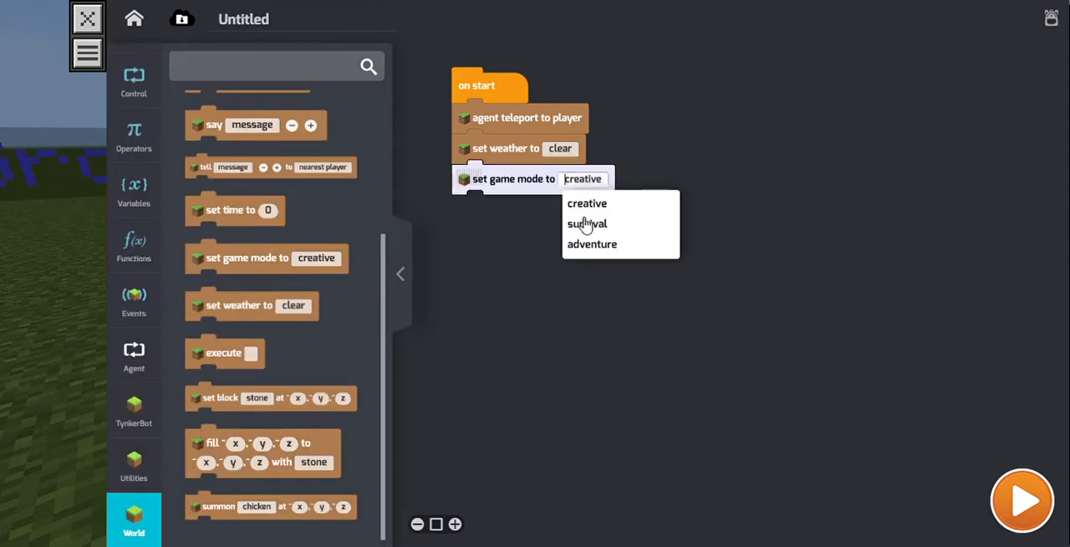
pyautogui.click(587, 223)
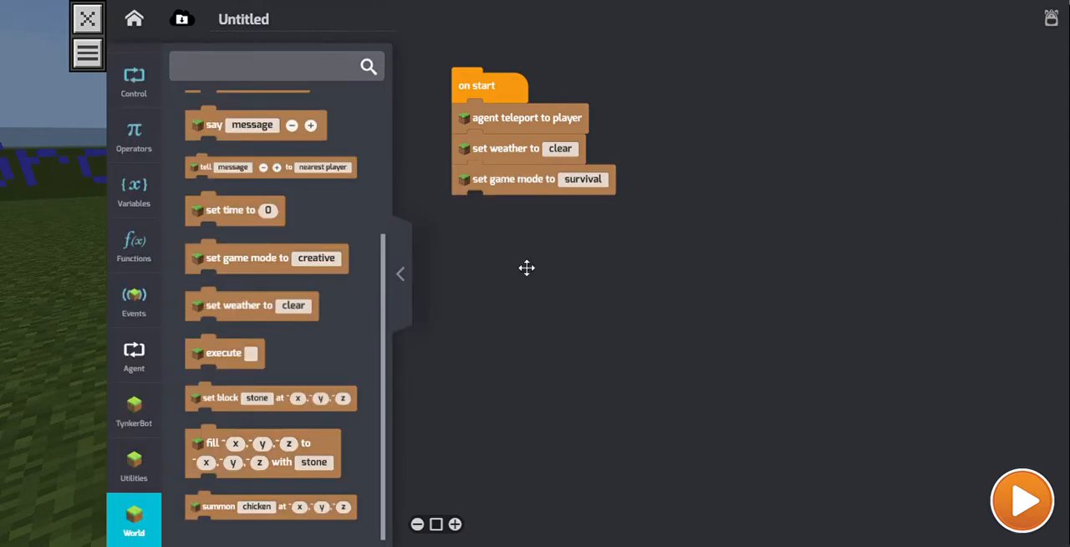
pyautogui.moveTo(264, 294)
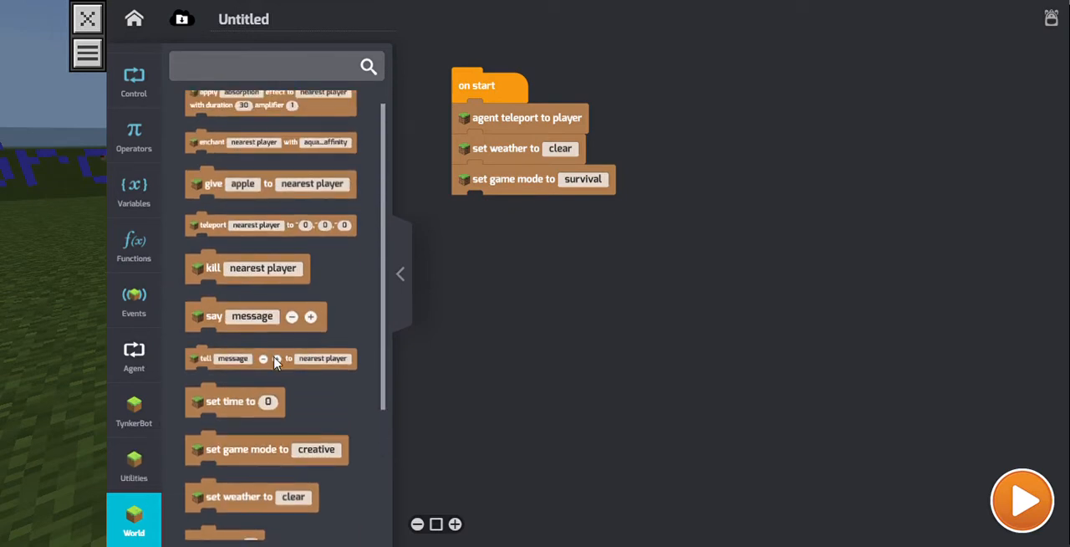
# - Append 'move TynkerBot to player' and 'wait 1 secs' to the on start script
pyautogui.click(134, 409)
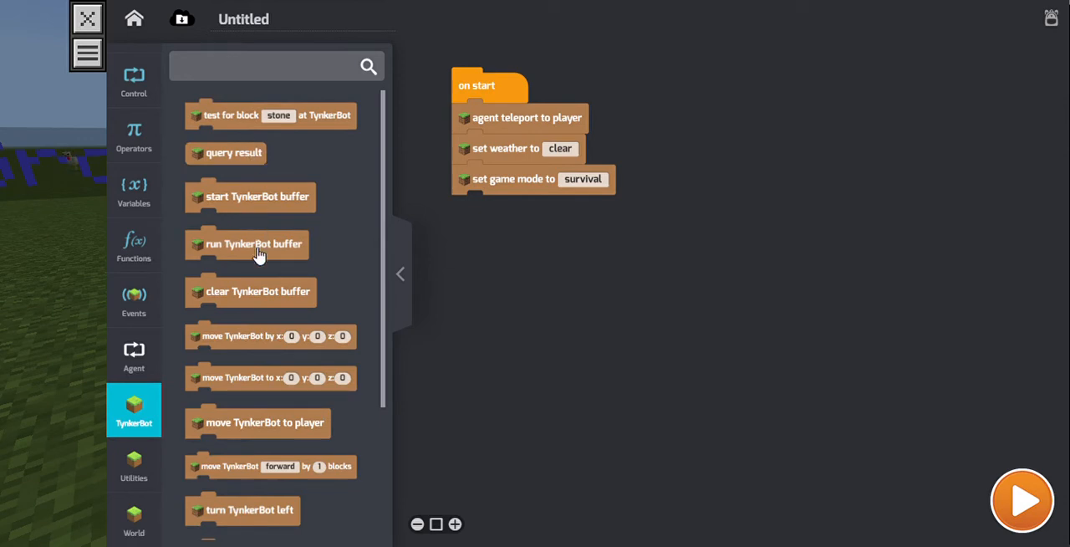
pyautogui.scroll(-3)
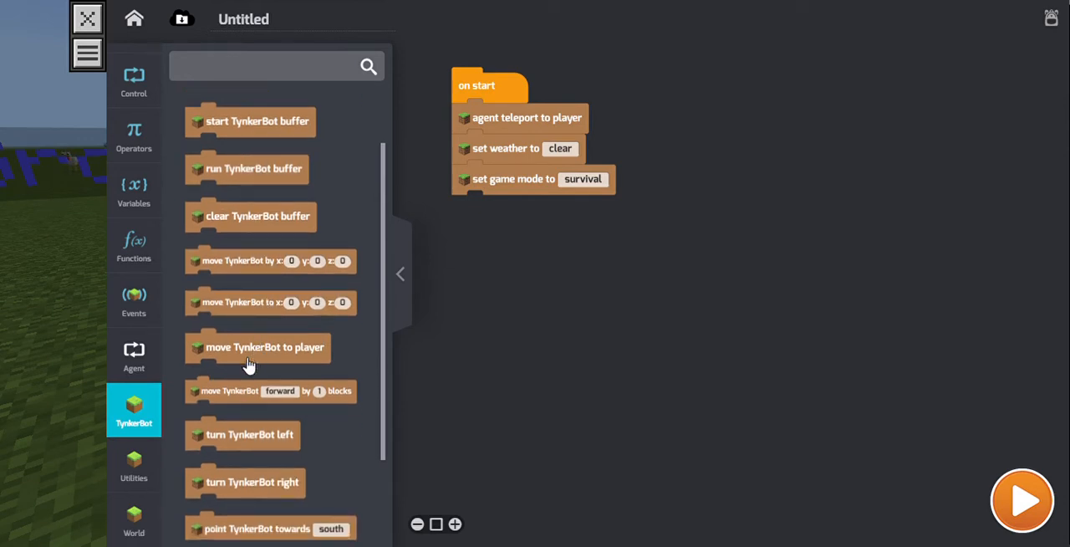
pyautogui.moveTo(265, 347); pyautogui.dragTo(522, 267)
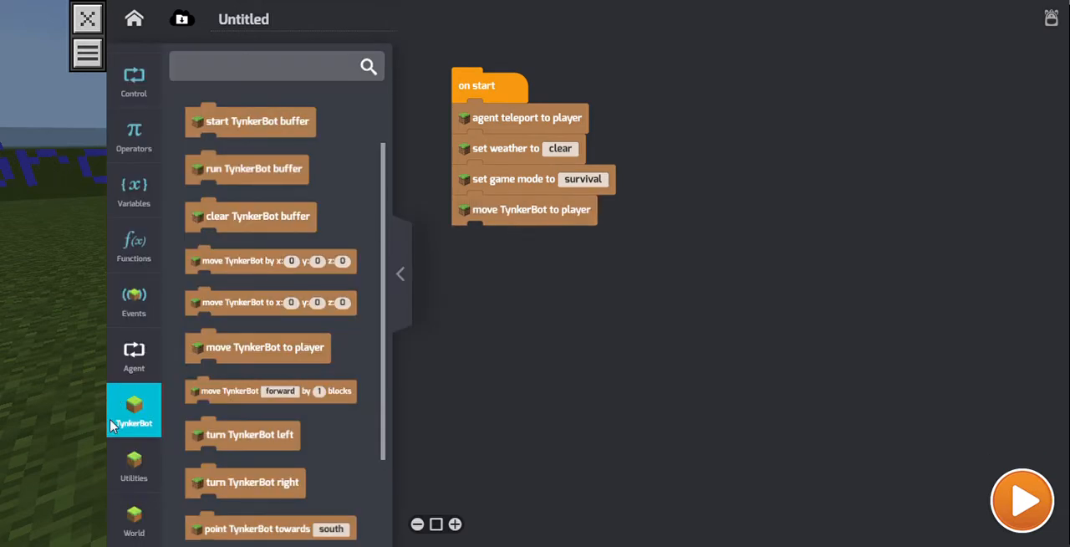
pyautogui.moveTo(139, 432)
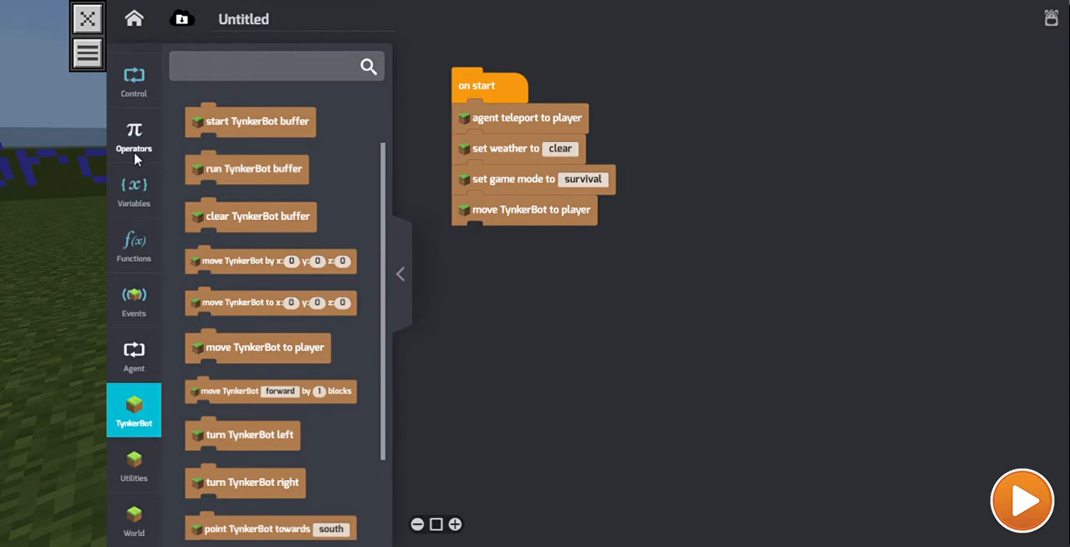
pyautogui.click(133, 74)
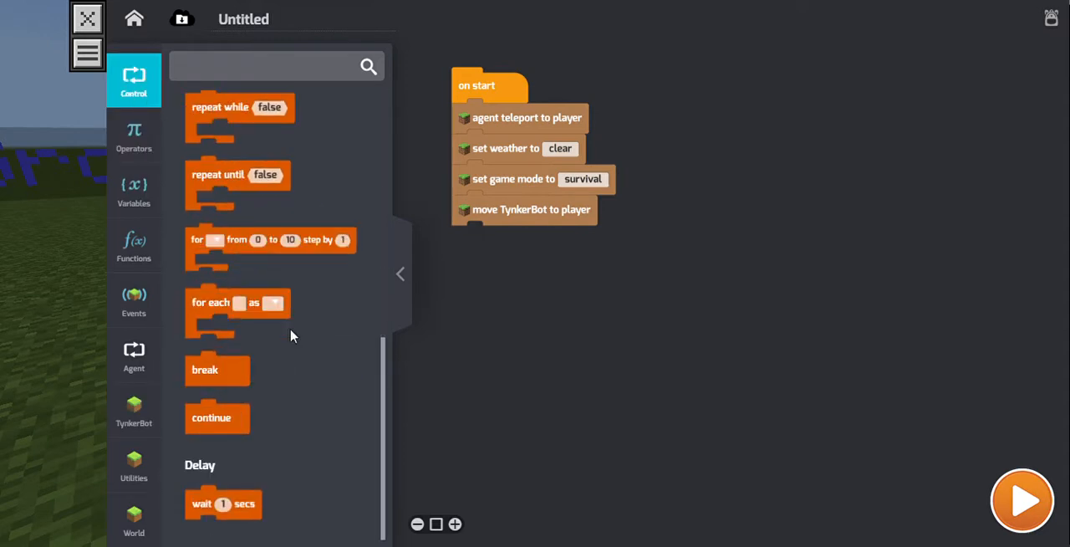
pyautogui.moveTo(224, 503); pyautogui.dragTo(493, 265)
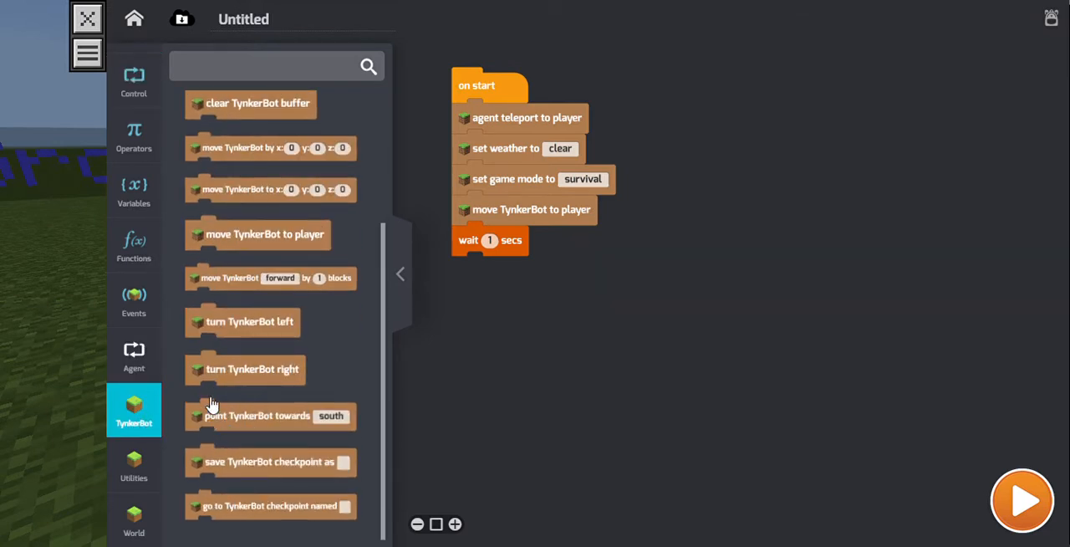
pyautogui.moveTo(248, 327)
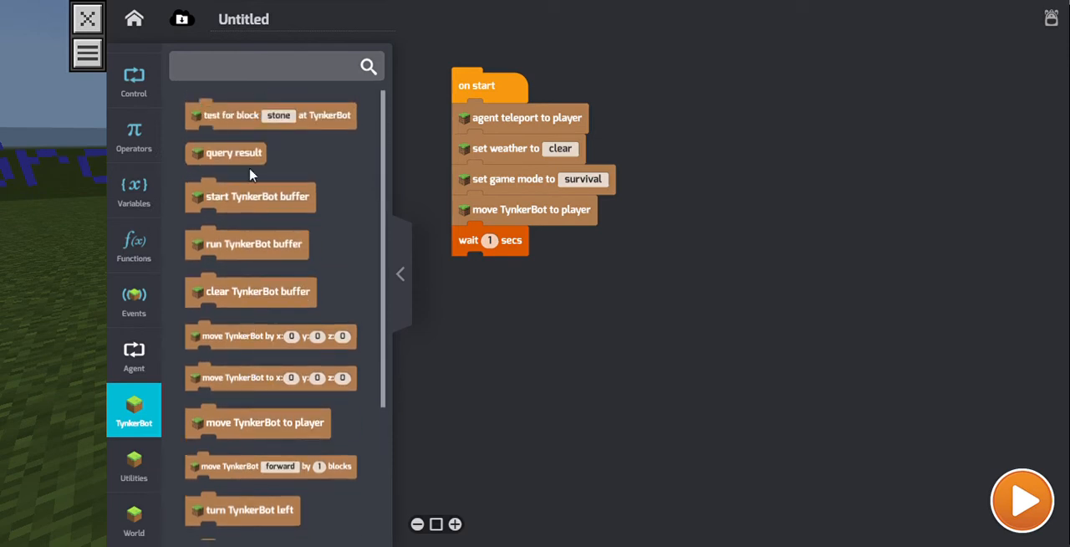
# - Add a summon-at-TynkerBot block after the wait and change its creature to zombie
pyautogui.click(134, 464)
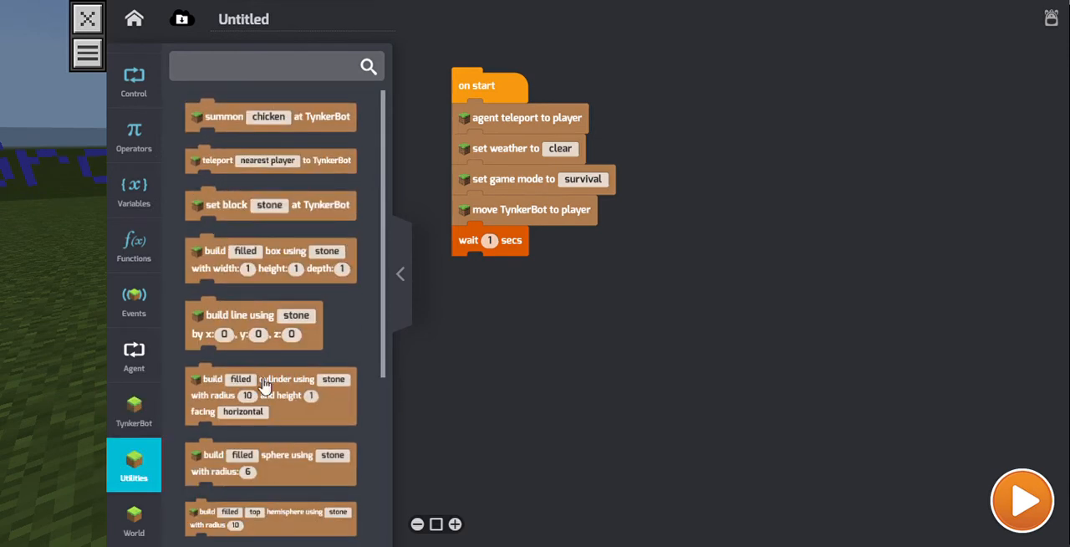
pyautogui.scroll(-3)
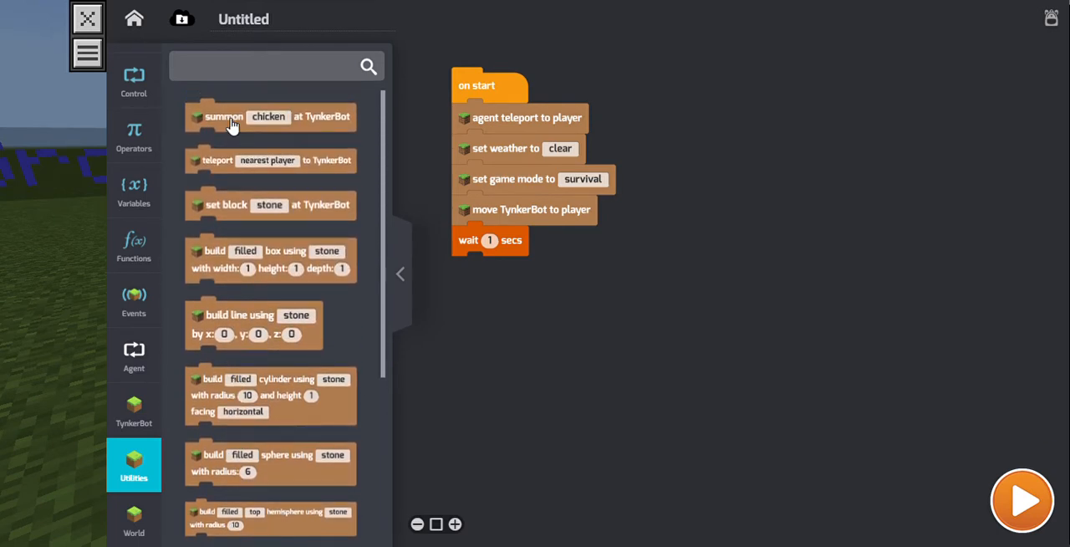
pyautogui.moveTo(234, 116); pyautogui.dragTo(539, 270)
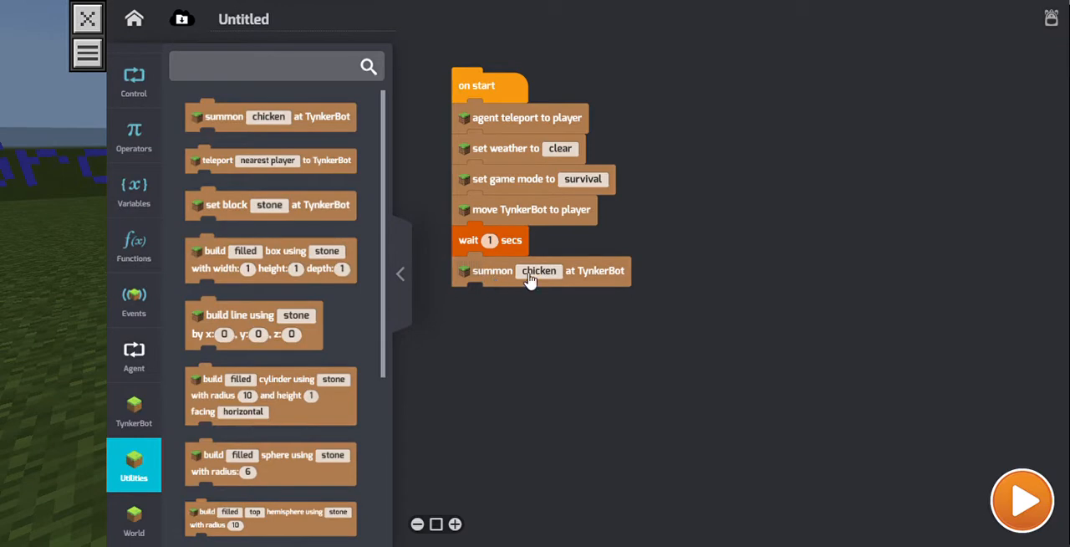
pyautogui.click(539, 270)
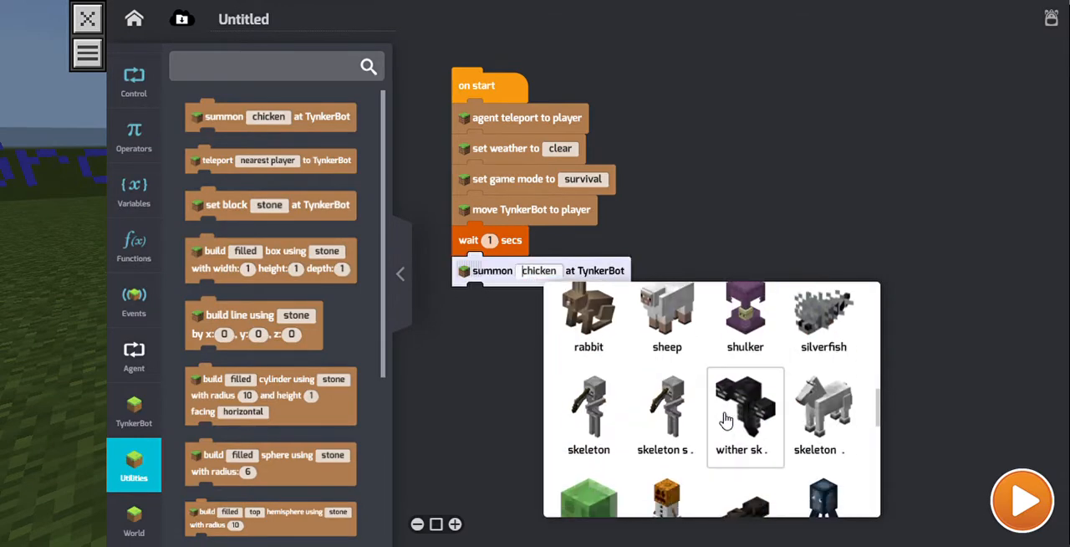
pyautogui.scroll(-3)
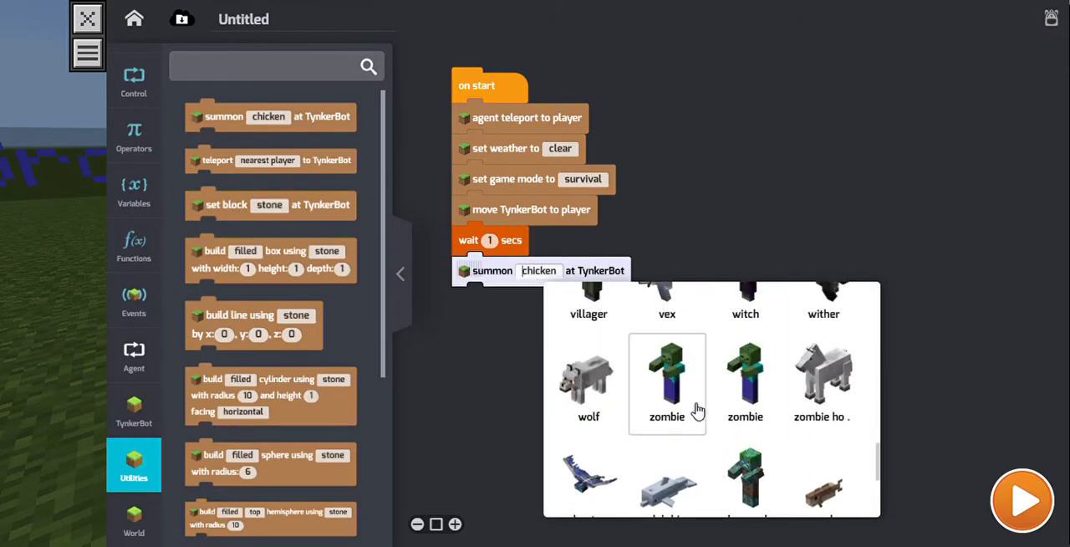
pyautogui.click(667, 382)
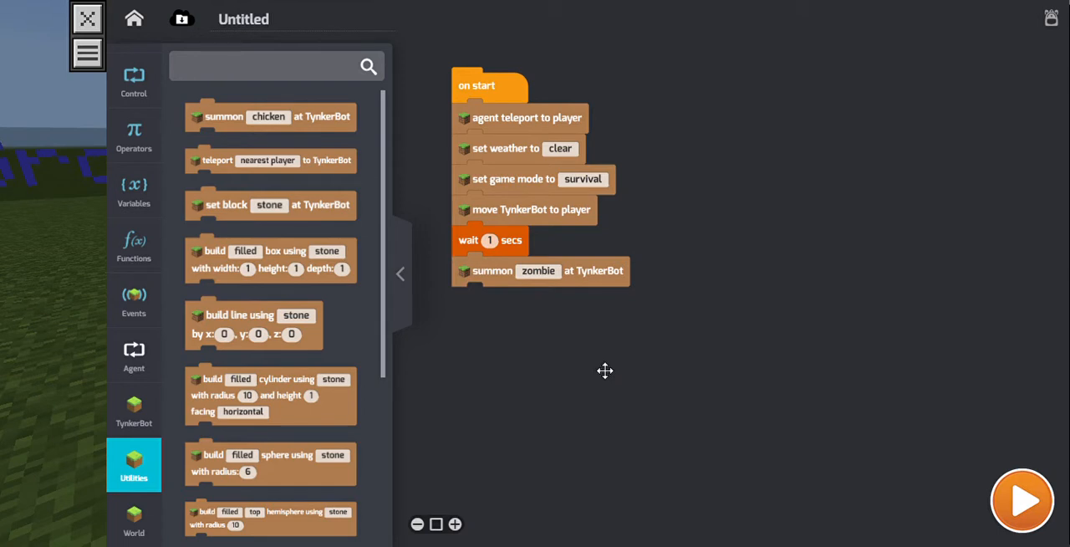
pyautogui.moveTo(134, 297)
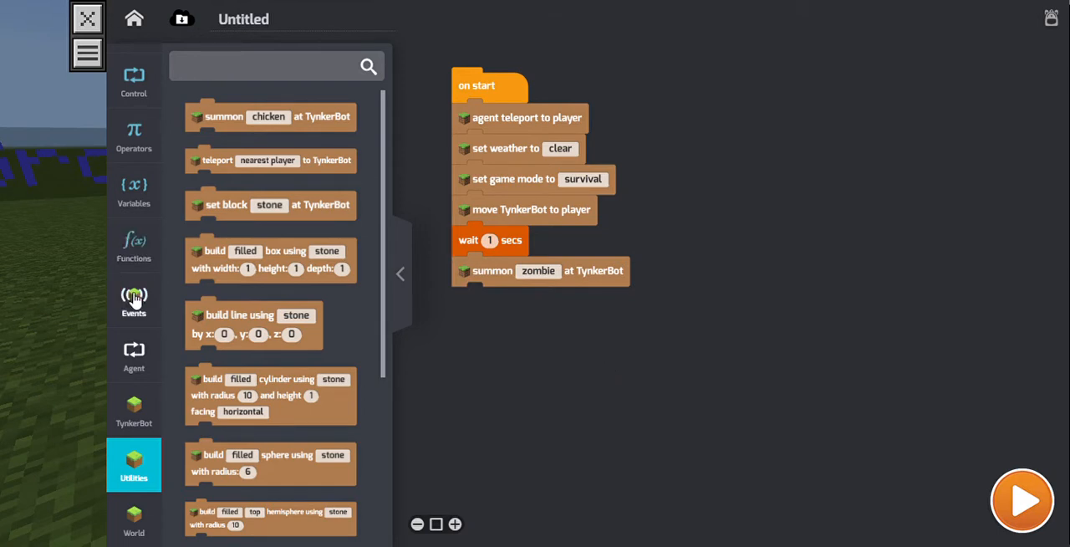
# - Wrap the one-second wait and summon zombie blocks in a forever loop
pyautogui.click(133, 300)
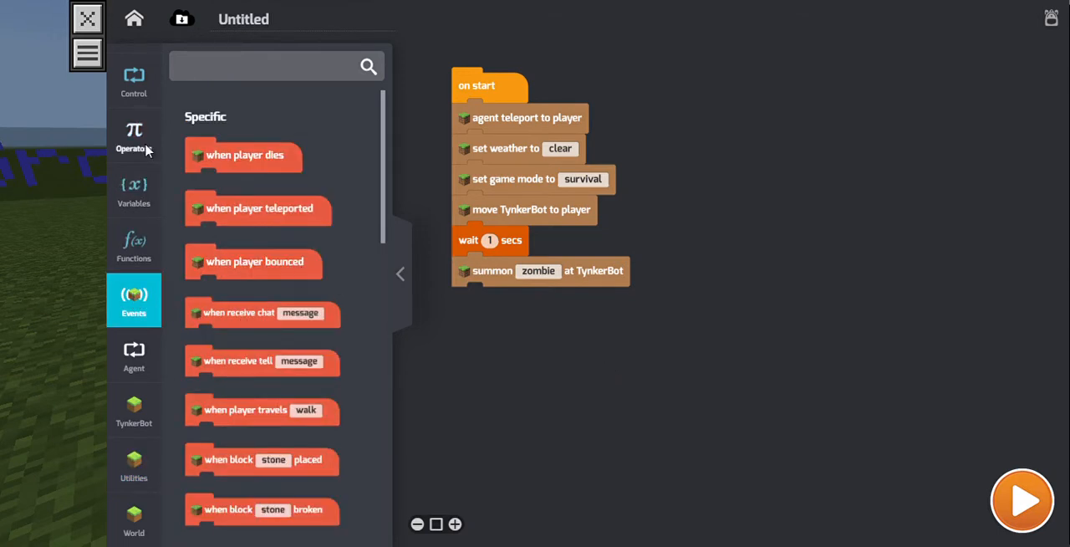
pyautogui.click(134, 79)
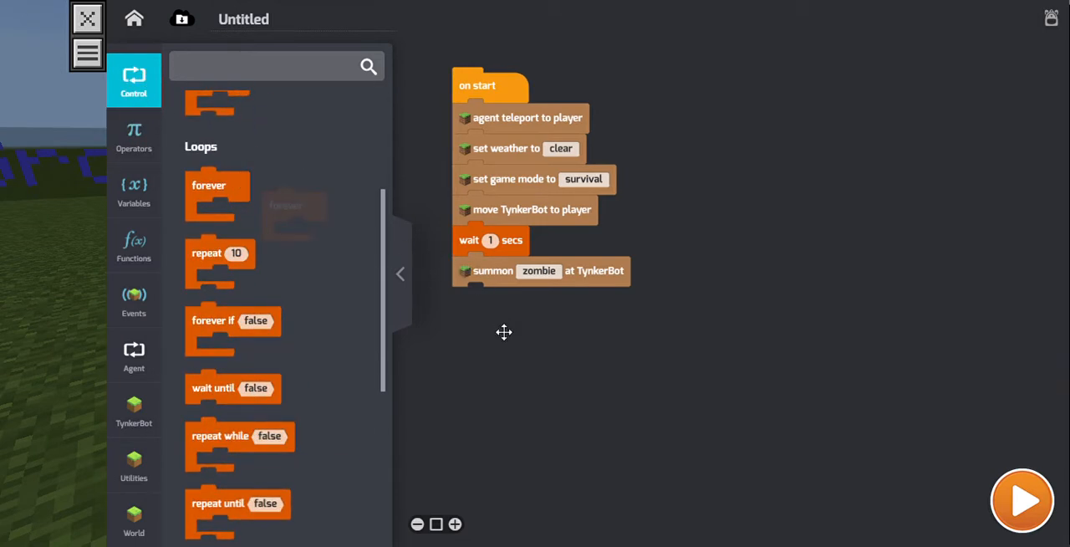
pyautogui.moveTo(217, 184); pyautogui.dragTo(480, 230)
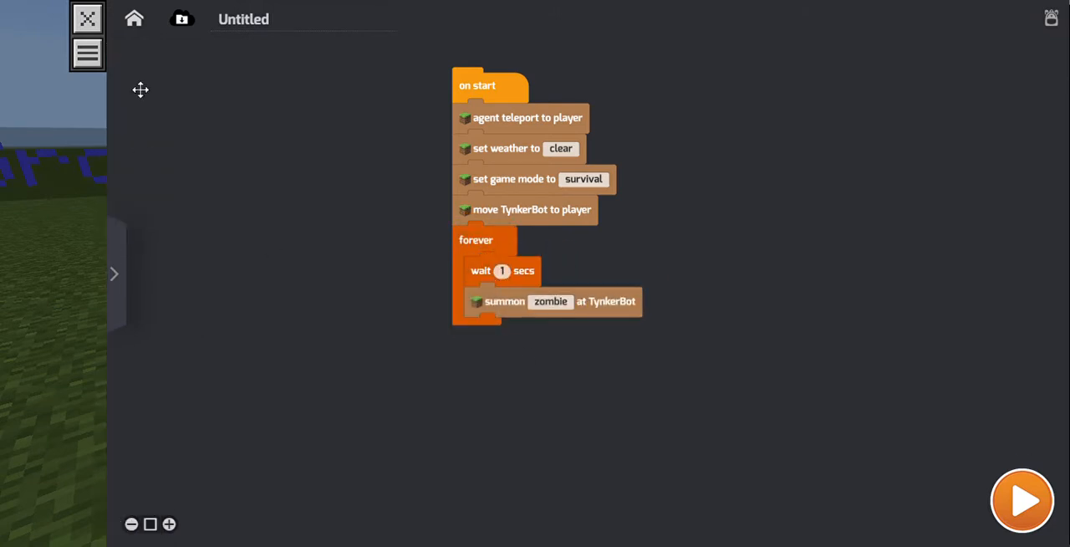
# - Go Home past the unsaved-changes prompt and start a fresh blank project
pyautogui.click(133, 19)
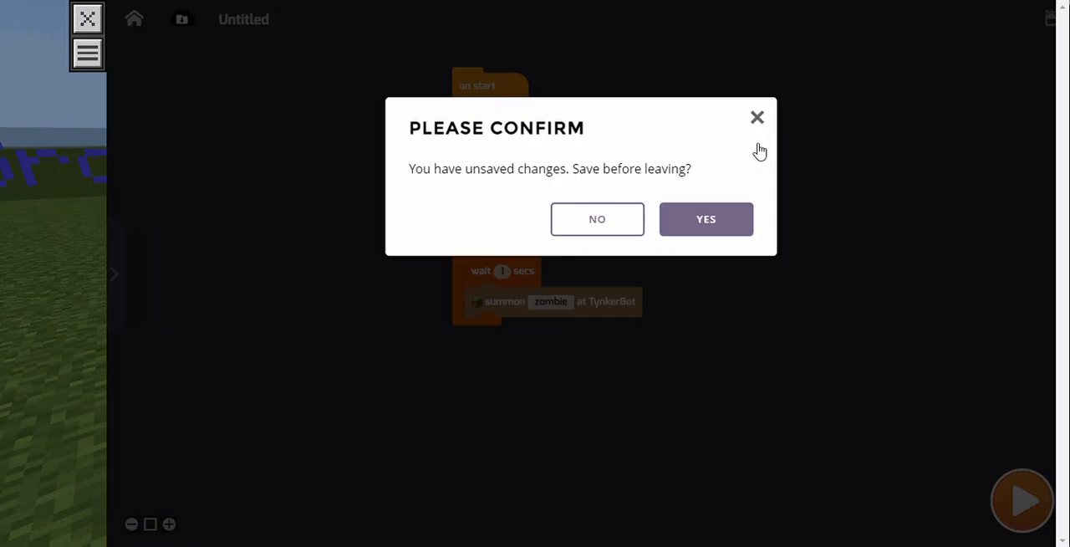
pyautogui.click(597, 219)
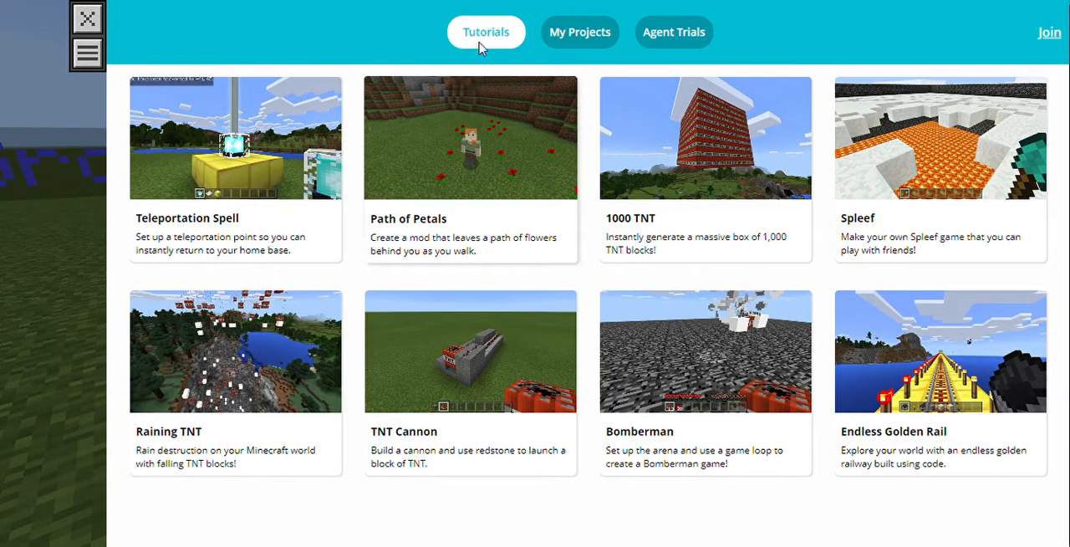
pyautogui.click(580, 32)
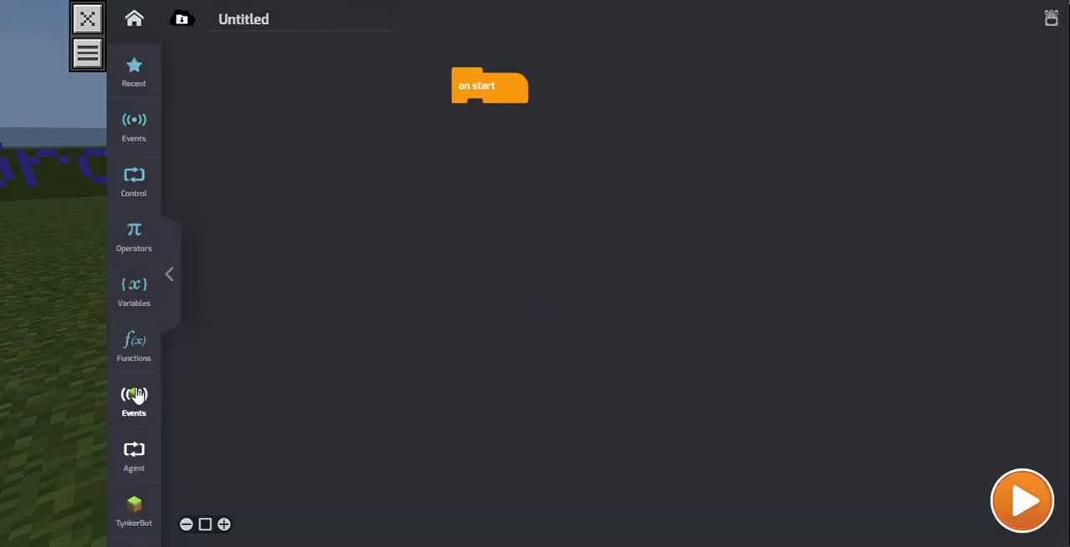
# - Under on start, add move TynkerBot to player, agent teleport to player, then another move TynkerBot
pyautogui.click(133, 509)
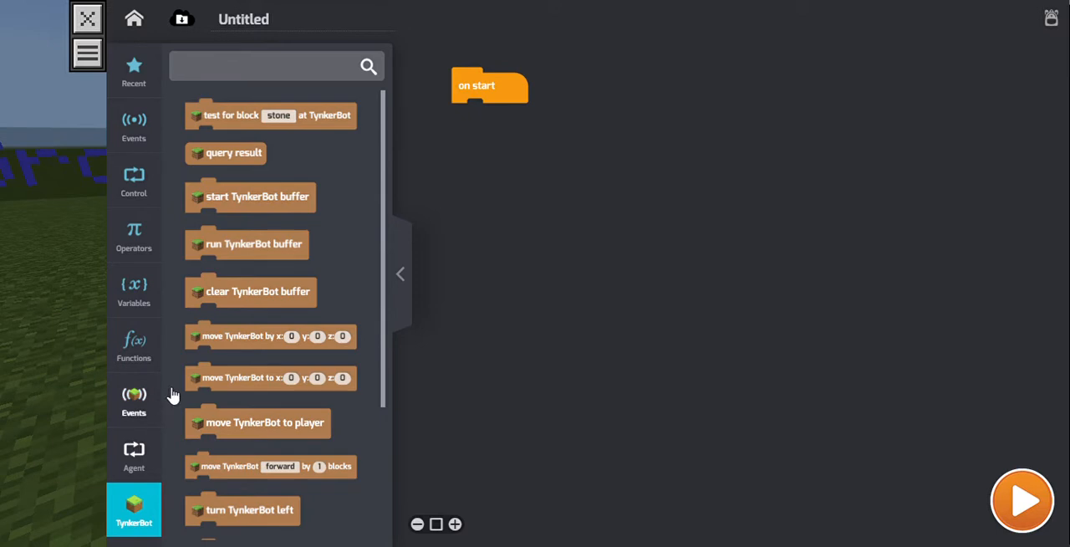
pyautogui.moveTo(287, 244)
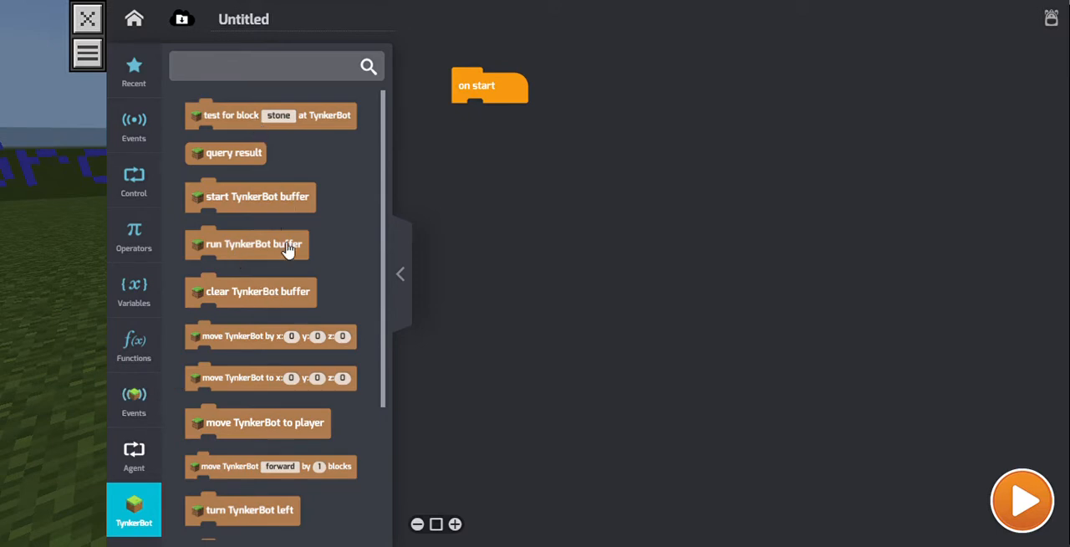
pyautogui.scroll(-3)
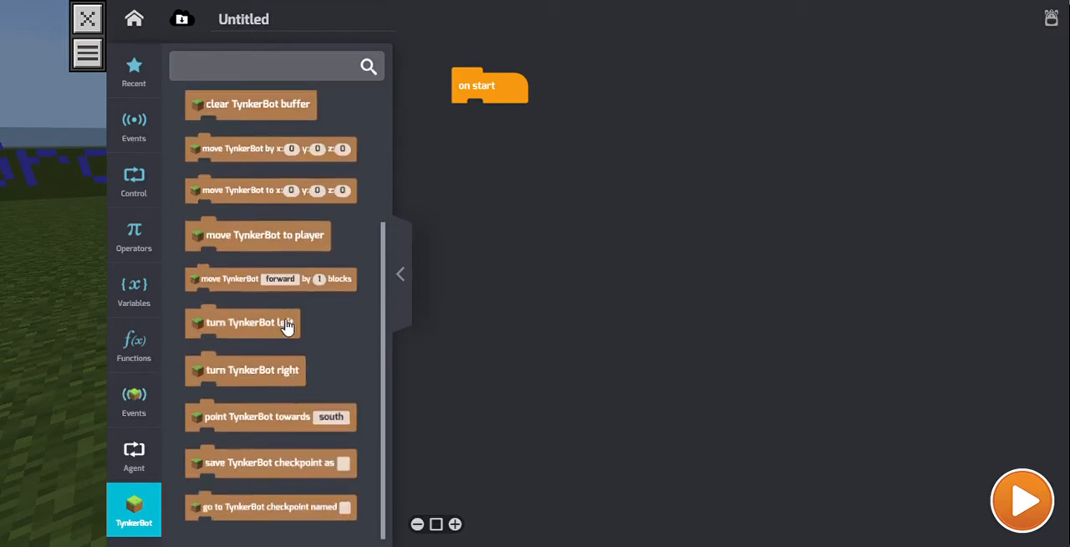
pyautogui.moveTo(276, 241)
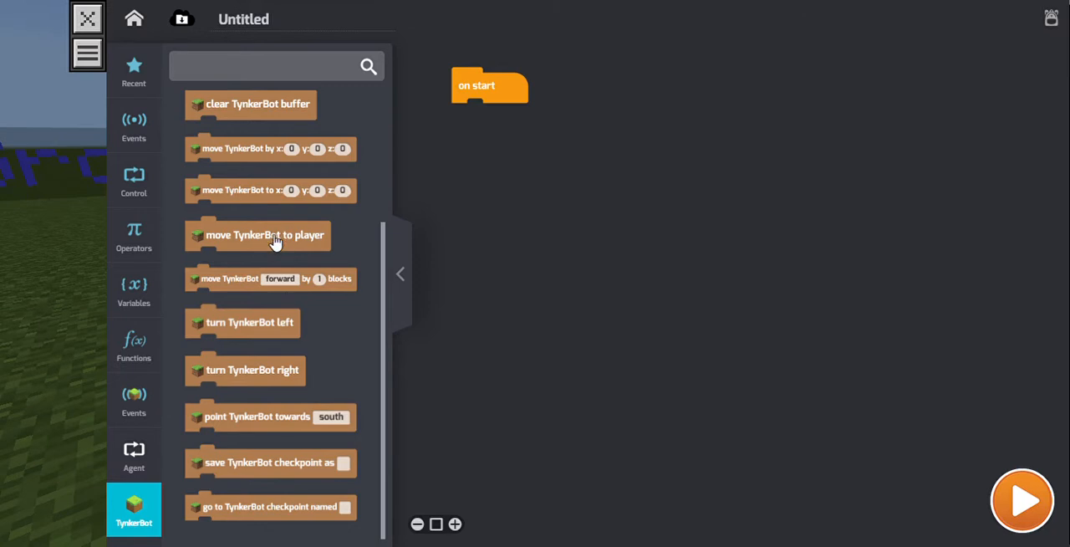
pyautogui.moveTo(265, 235); pyautogui.dragTo(531, 117)
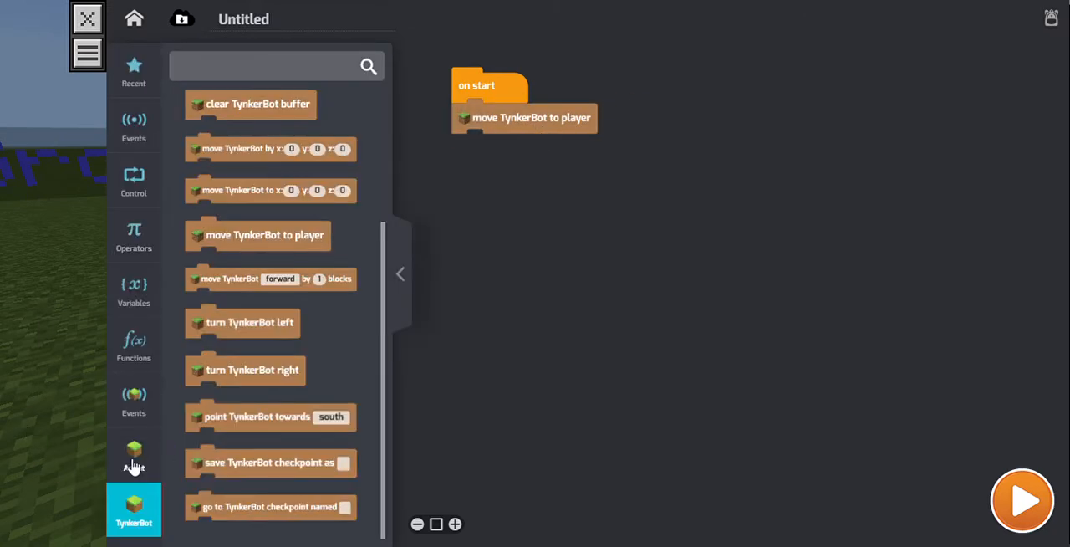
pyautogui.click(134, 455)
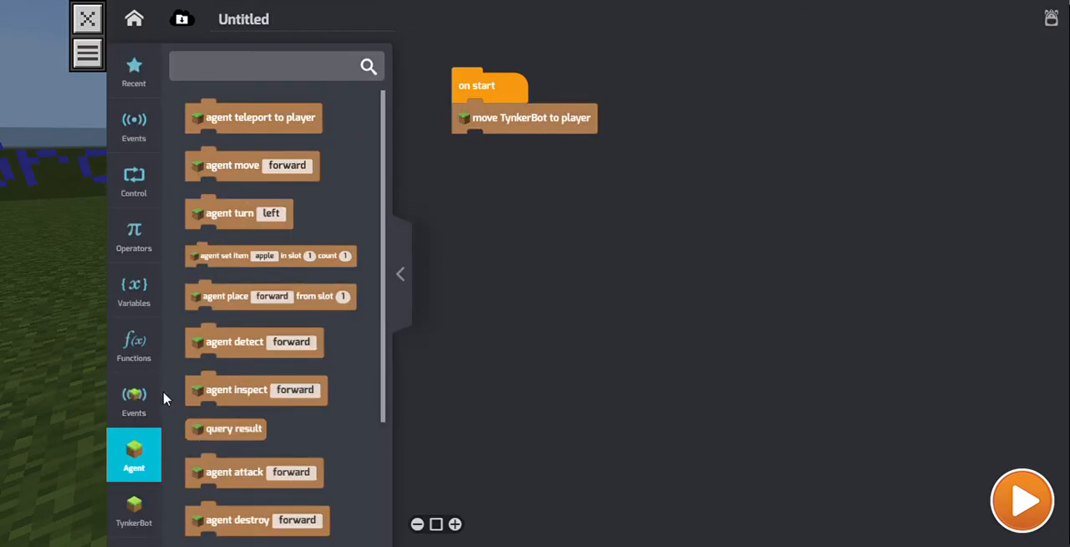
pyautogui.moveTo(254, 117); pyautogui.dragTo(539, 173)
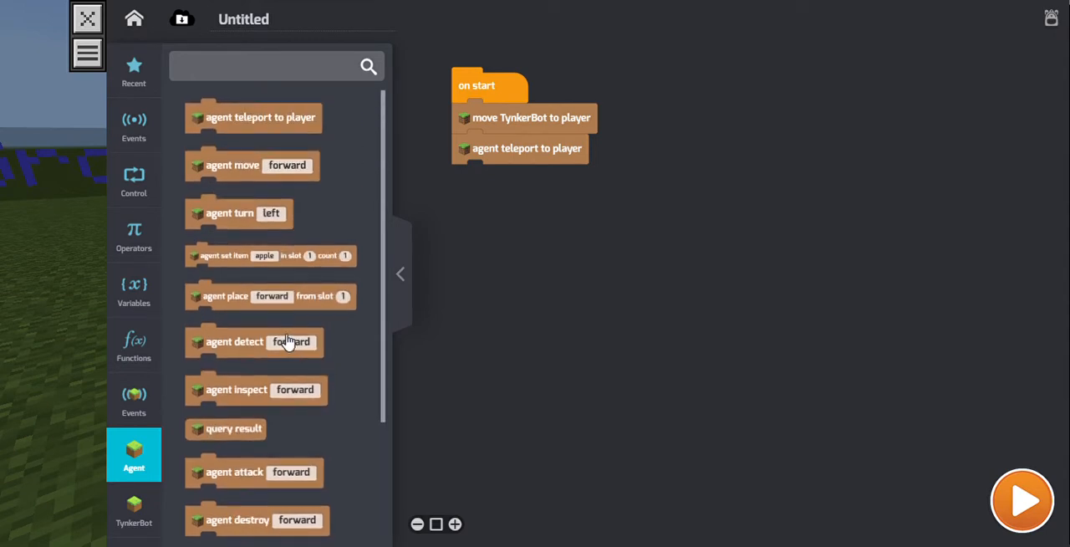
pyautogui.moveTo(247, 234)
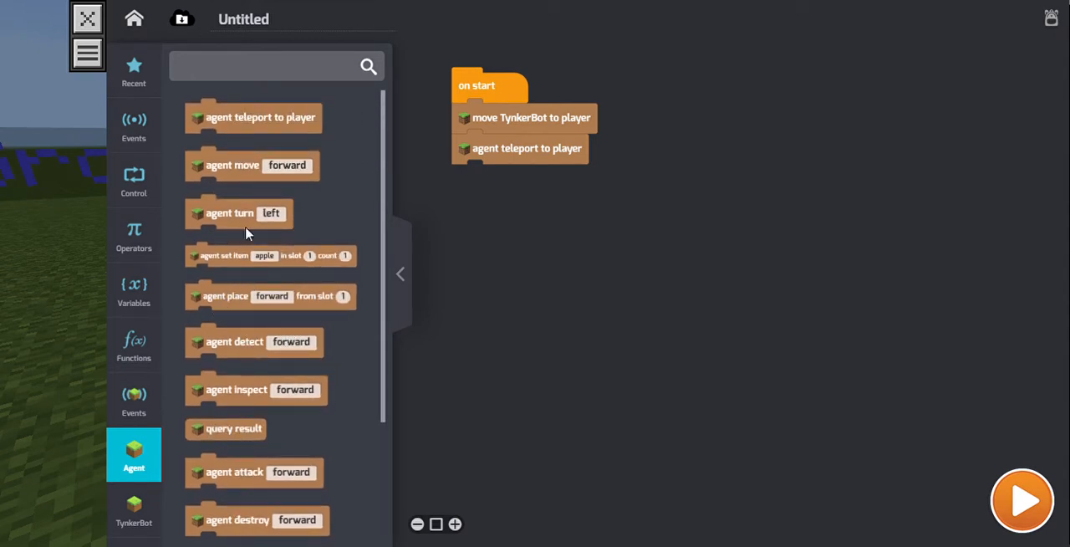
pyautogui.moveTo(234, 127)
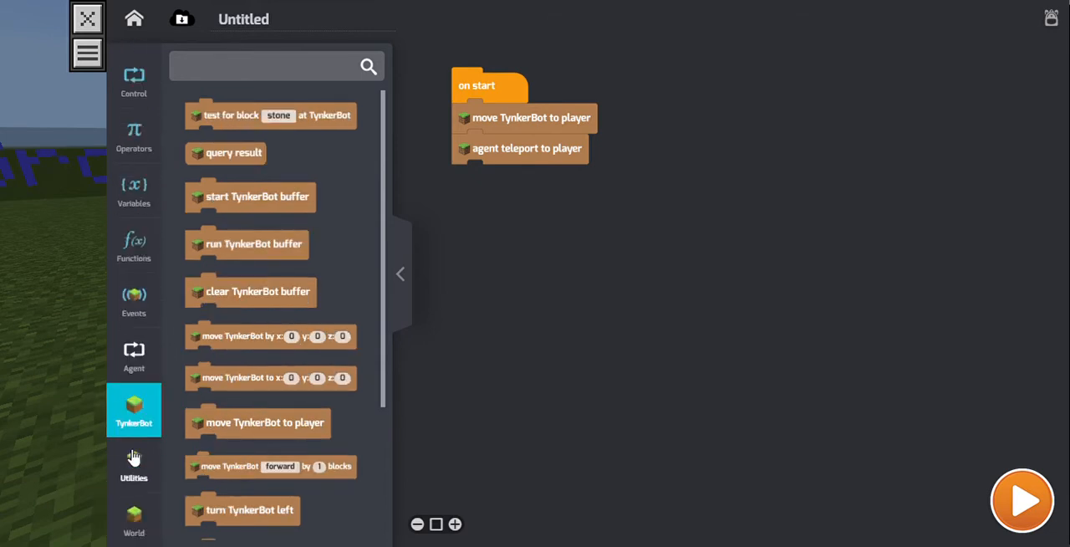
pyautogui.scroll(-3)
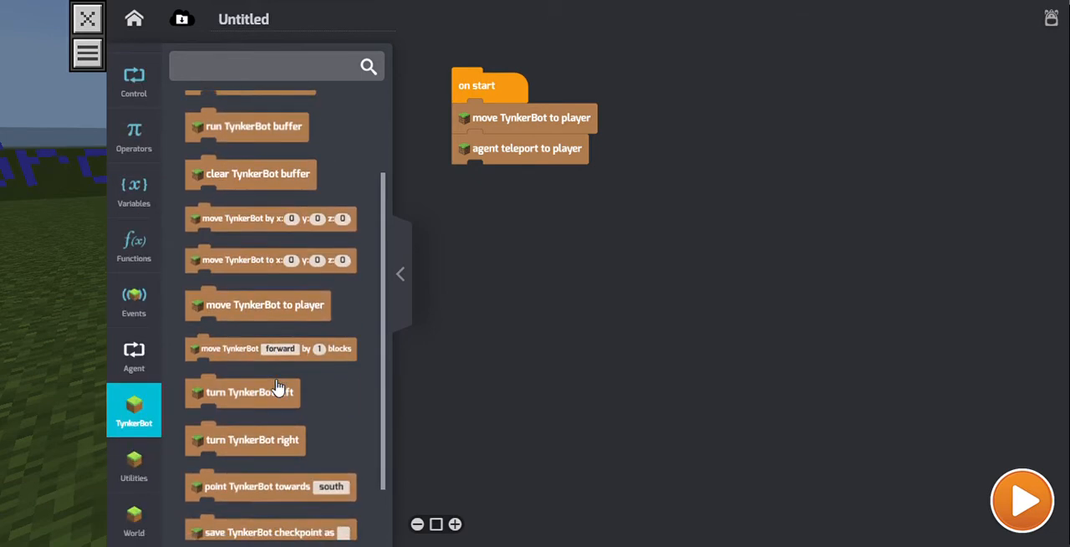
pyautogui.scroll(-3)
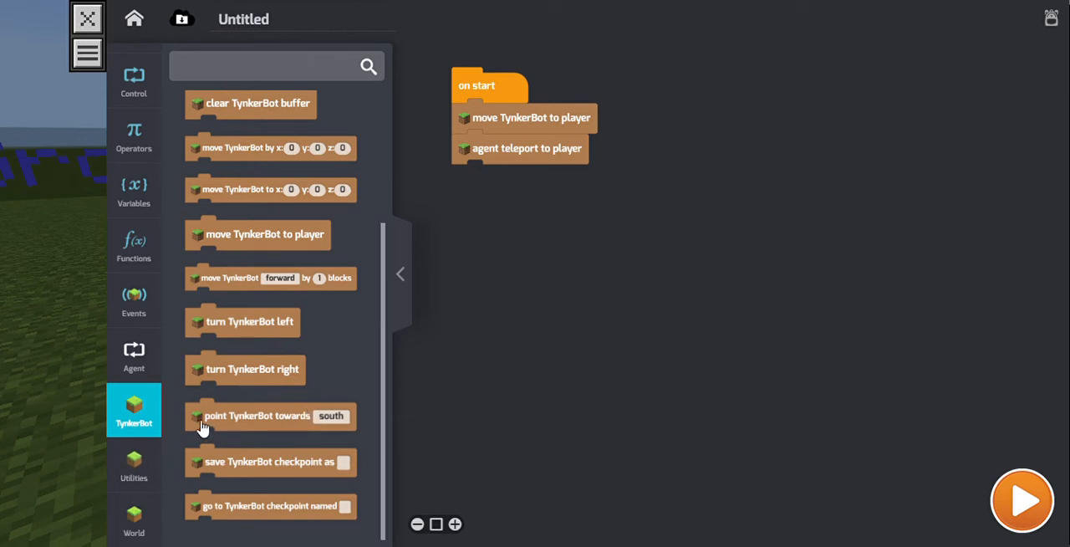
pyautogui.moveTo(312, 356)
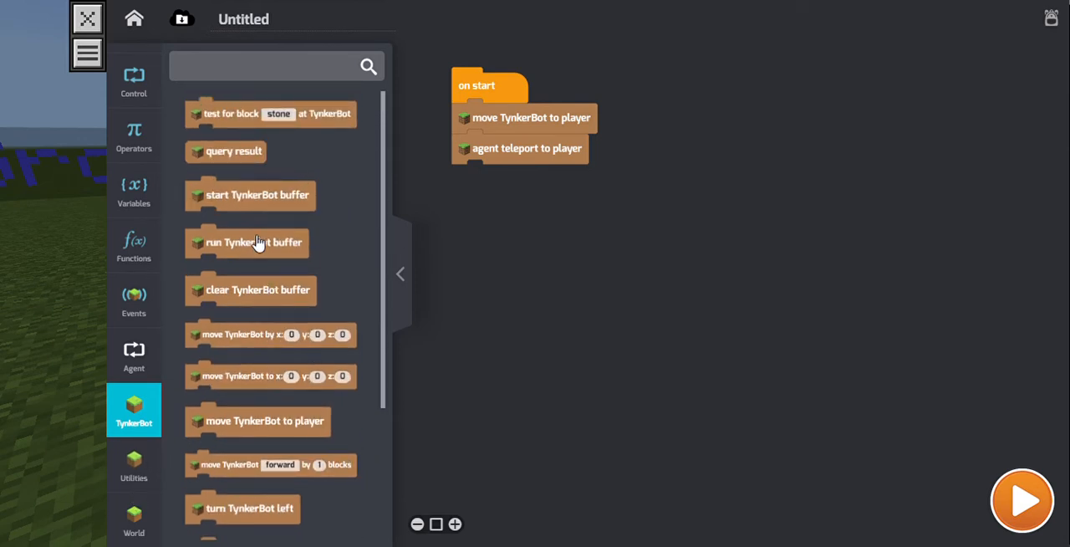
pyautogui.moveTo(301, 401)
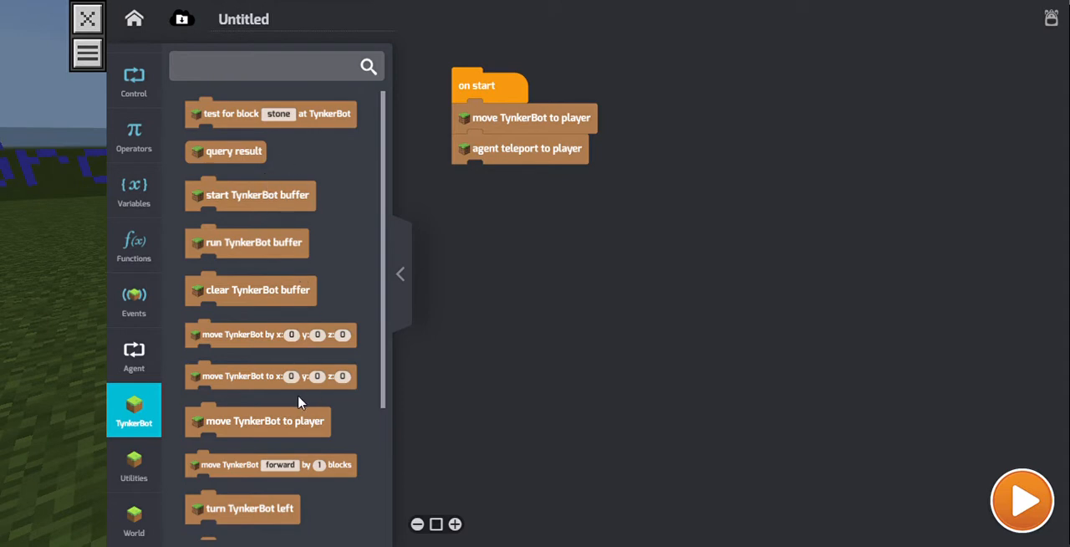
pyautogui.moveTo(265, 421); pyautogui.dragTo(525, 199)
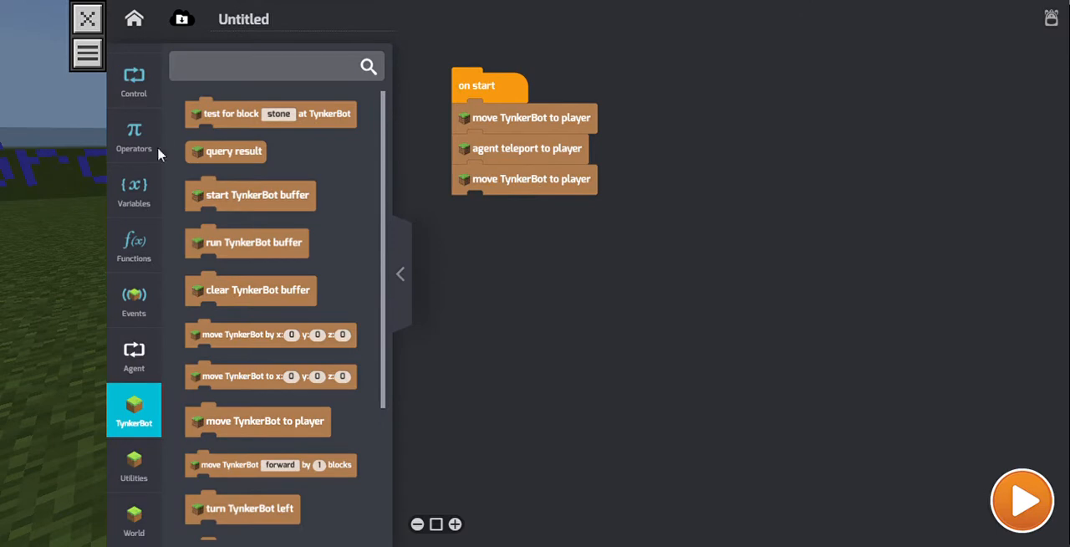
# - Wrap the one-second wait in a forever loop attached to the end of the start script
pyautogui.click(134, 79)
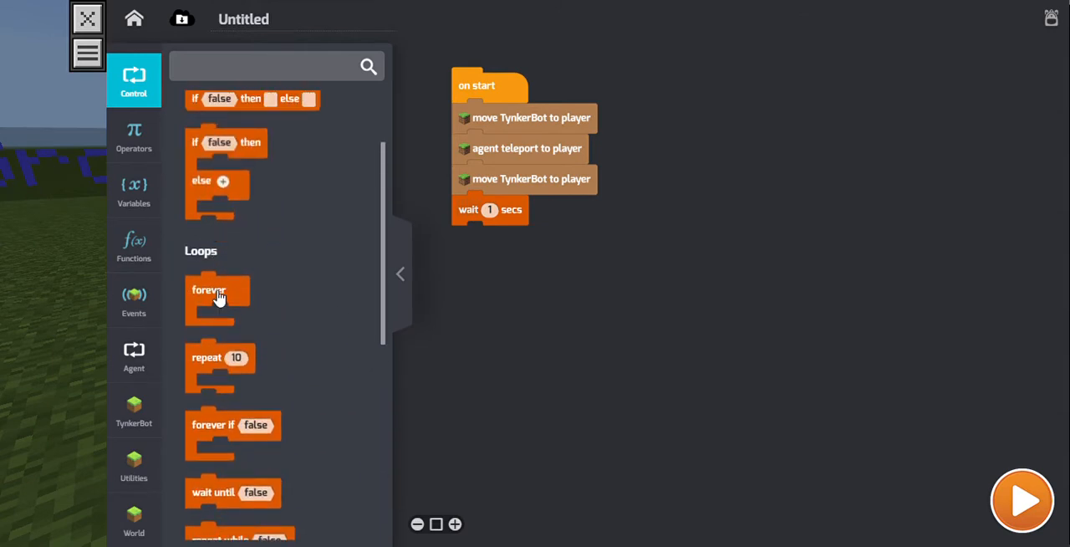
pyautogui.moveTo(217, 299); pyautogui.dragTo(475, 240)
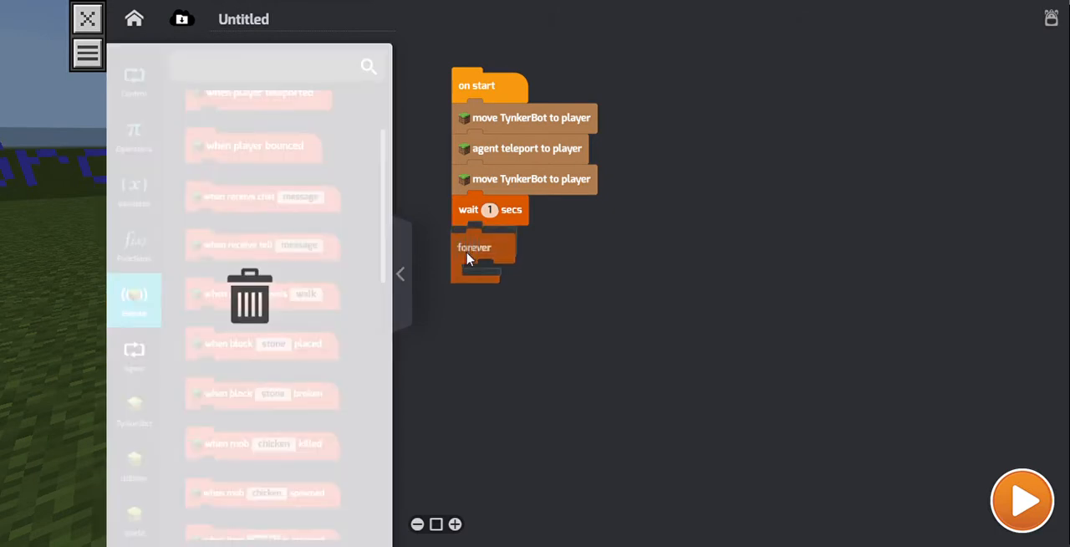
pyautogui.moveTo(531, 178); pyautogui.dragTo(573, 207)
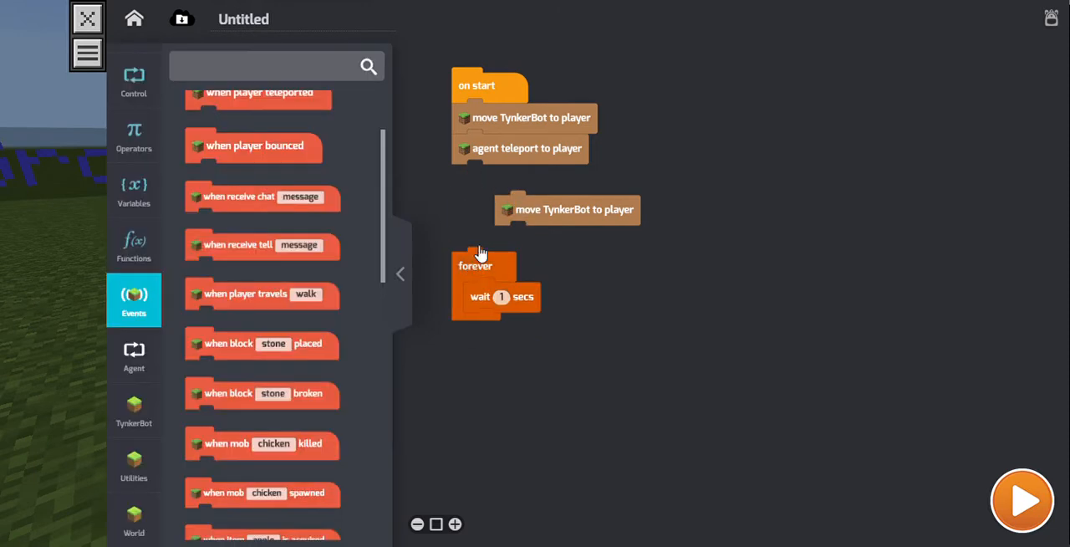
pyautogui.moveTo(566, 209); pyautogui.dragTo(531, 178)
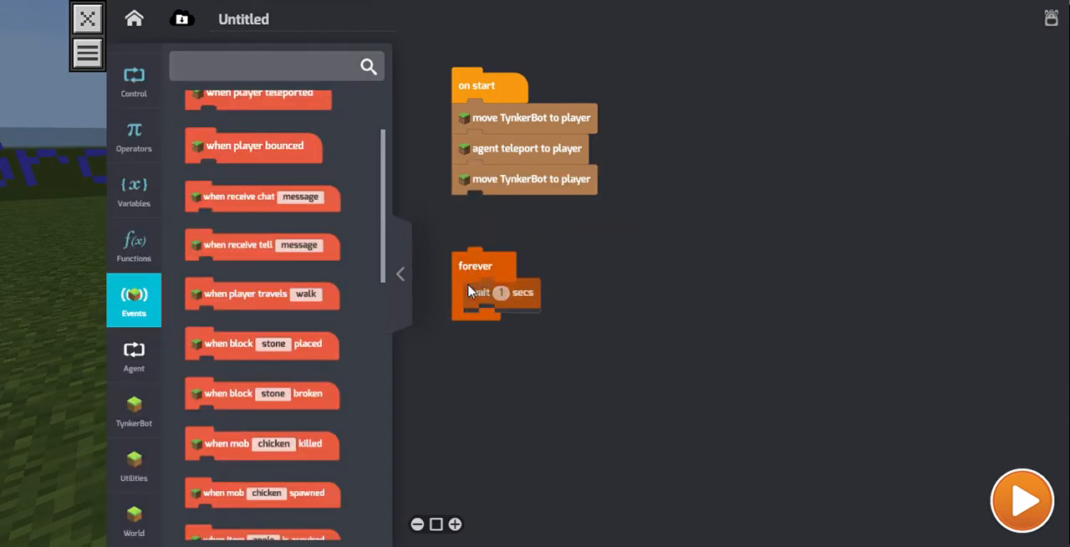
pyautogui.moveTo(474, 266); pyautogui.dragTo(474, 209)
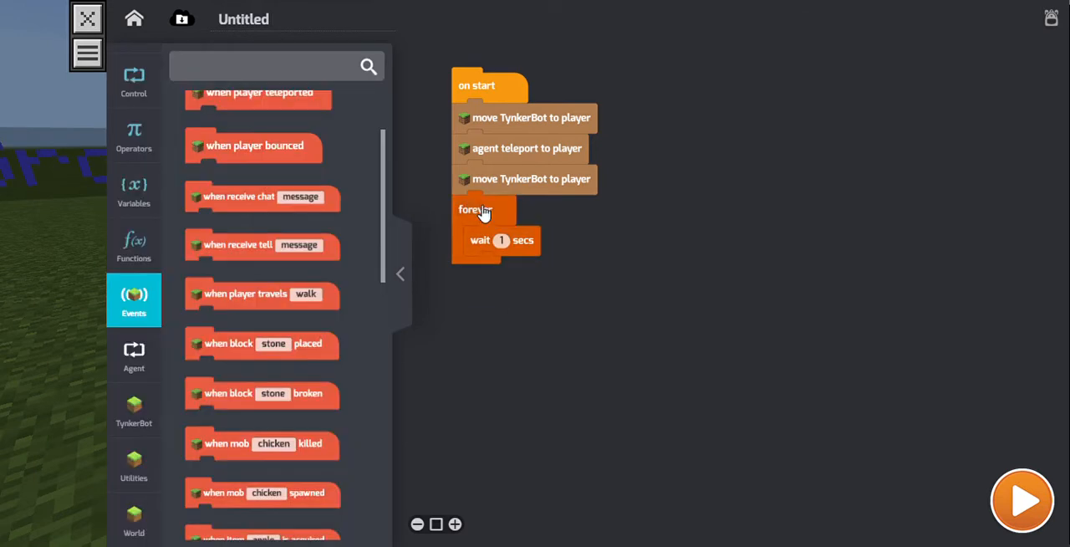
# - Place a summon-at-TynkerBot block in the loop and choose zombie as its mob
pyautogui.click(134, 410)
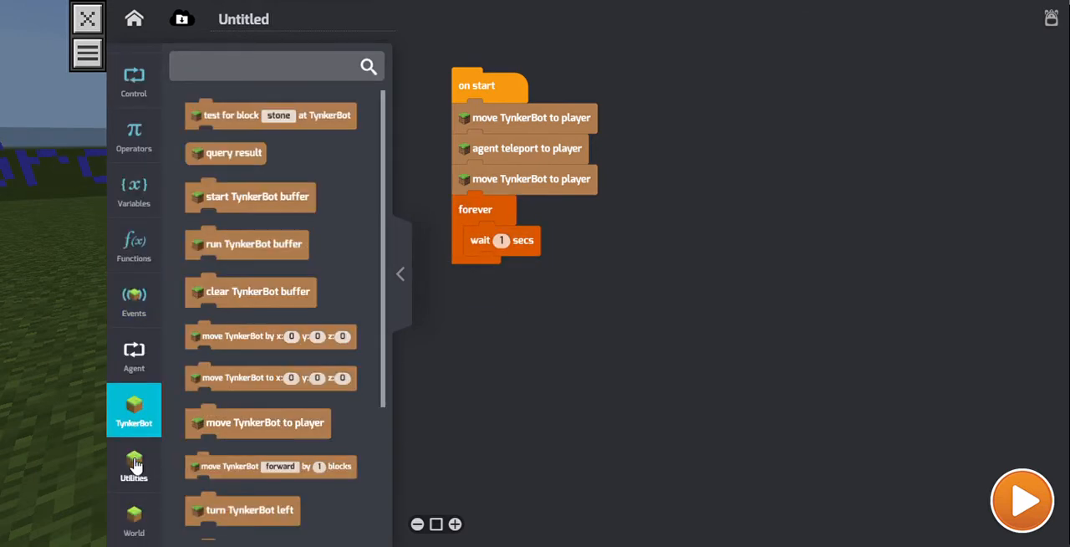
pyautogui.click(133, 465)
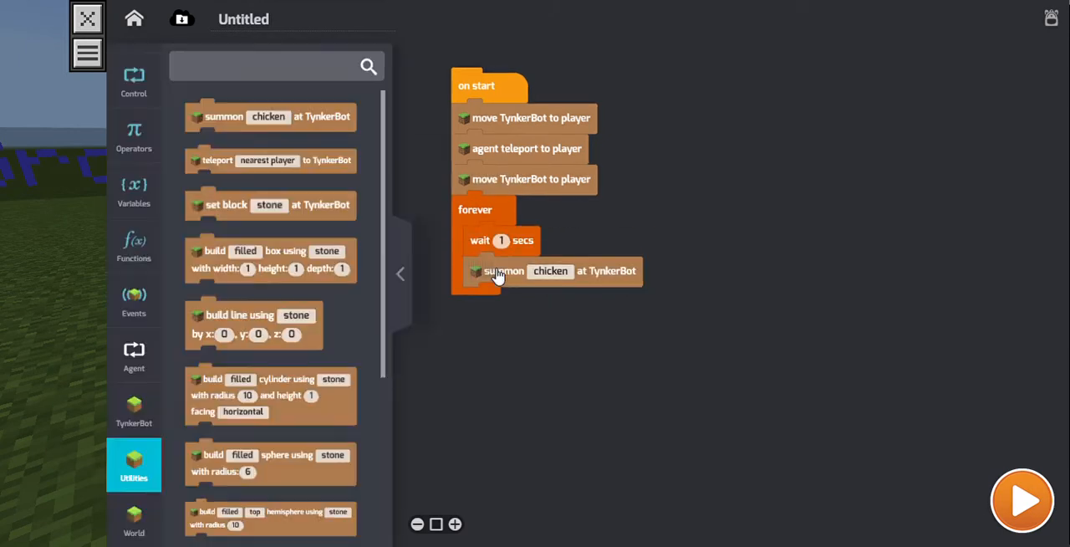
pyautogui.click(550, 270)
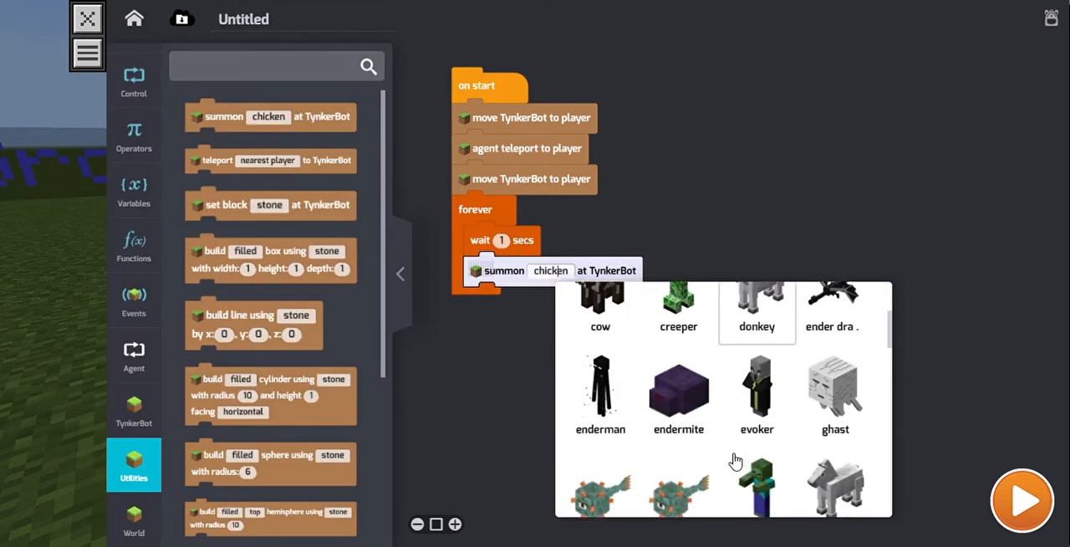
pyautogui.scroll(-3)
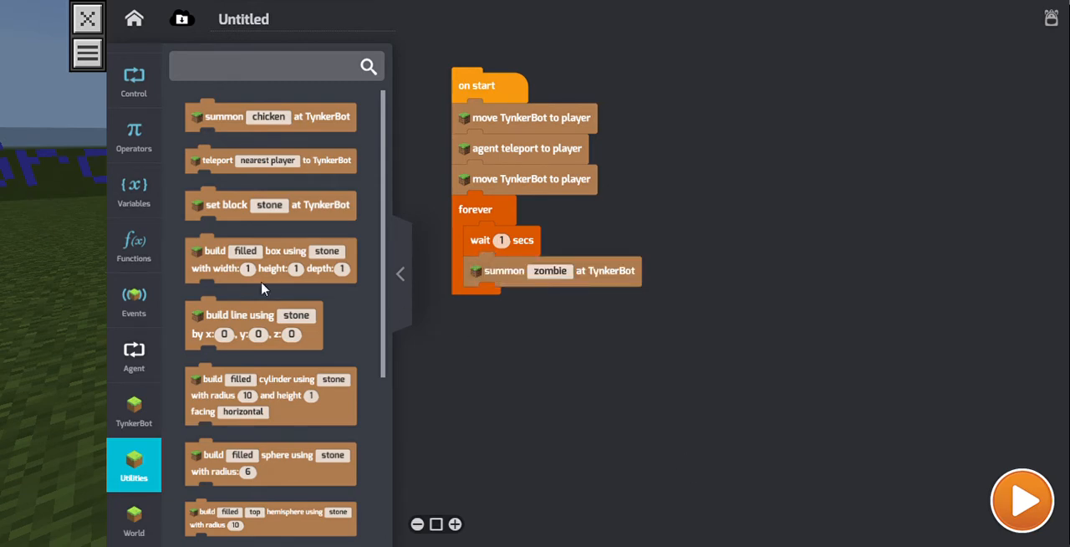
pyautogui.click(134, 245)
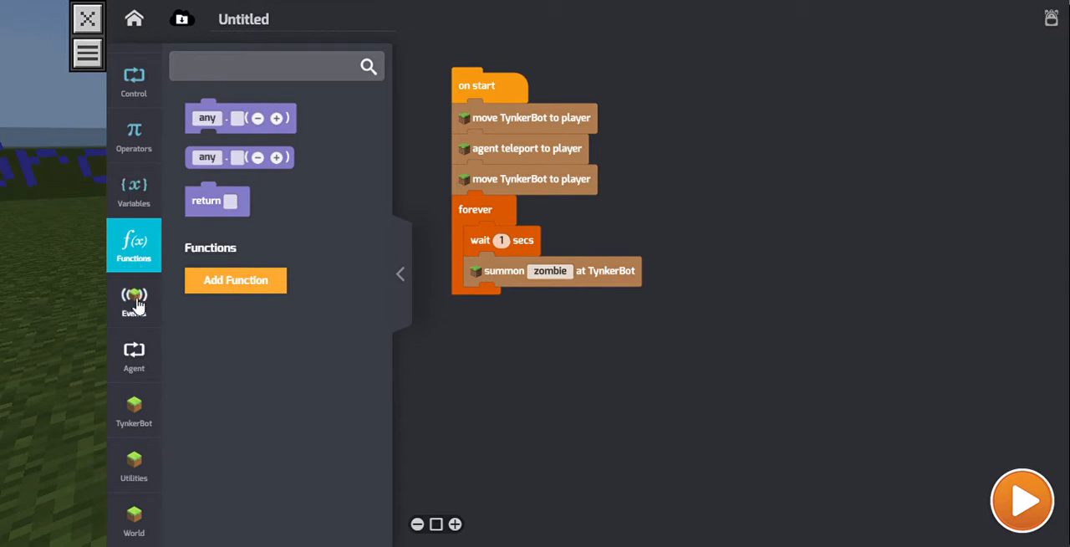
# - Add a separate 'when mob killed' event set to zombie
pyautogui.click(134, 301)
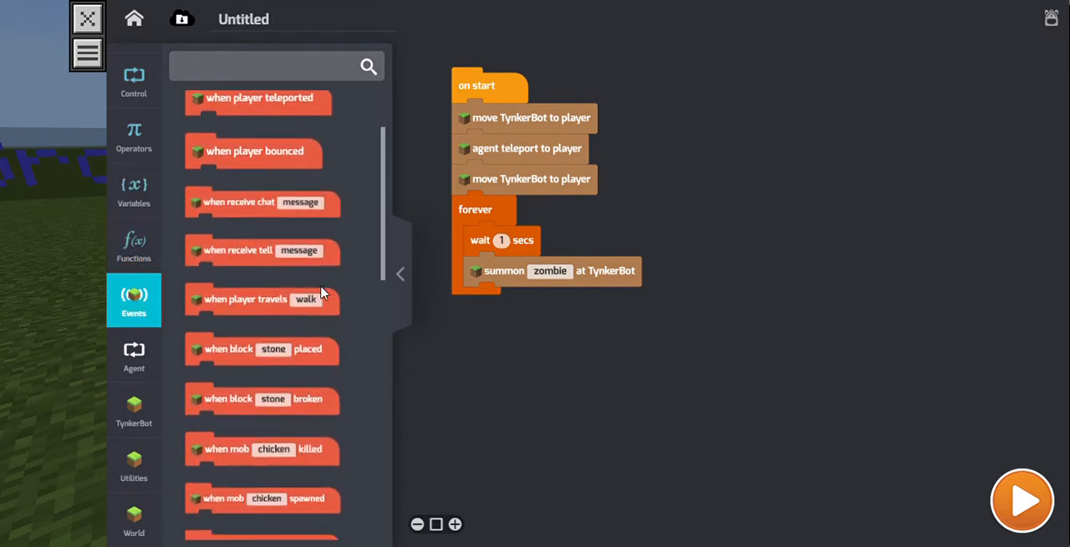
pyautogui.scroll(-3)
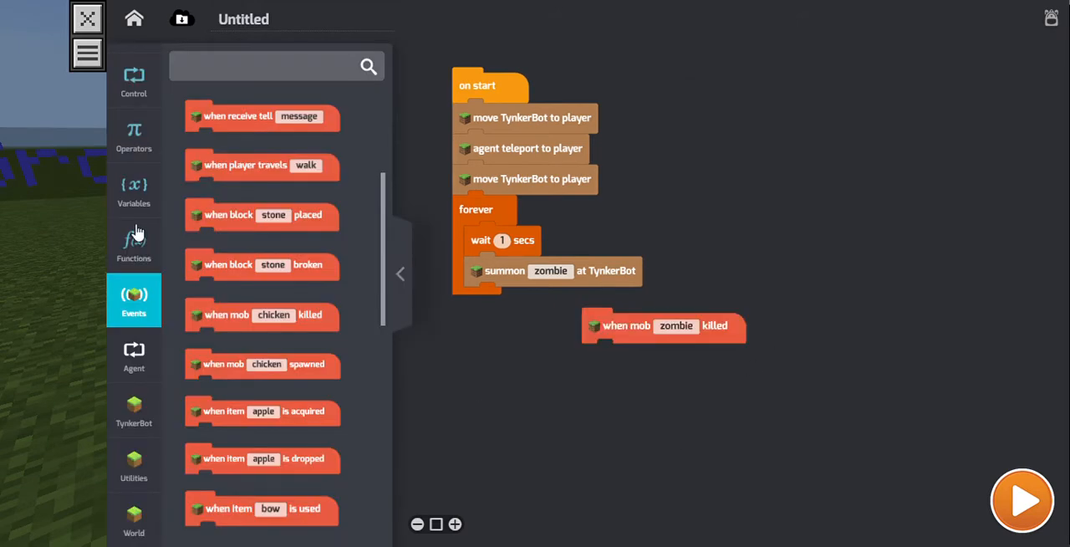
pyautogui.click(133, 135)
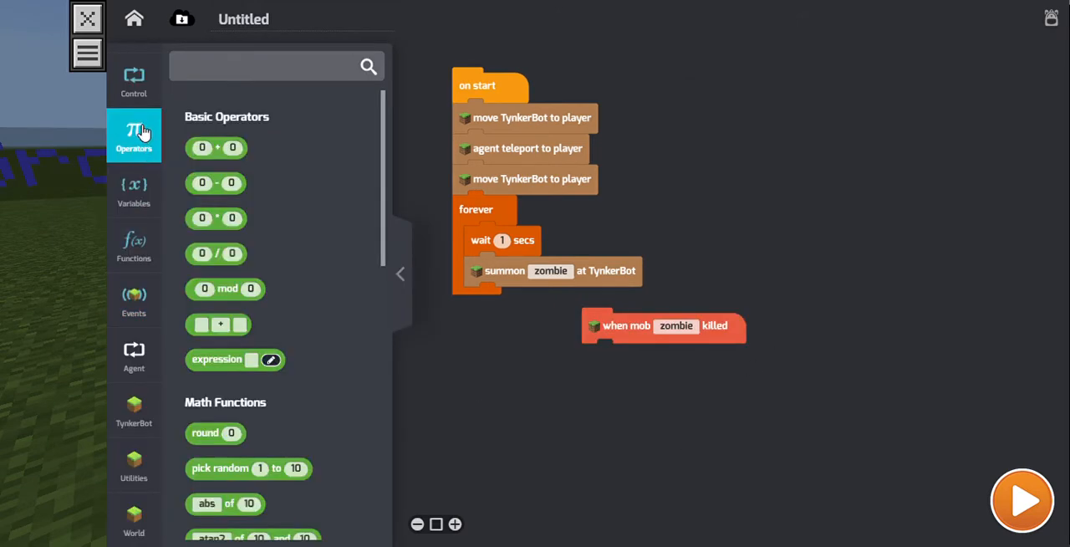
pyautogui.click(134, 81)
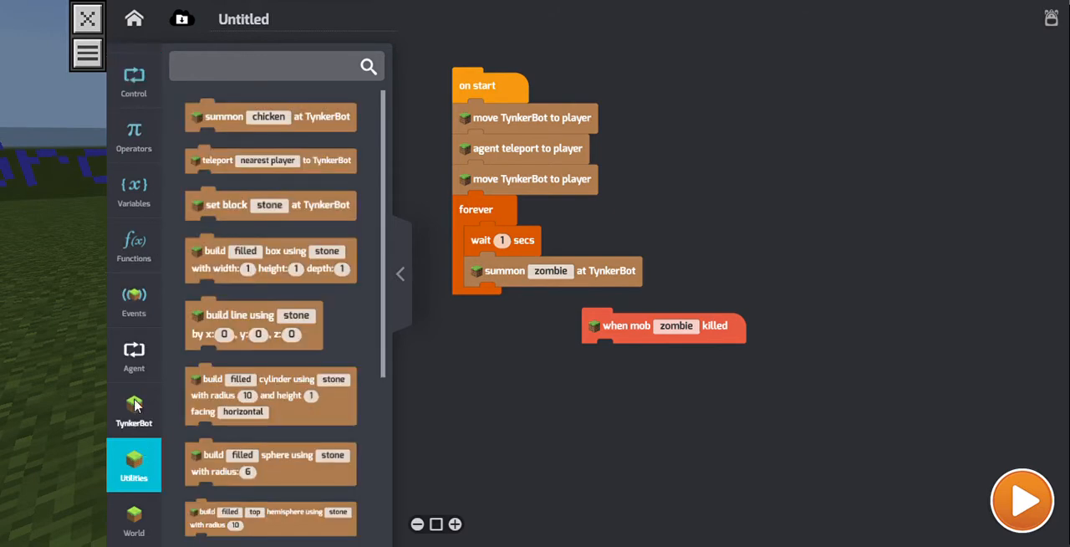
pyautogui.click(133, 408)
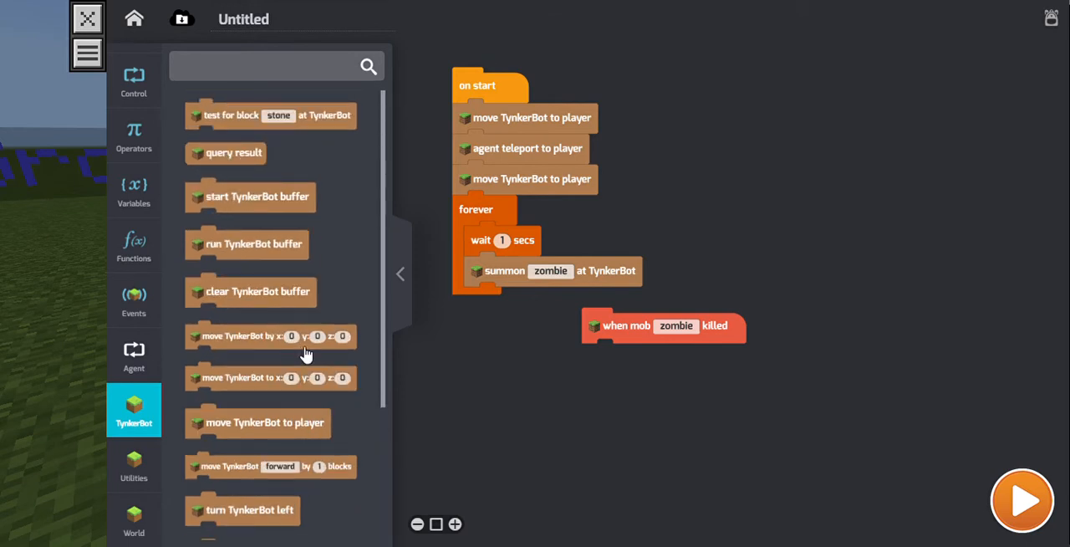
pyautogui.moveTo(225, 499)
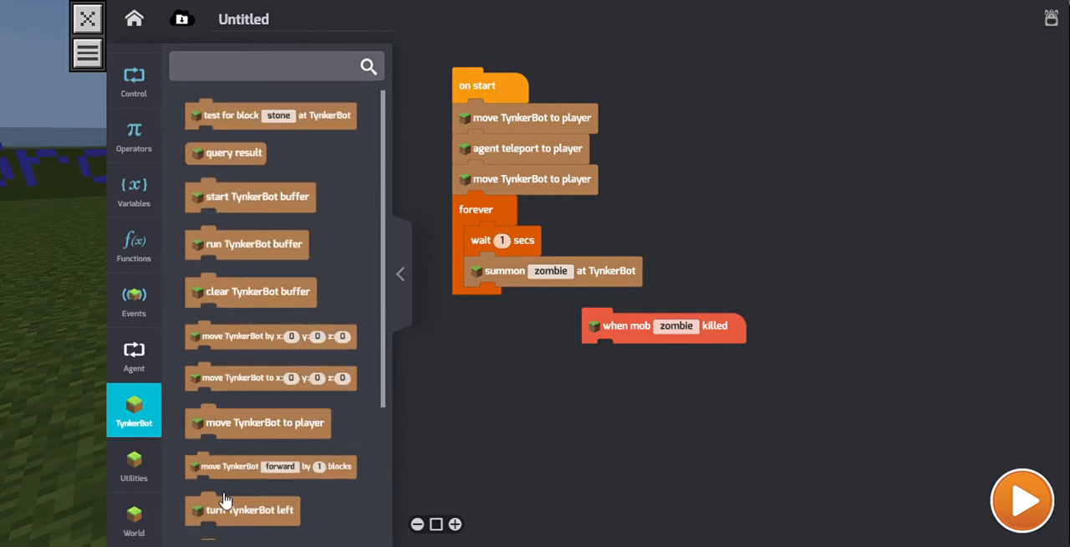
pyautogui.moveTo(253, 140)
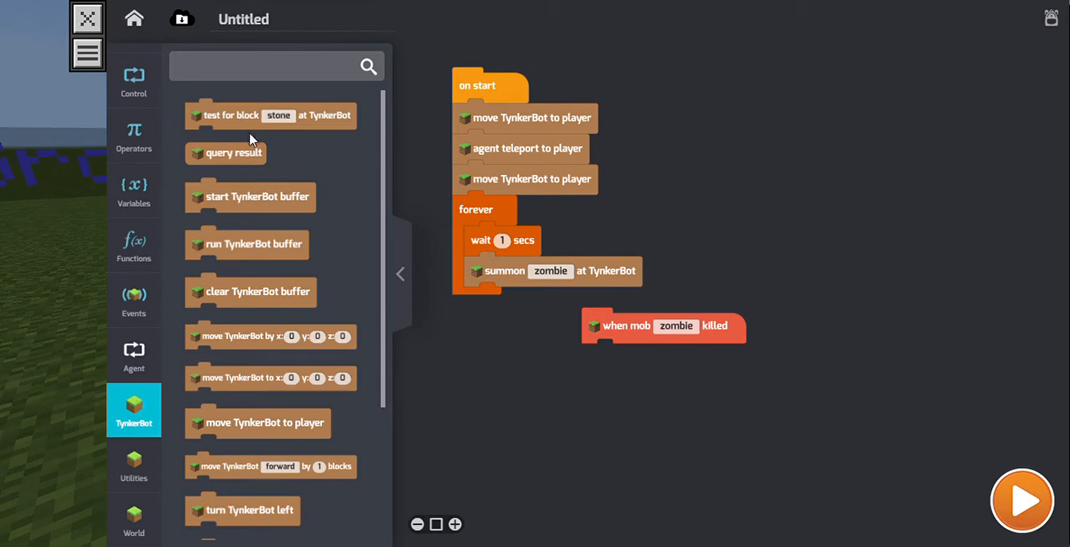
pyautogui.moveTo(243, 163)
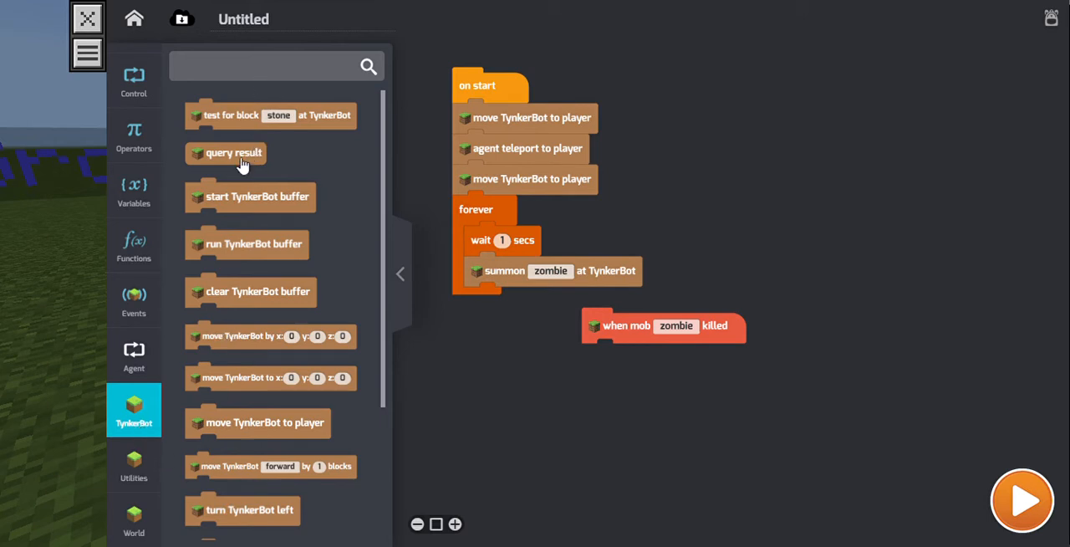
pyautogui.moveTo(269, 382)
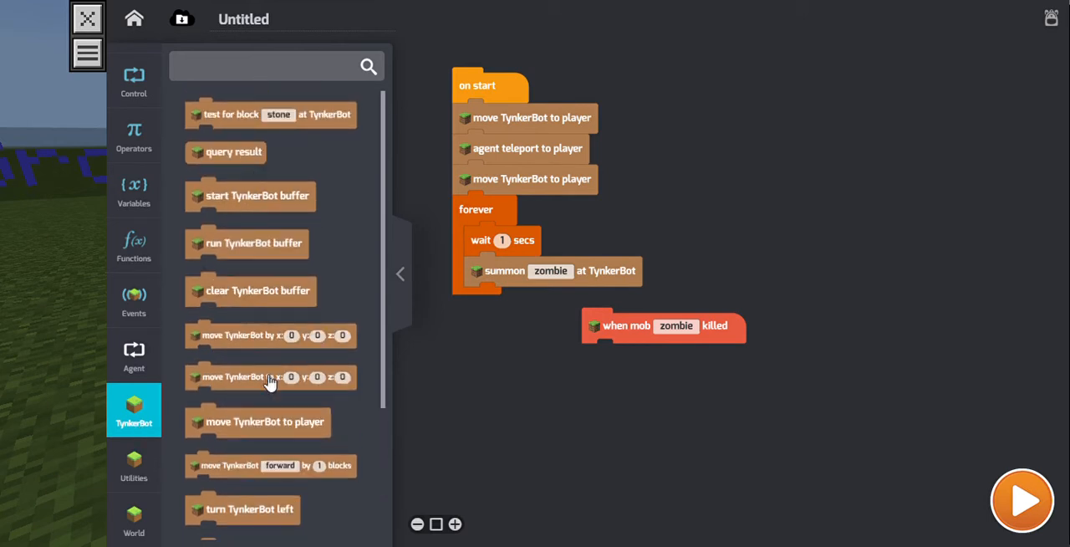
pyautogui.scroll(-3)
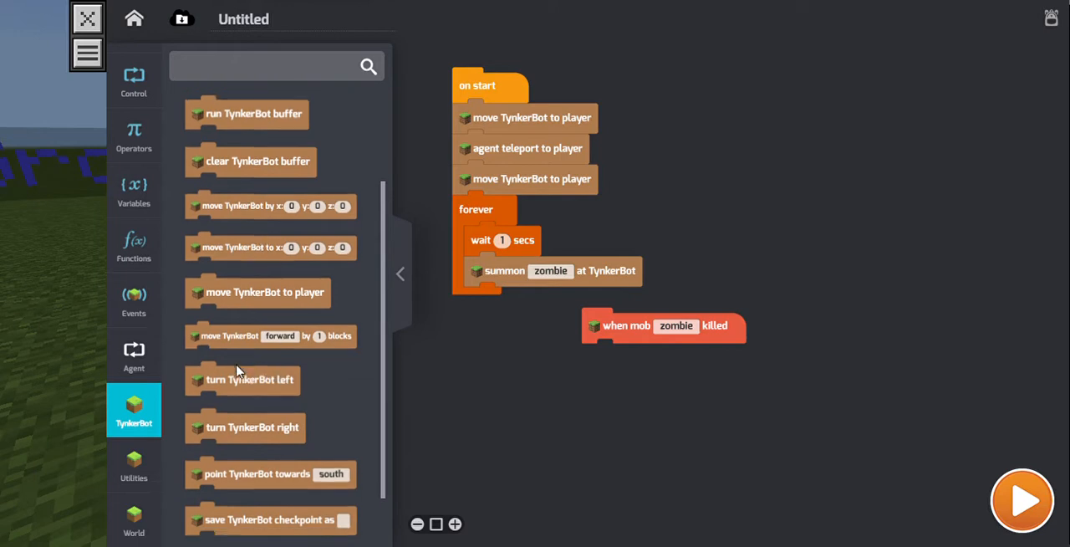
pyautogui.click(133, 464)
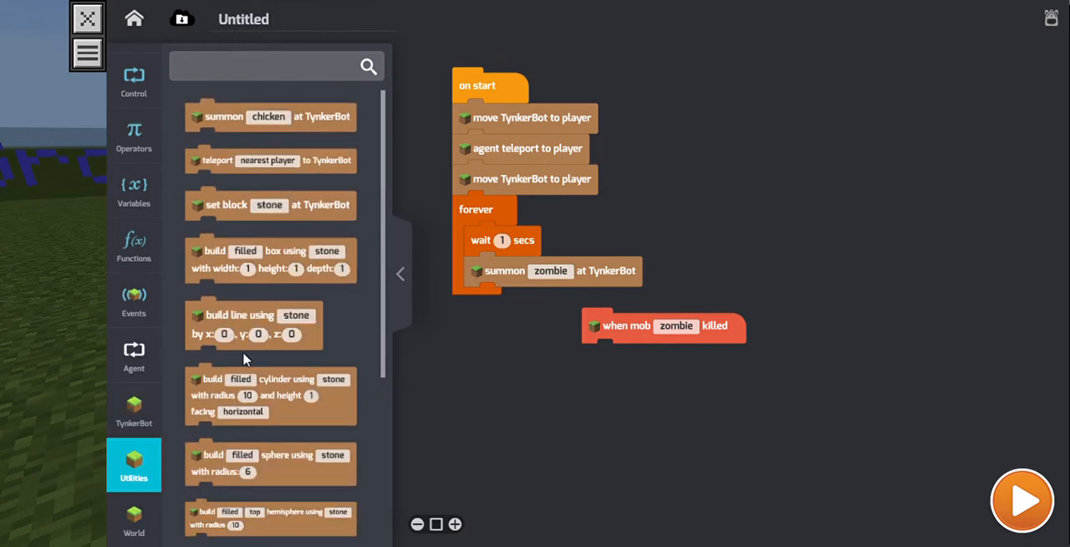
# - Attach two summon-at-TynkerBot blocks under it, choosing dragon and husk
pyautogui.moveTo(243, 117); pyautogui.dragTo(644, 357)
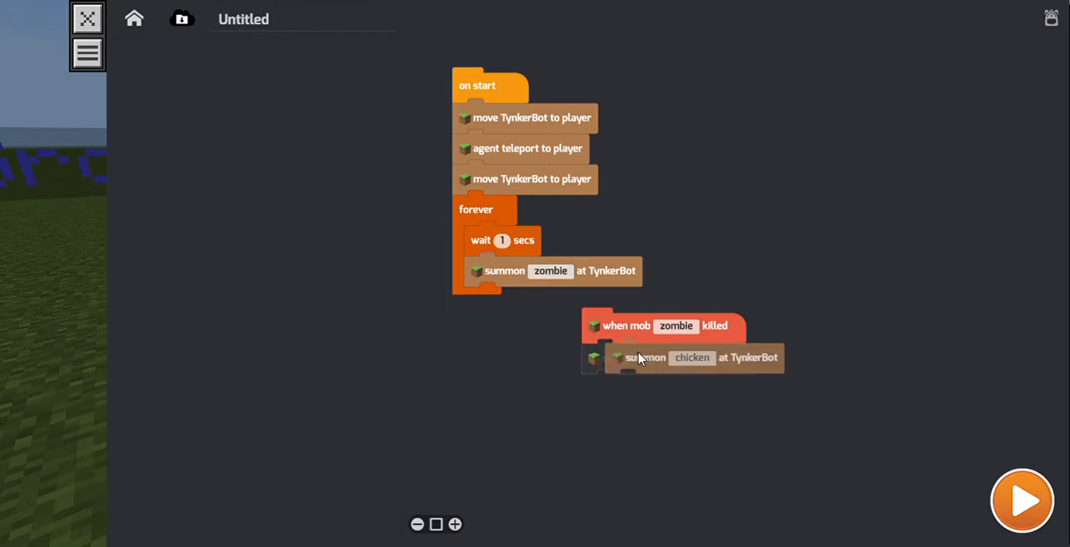
pyautogui.click(691, 357)
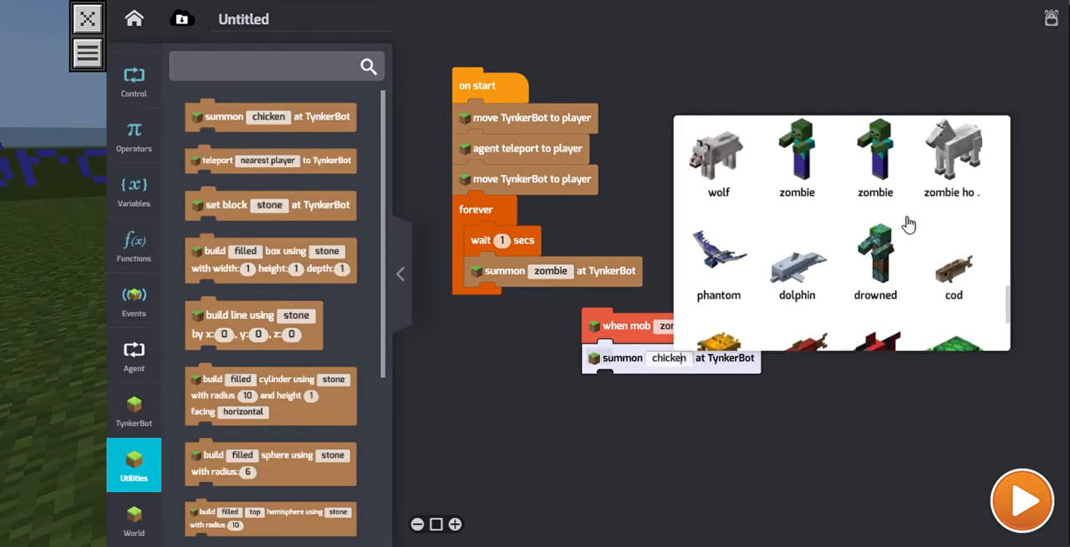
pyautogui.scroll(-3)
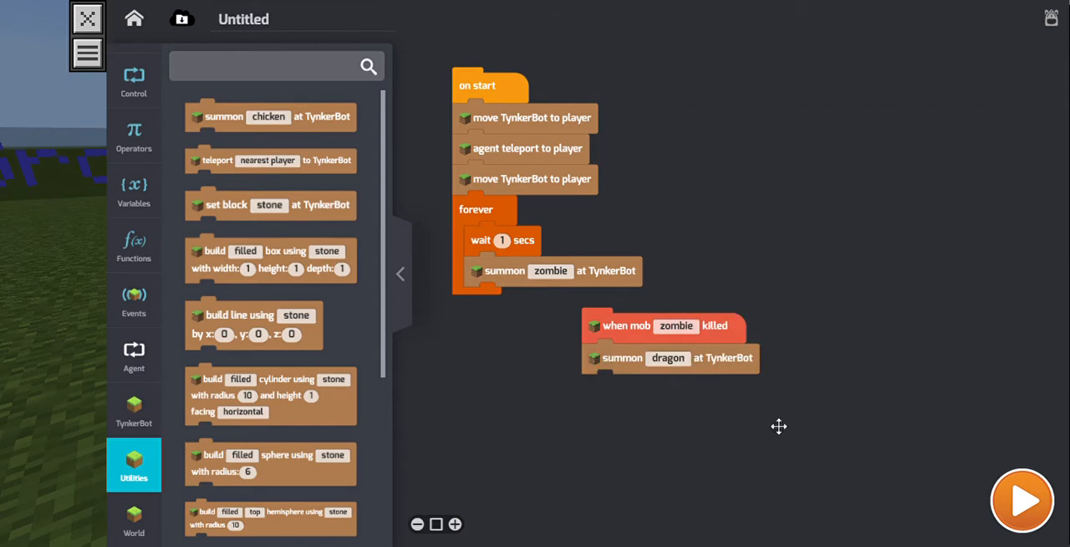
pyautogui.moveTo(222, 122)
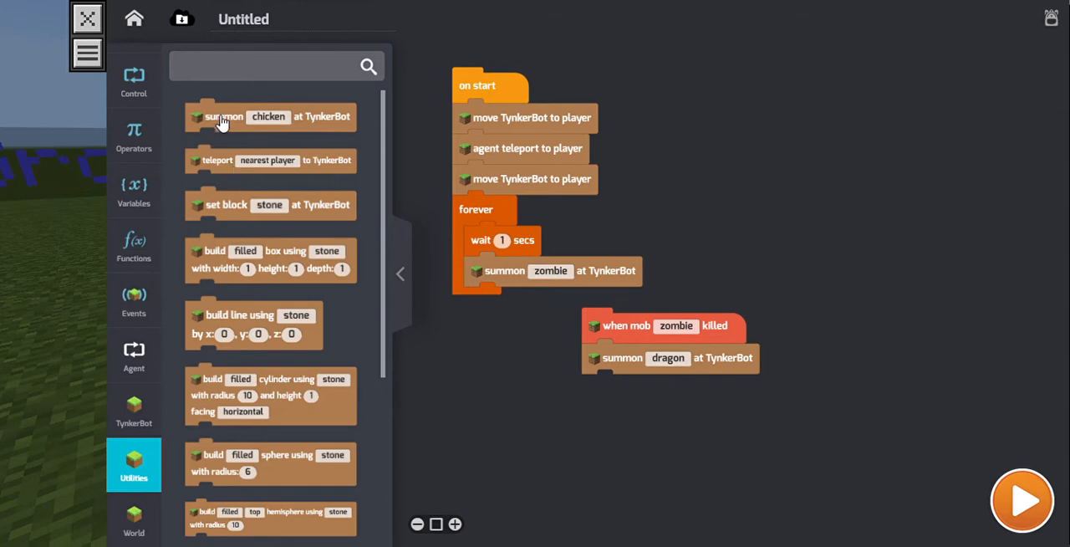
pyautogui.moveTo(222, 116); pyautogui.dragTo(635, 388)
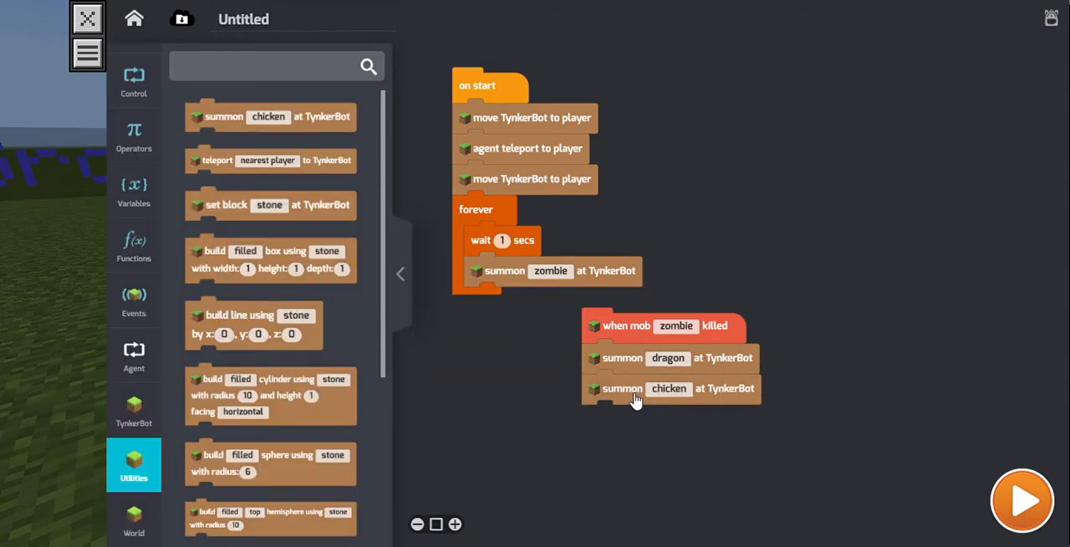
pyautogui.click(668, 387)
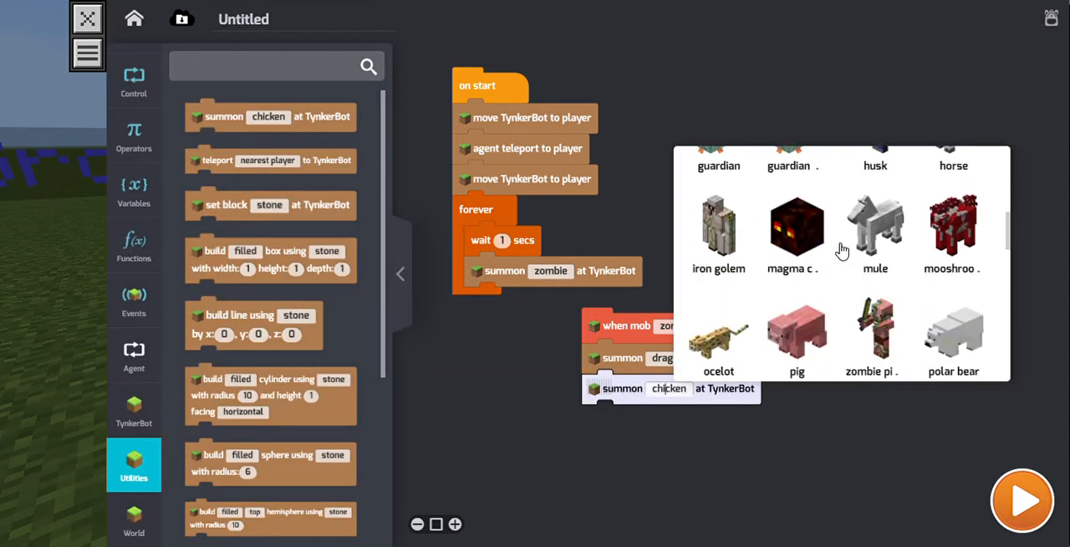
pyautogui.scroll(-3)
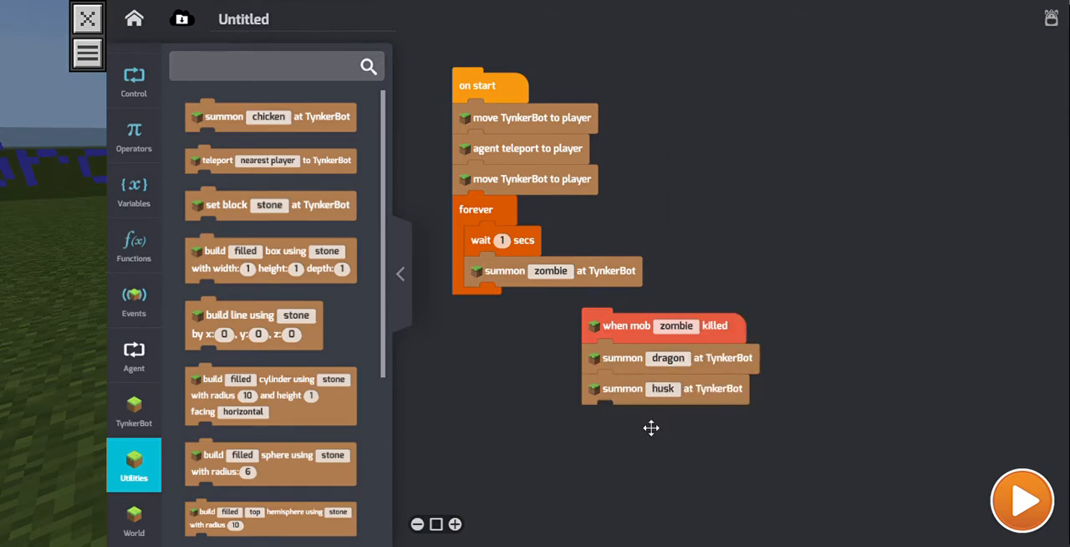
pyautogui.moveTo(266, 447)
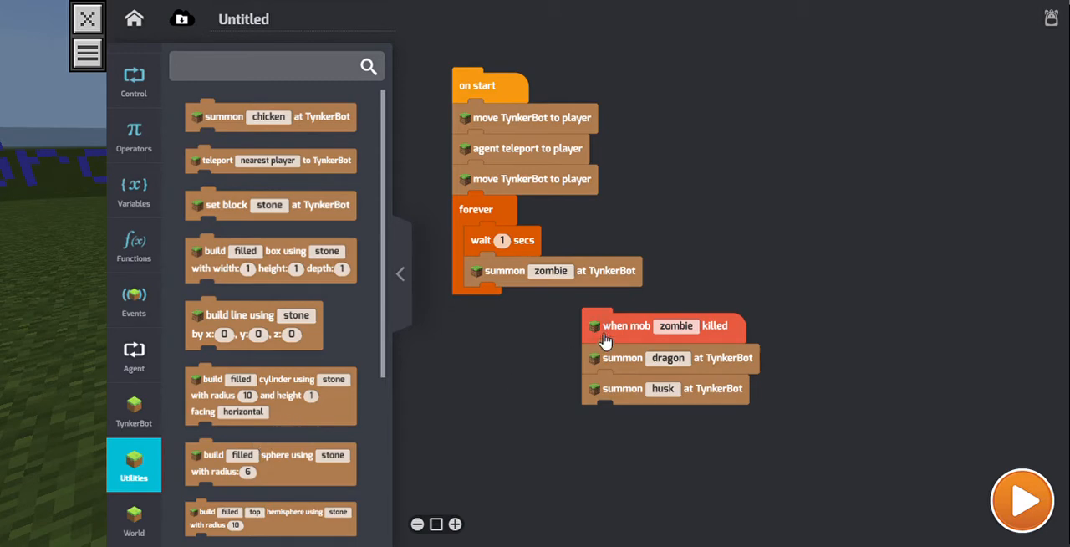
pyautogui.moveTo(263, 281)
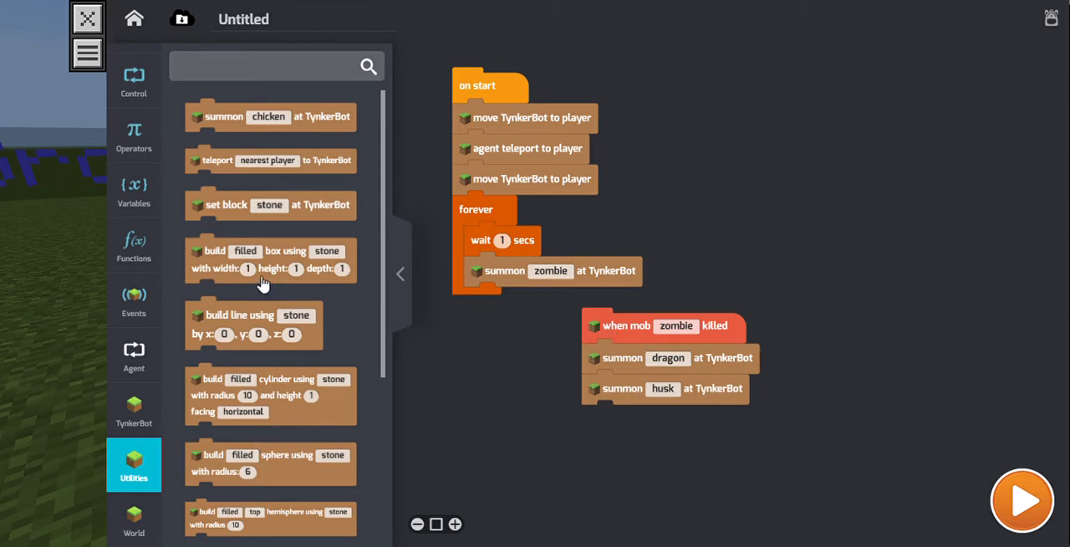
pyautogui.click(134, 245)
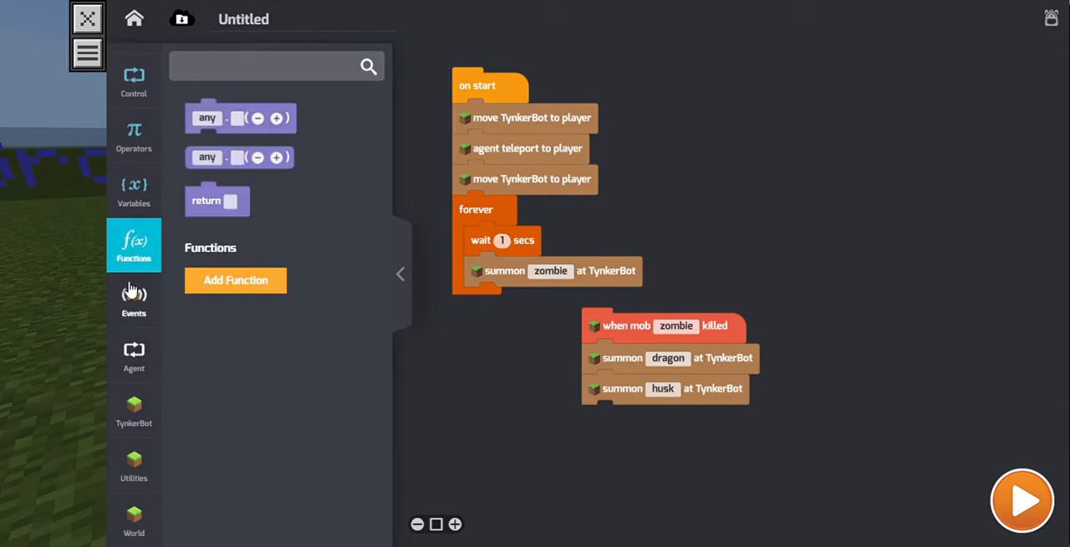
# - Build a 'when husk killed' script that summons a creeper at TynkerBot
pyautogui.click(134, 300)
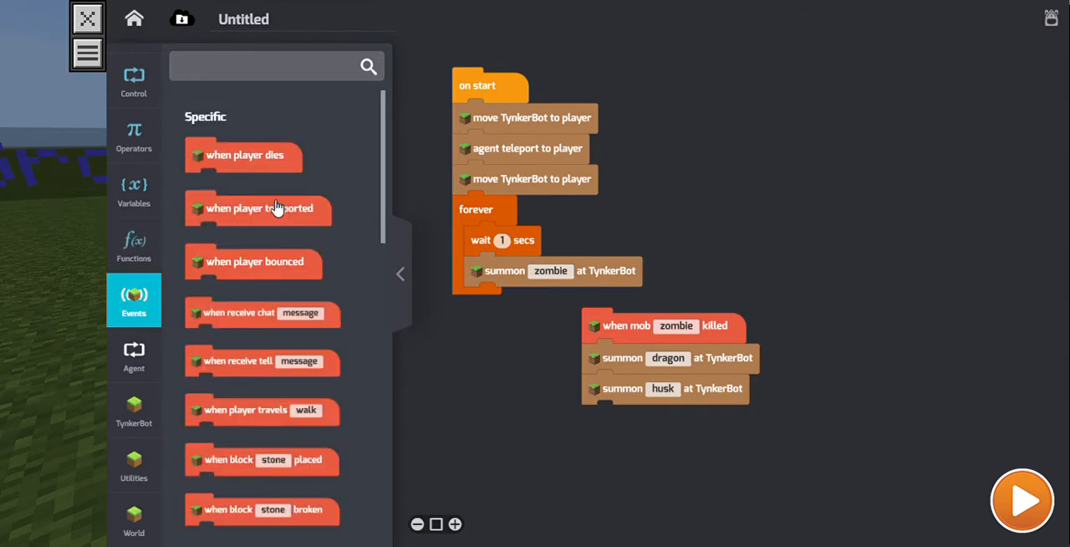
pyautogui.scroll(-3)
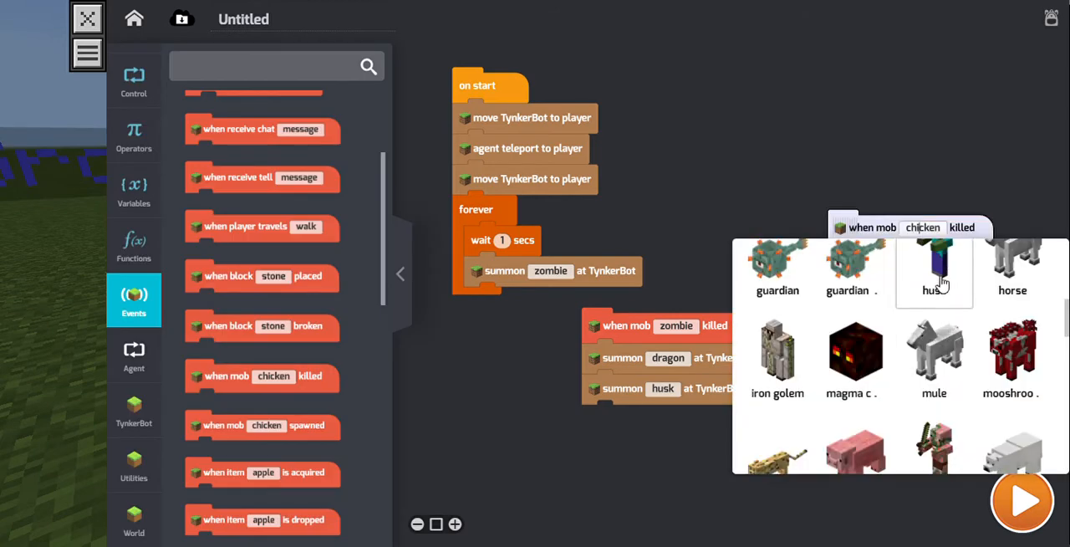
pyautogui.click(933, 263)
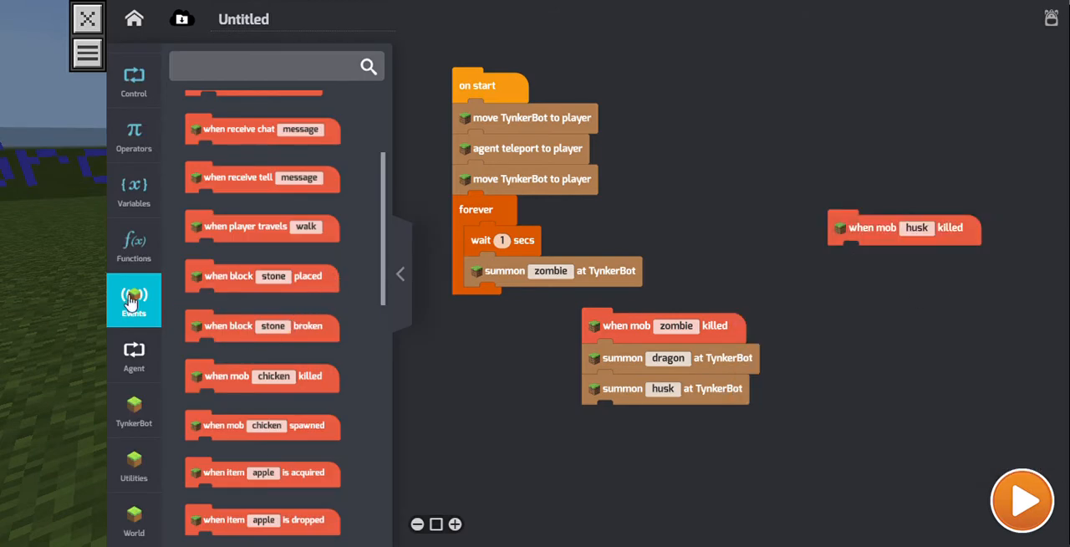
pyautogui.click(134, 409)
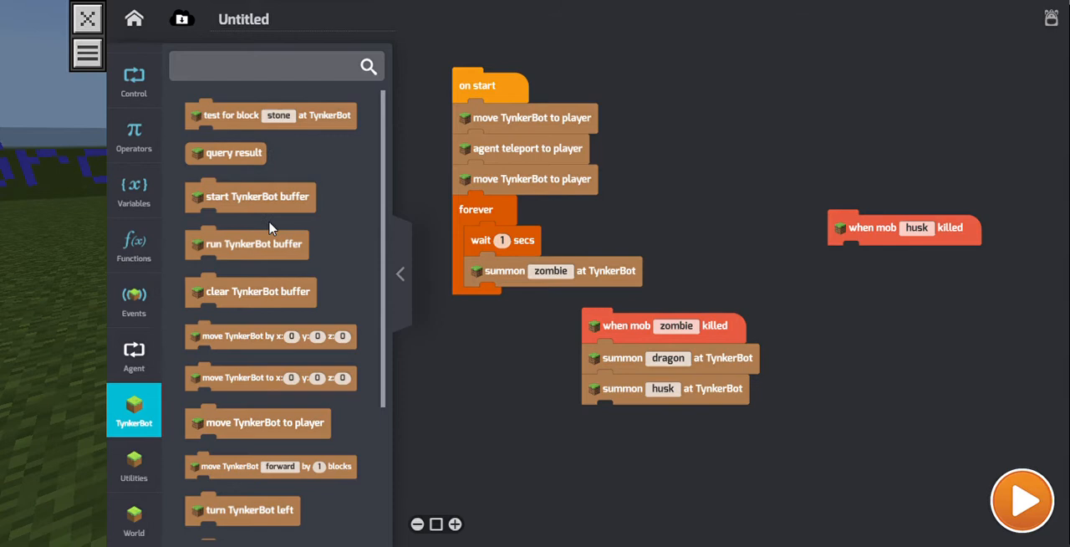
pyautogui.scroll(-3)
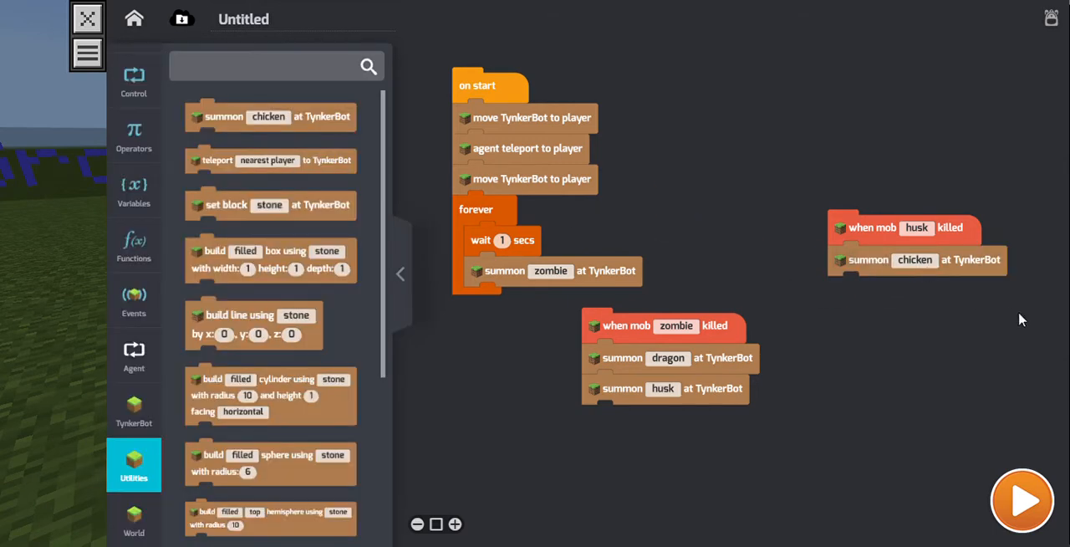
pyautogui.click(915, 259)
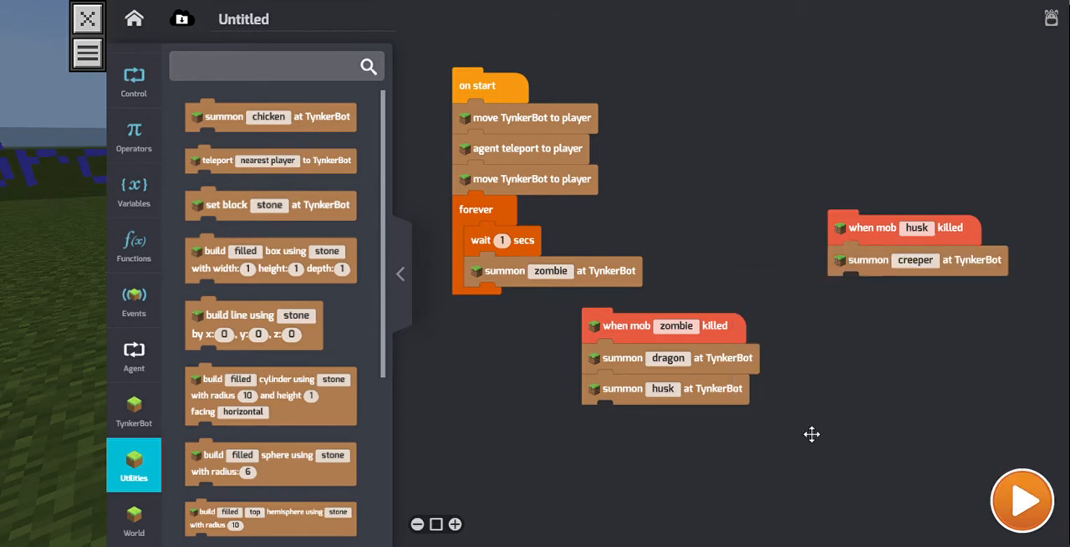
pyautogui.moveTo(785, 267)
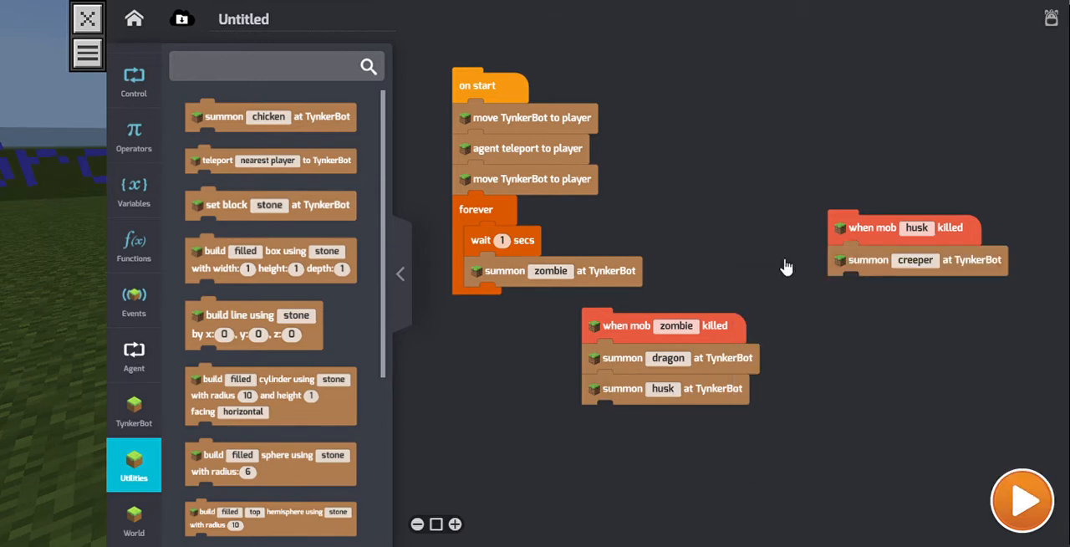
pyautogui.moveTo(826, 172)
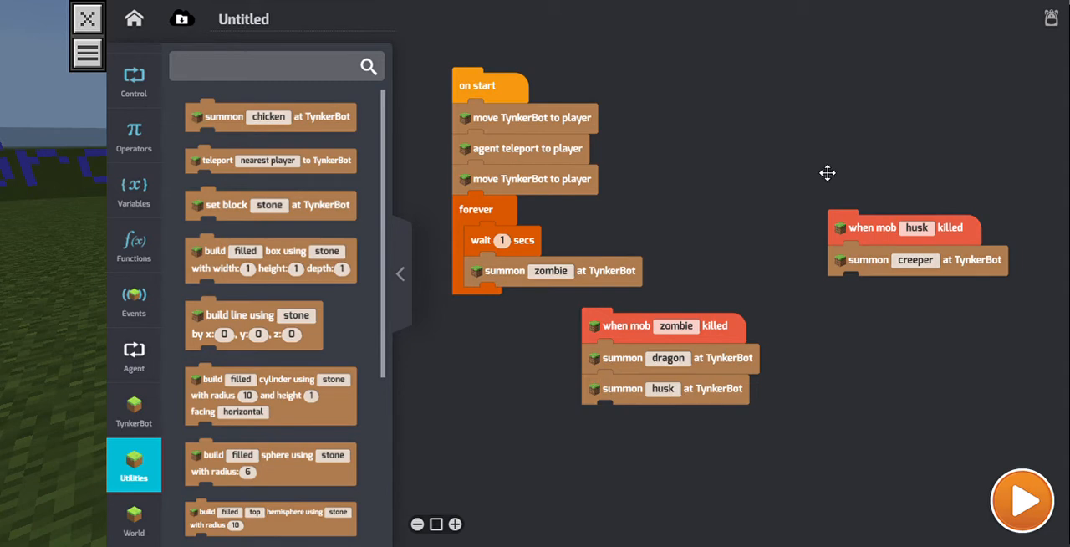
pyautogui.click(134, 244)
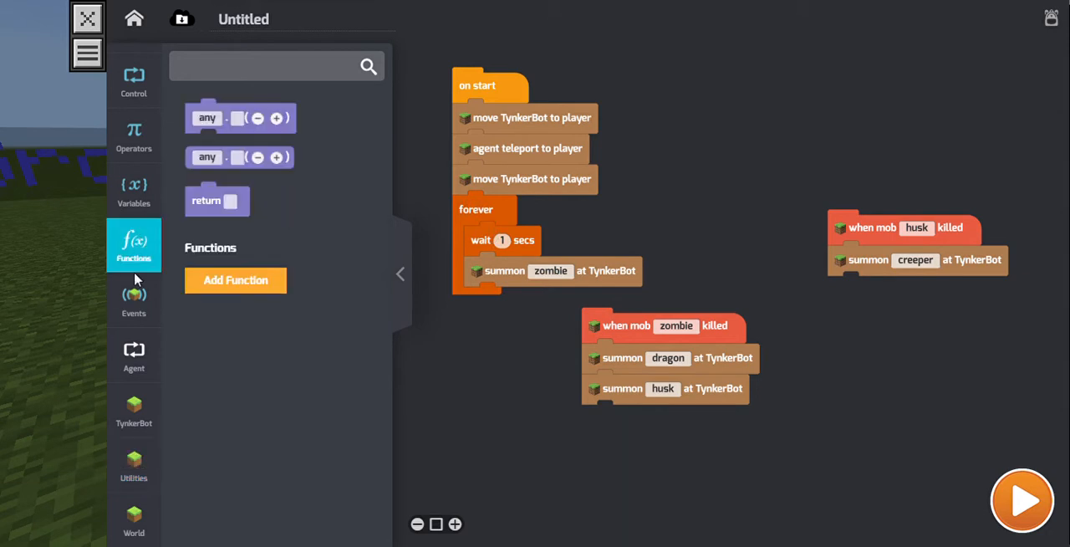
pyautogui.click(133, 299)
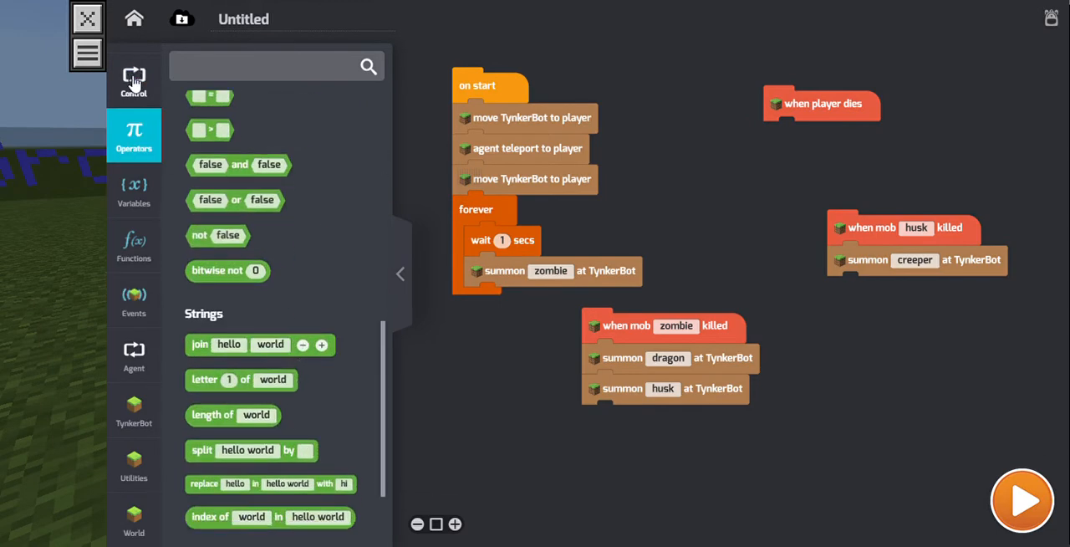
pyautogui.click(134, 81)
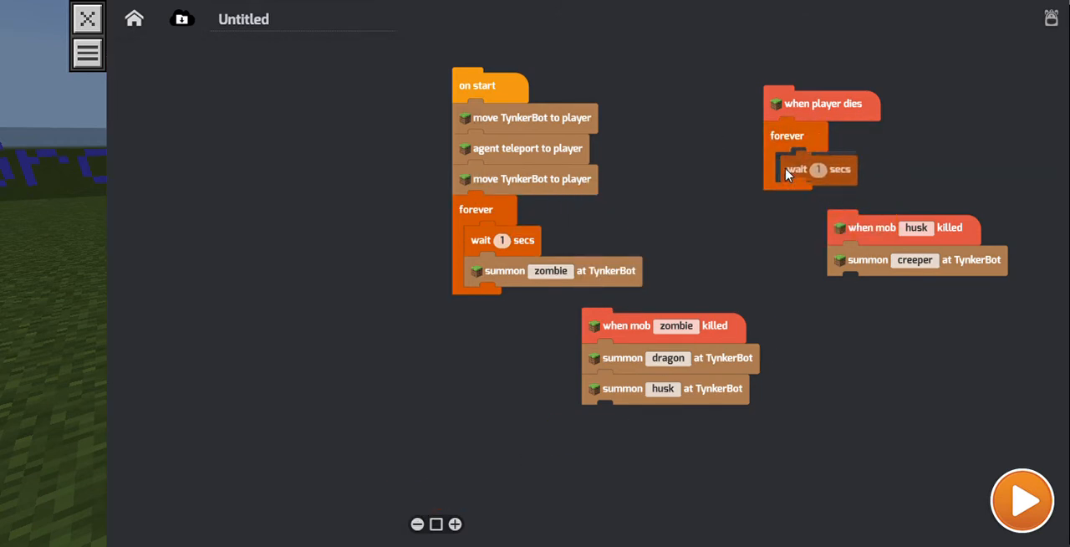
pyautogui.click(134, 133)
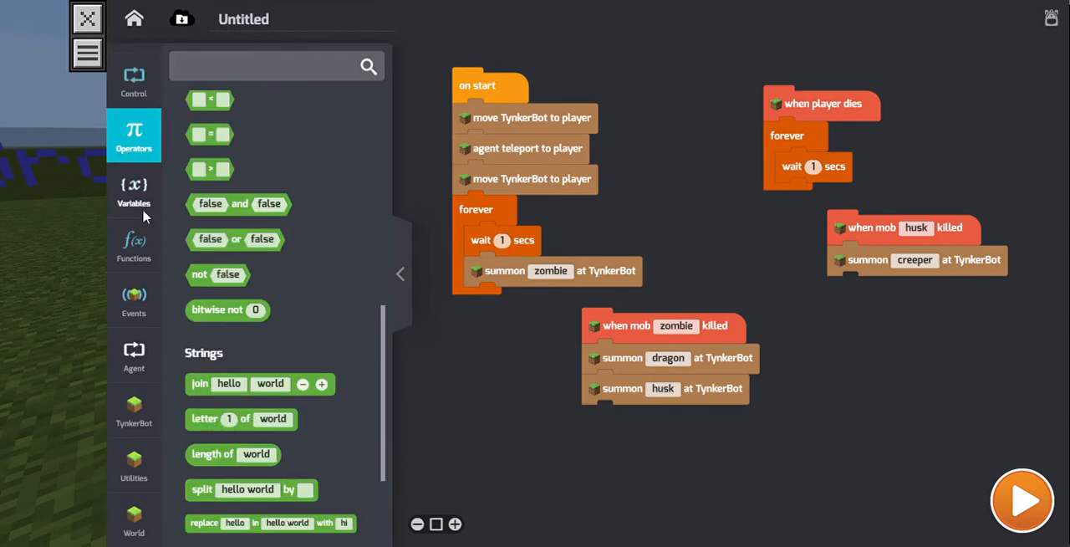
pyautogui.click(399, 274)
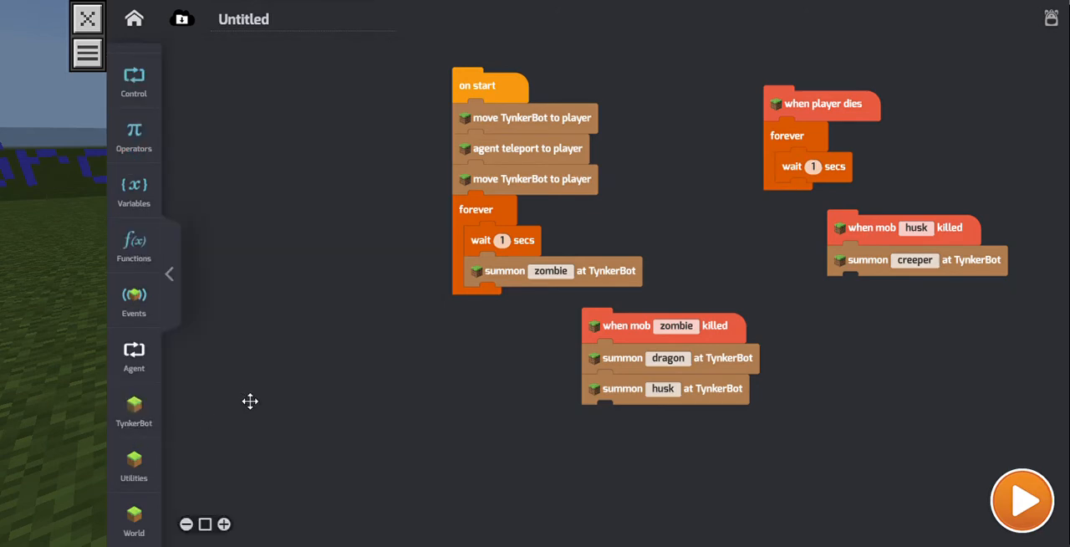
pyautogui.click(134, 464)
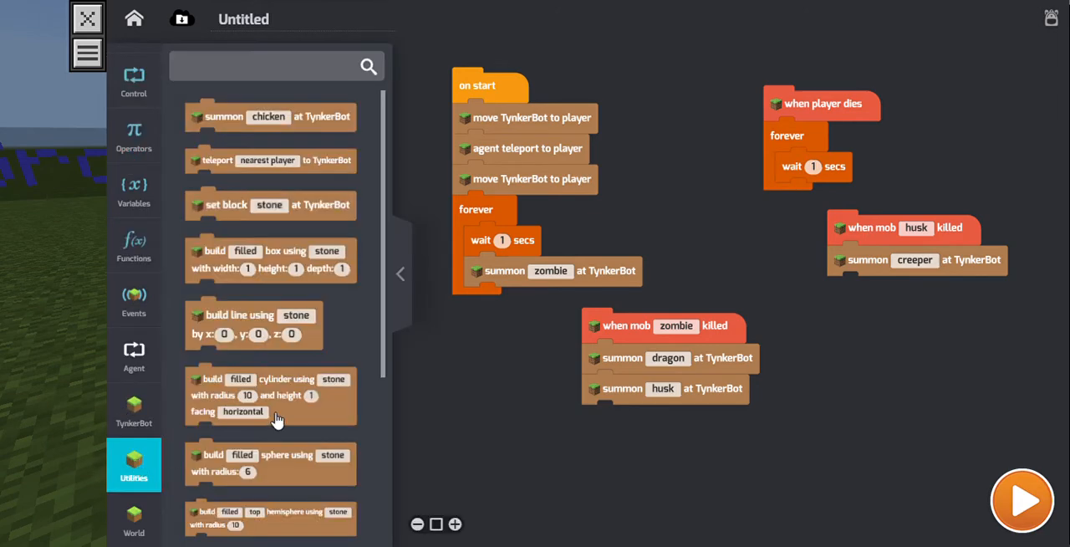
pyautogui.moveTo(308, 431)
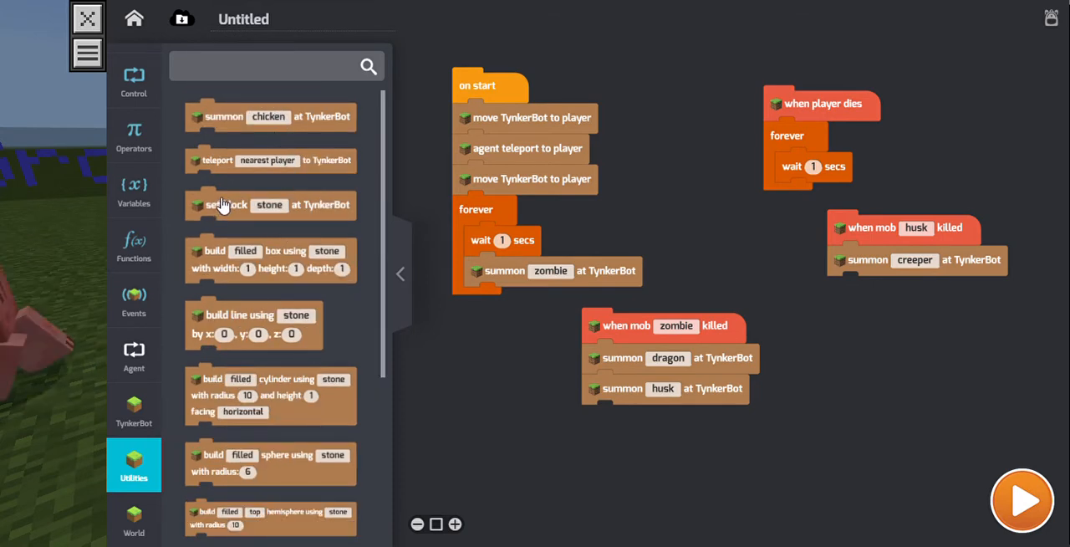
pyautogui.click(134, 409)
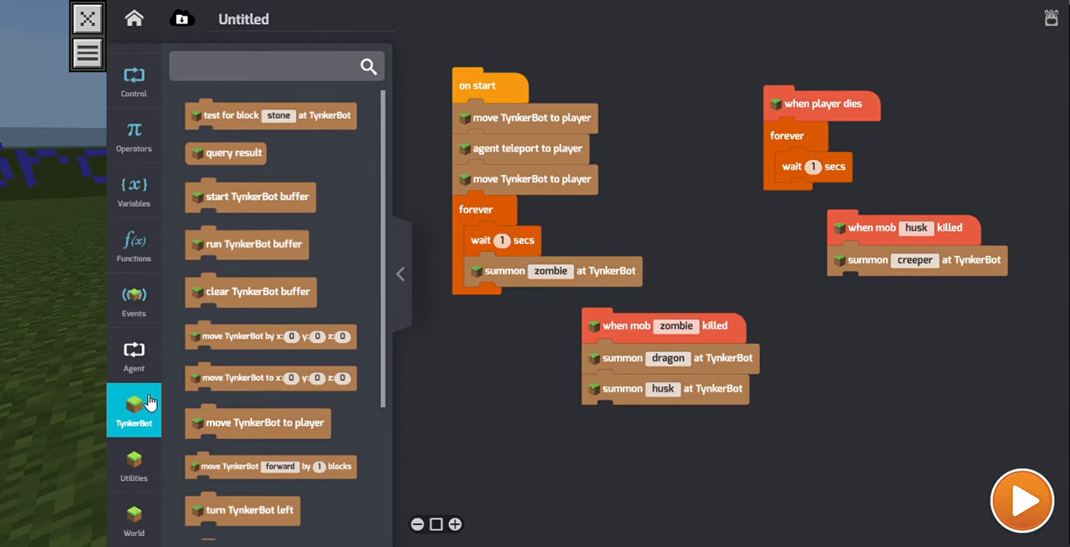
pyautogui.scroll(-3)
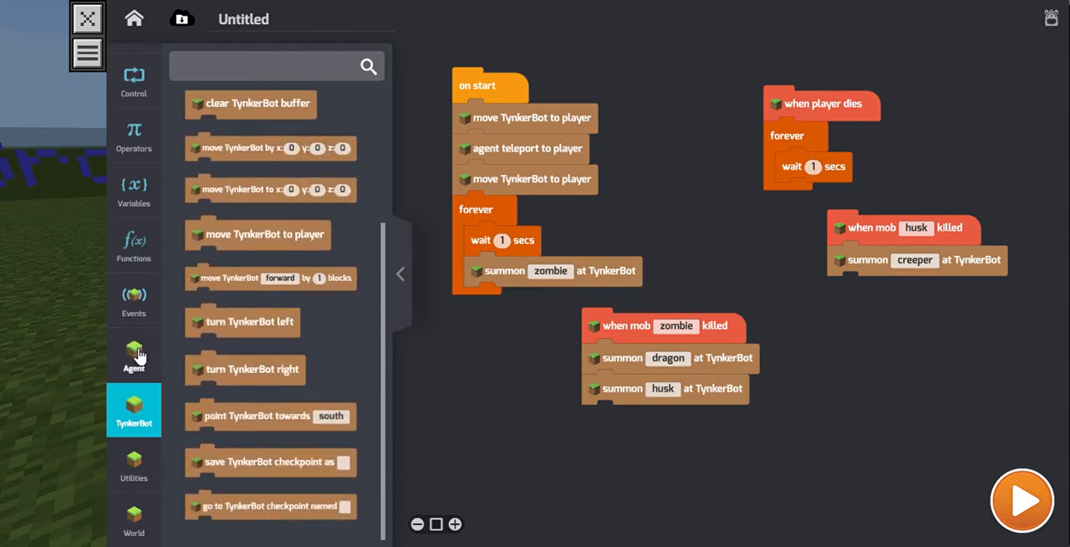
pyautogui.click(134, 301)
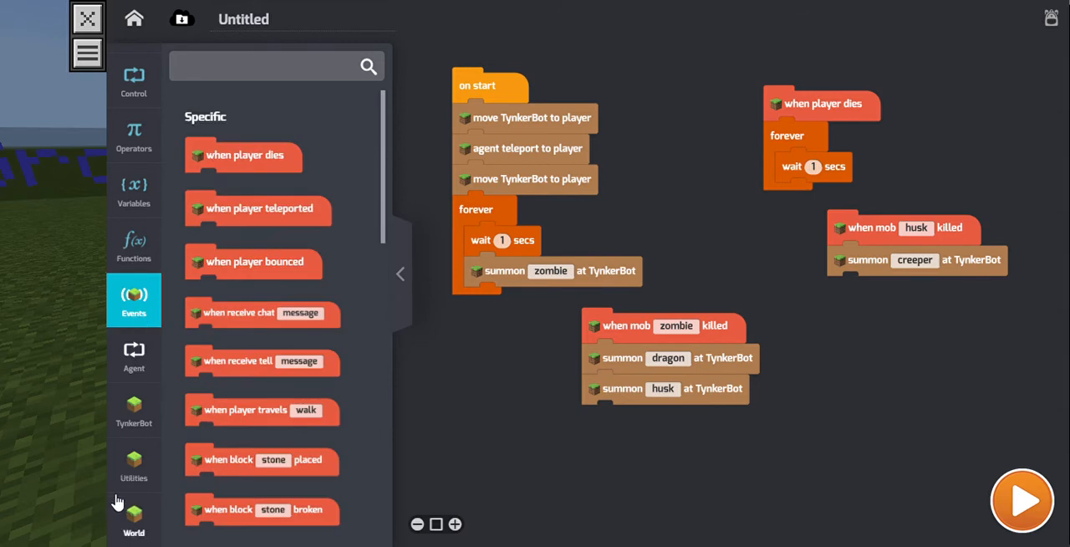
pyautogui.click(134, 519)
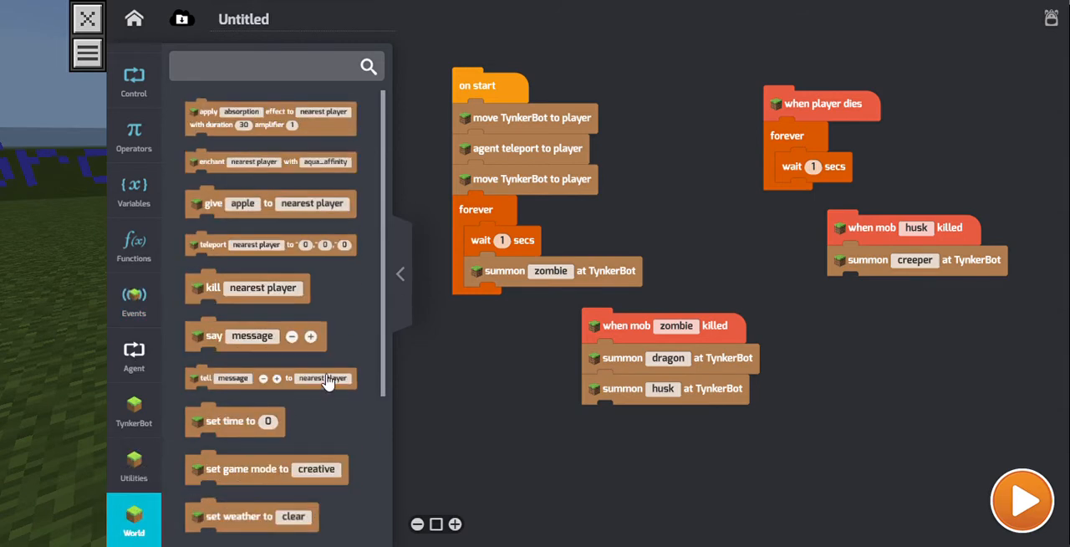
pyautogui.moveTo(220, 208)
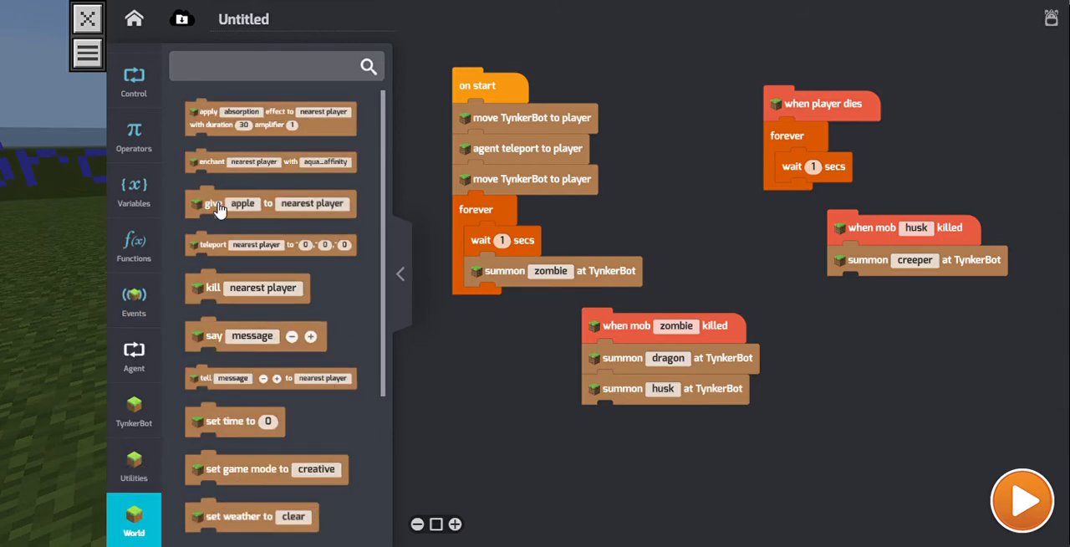
pyautogui.moveTo(234, 286); pyautogui.dragTo(834, 320)
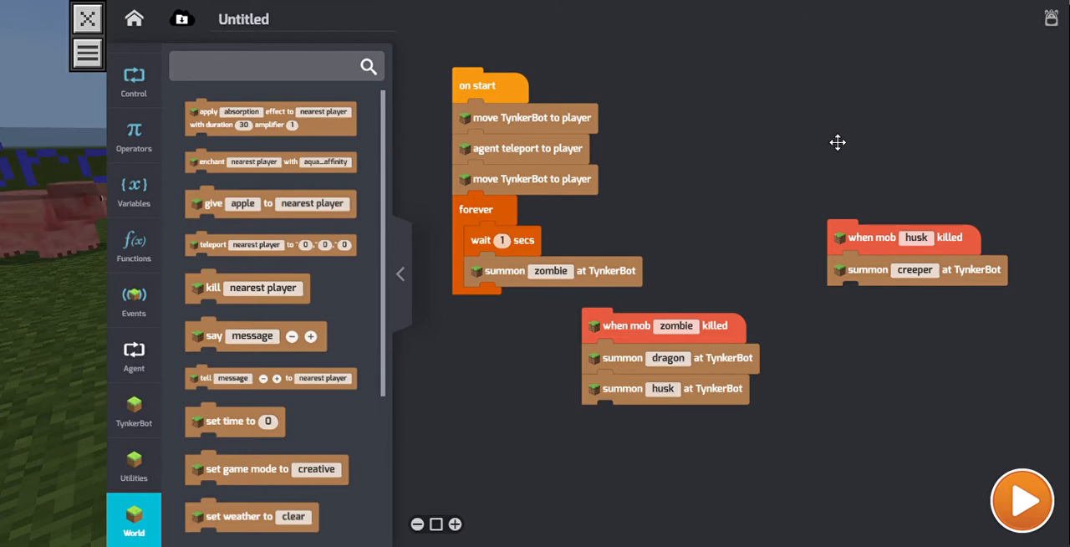
pyautogui.moveTo(798, 146)
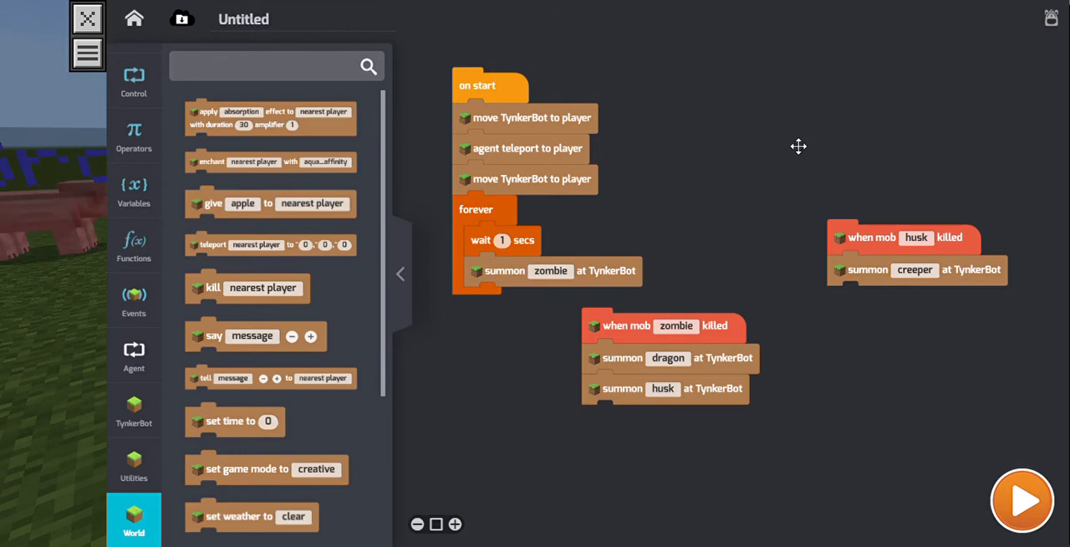
pyautogui.moveTo(798, 146); pyautogui.dragTo(655, 476)
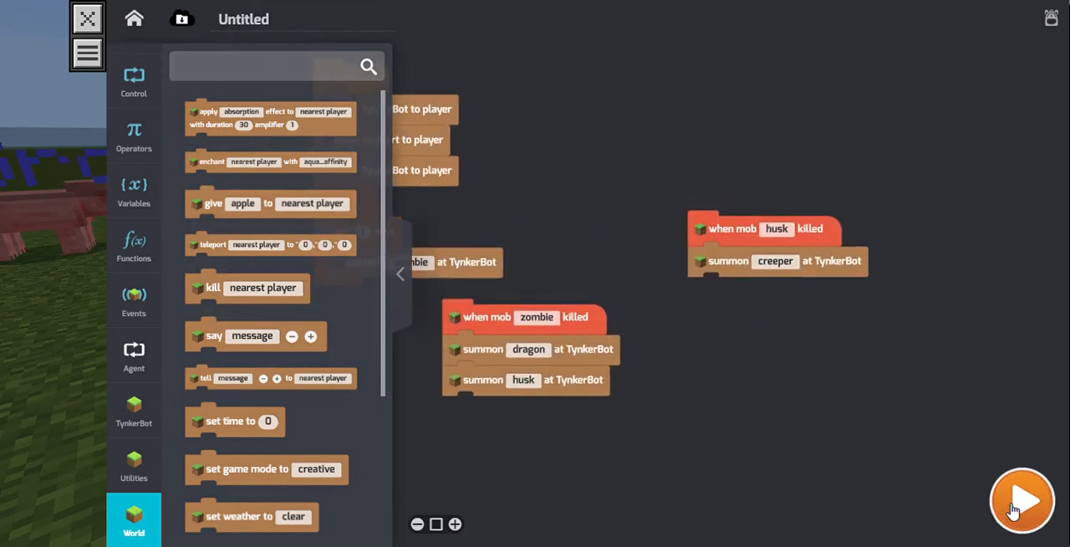
# - Run the mod and strike the first summoned mob with the sword
pyautogui.click(1021, 497)
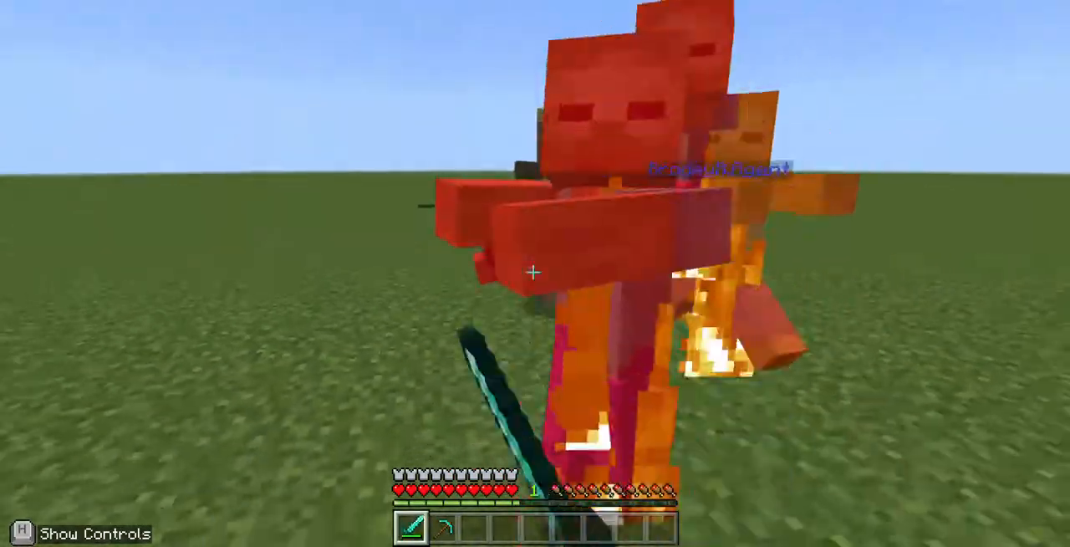
pyautogui.click(532, 270)
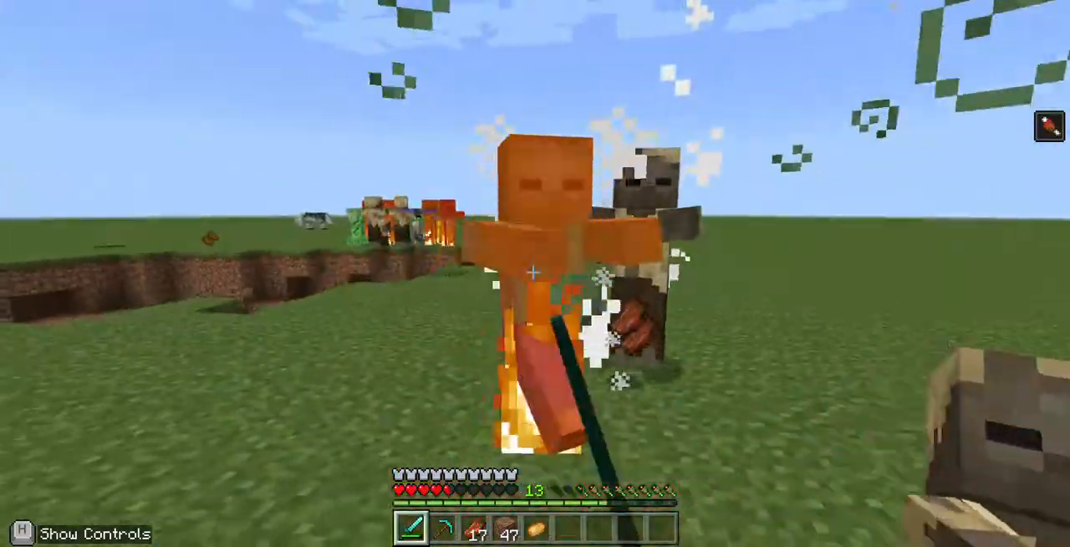
# - Attack the summoned mobs until the 'You died!' screen appears
pyautogui.click(533, 273)
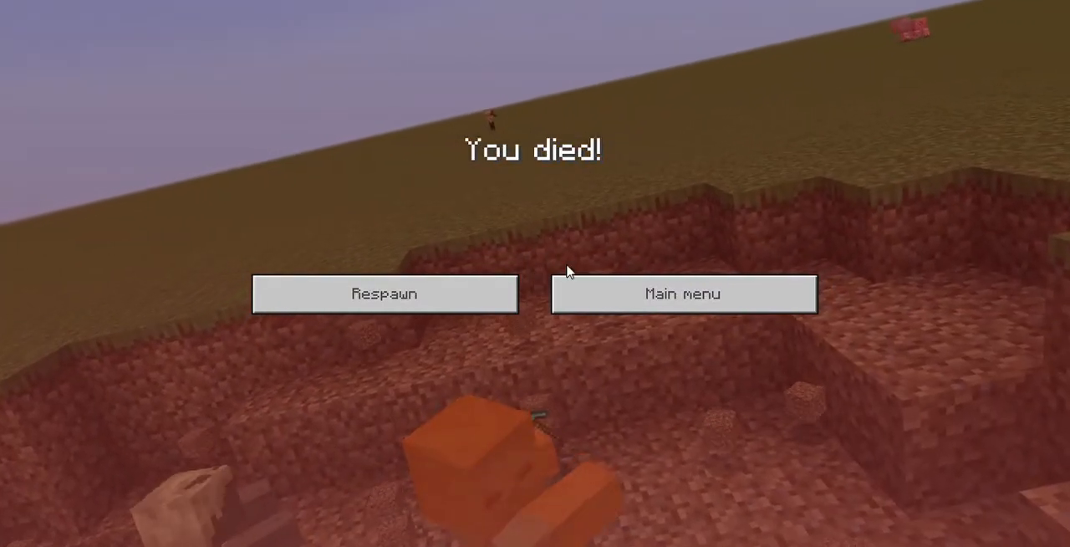
# - Respawn from the death screen with the code editor back over the world
pyautogui.click(386, 293)
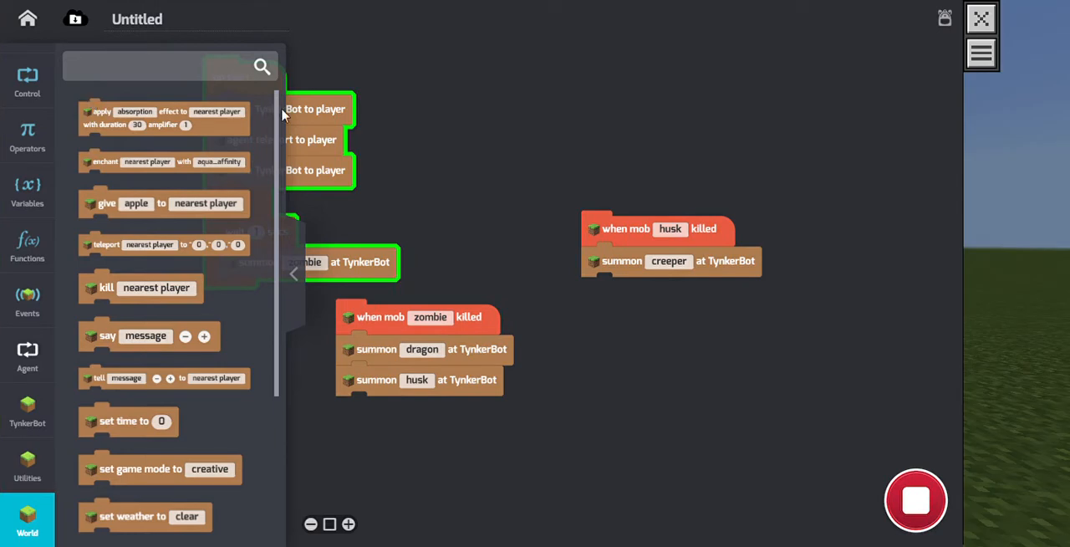
pyautogui.moveTo(975, 76)
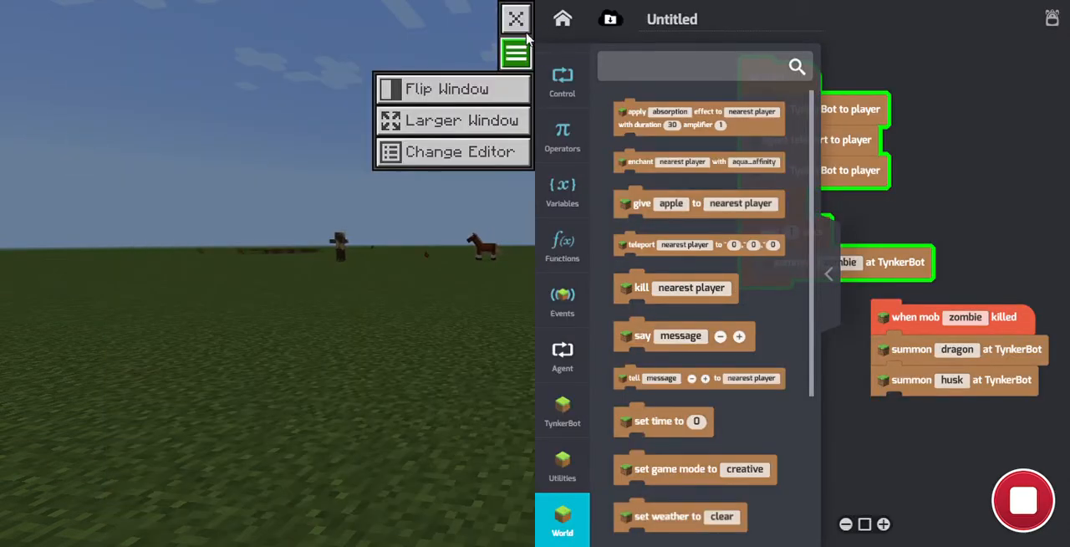
# - Close the code editor, confirm leaving despite unsaved changes, and place a wooden block on the grass
pyautogui.click(512, 18)
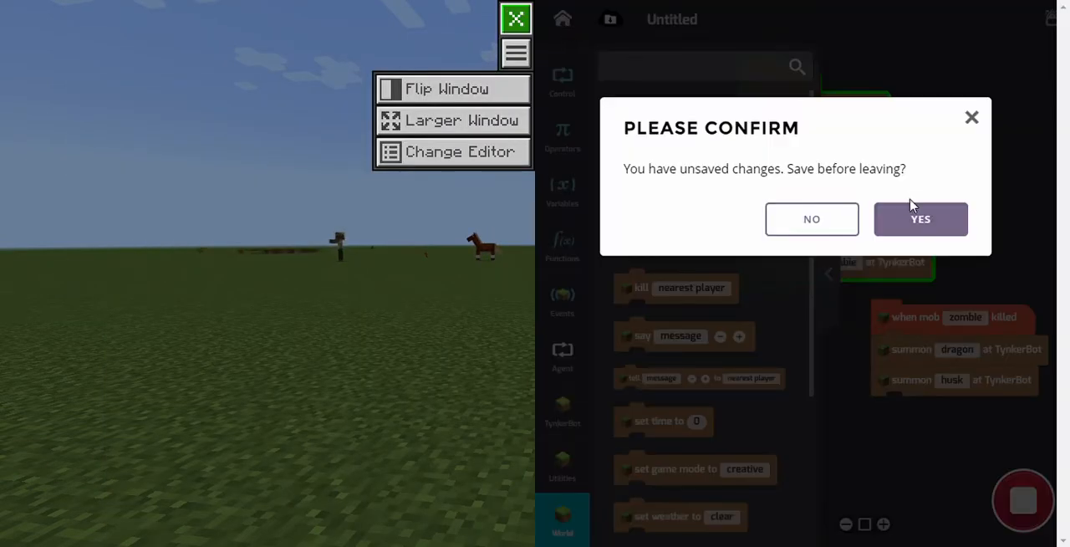
pyautogui.click(921, 218)
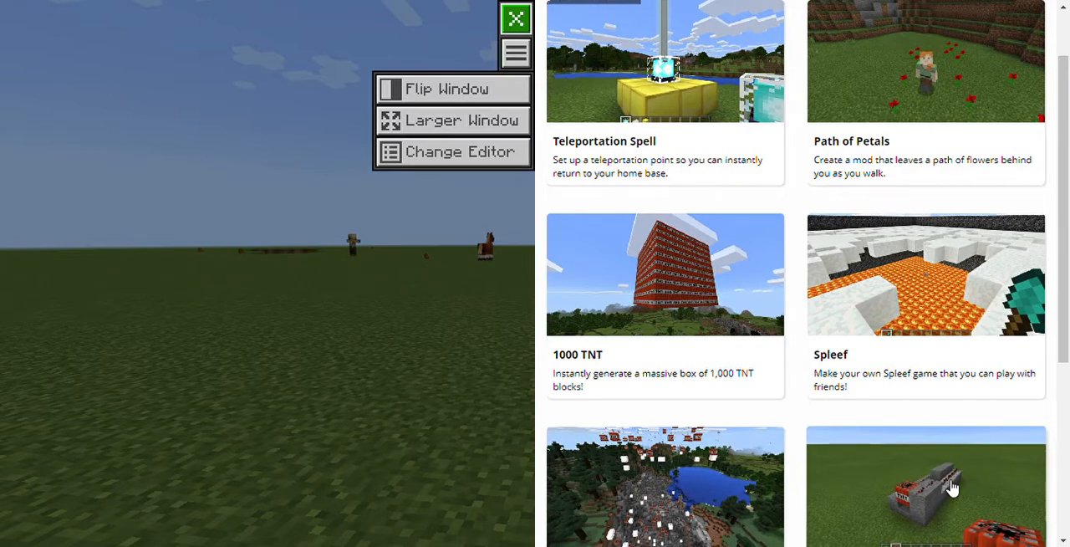
pyautogui.scroll(-3)
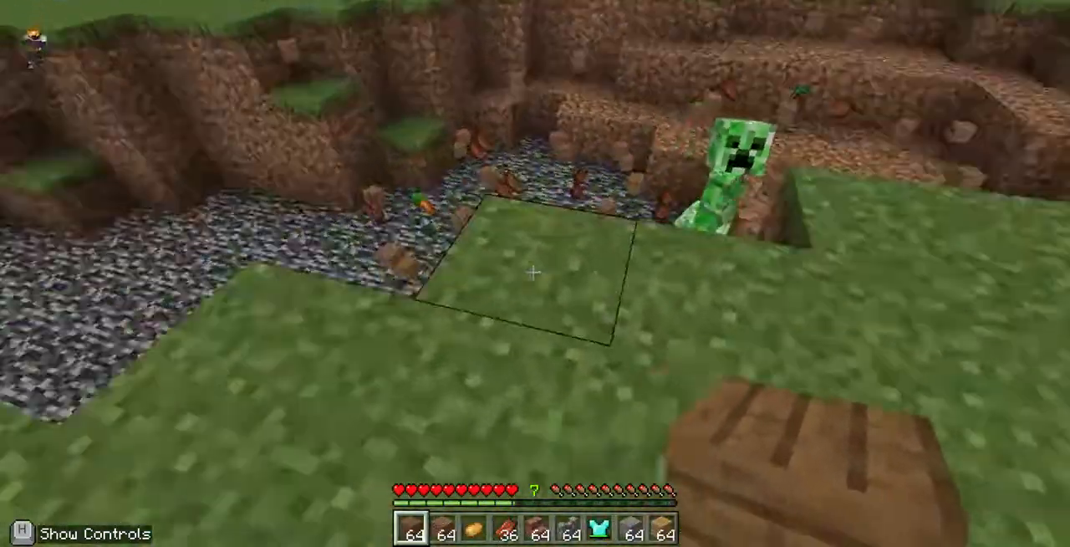
pyautogui.click(535, 274)
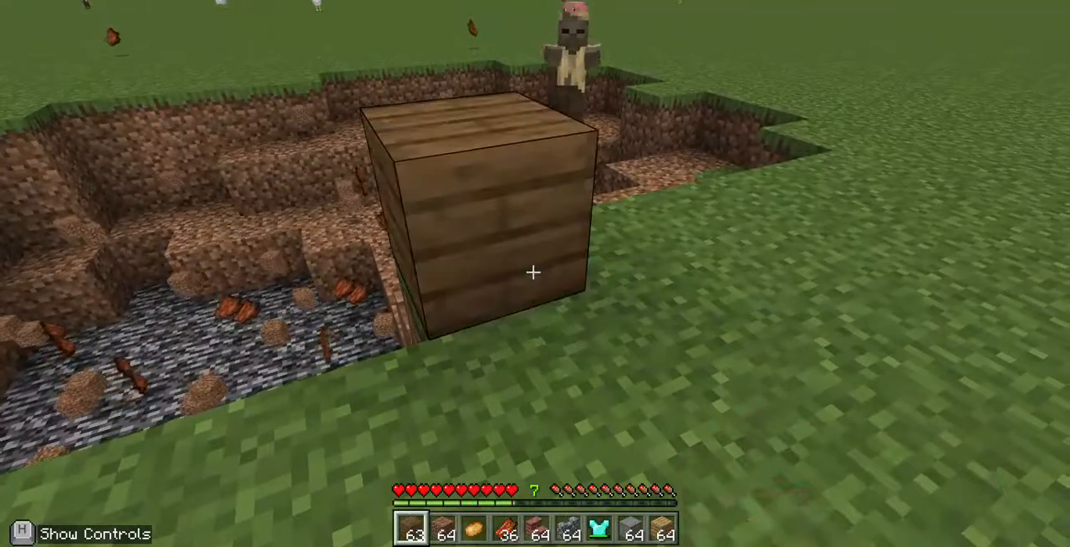